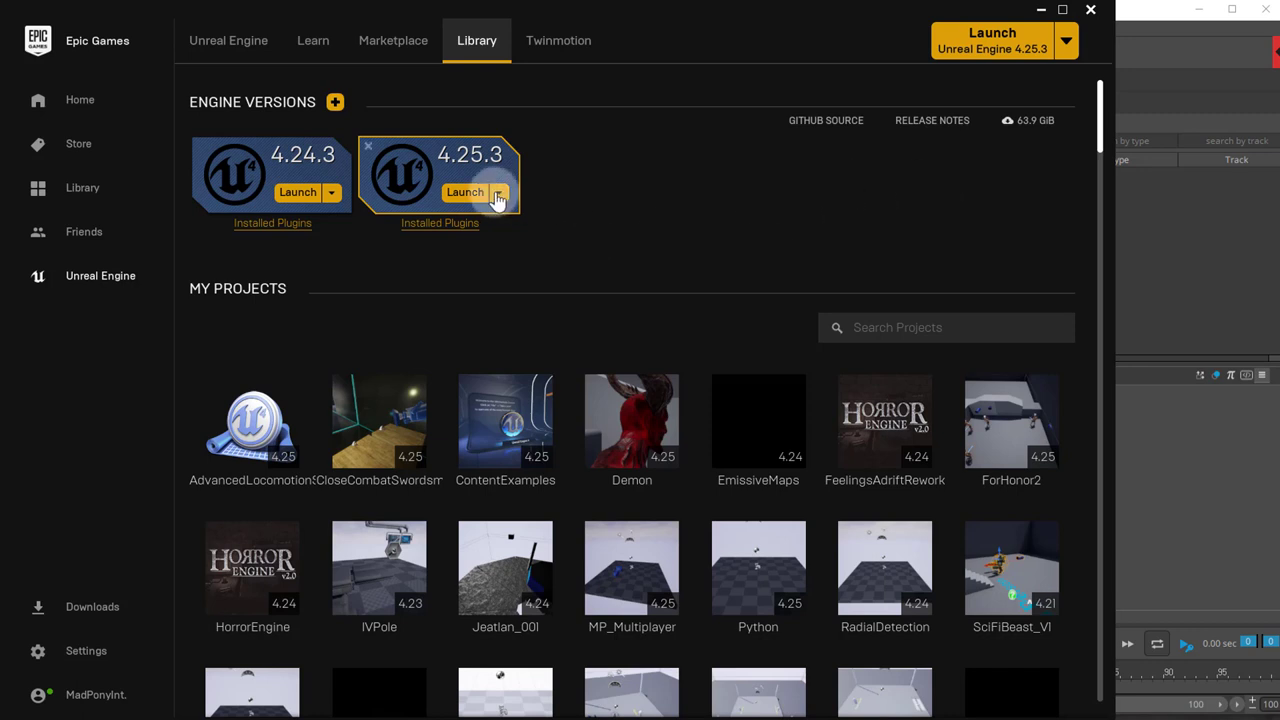
mouse_move(1110, 36)
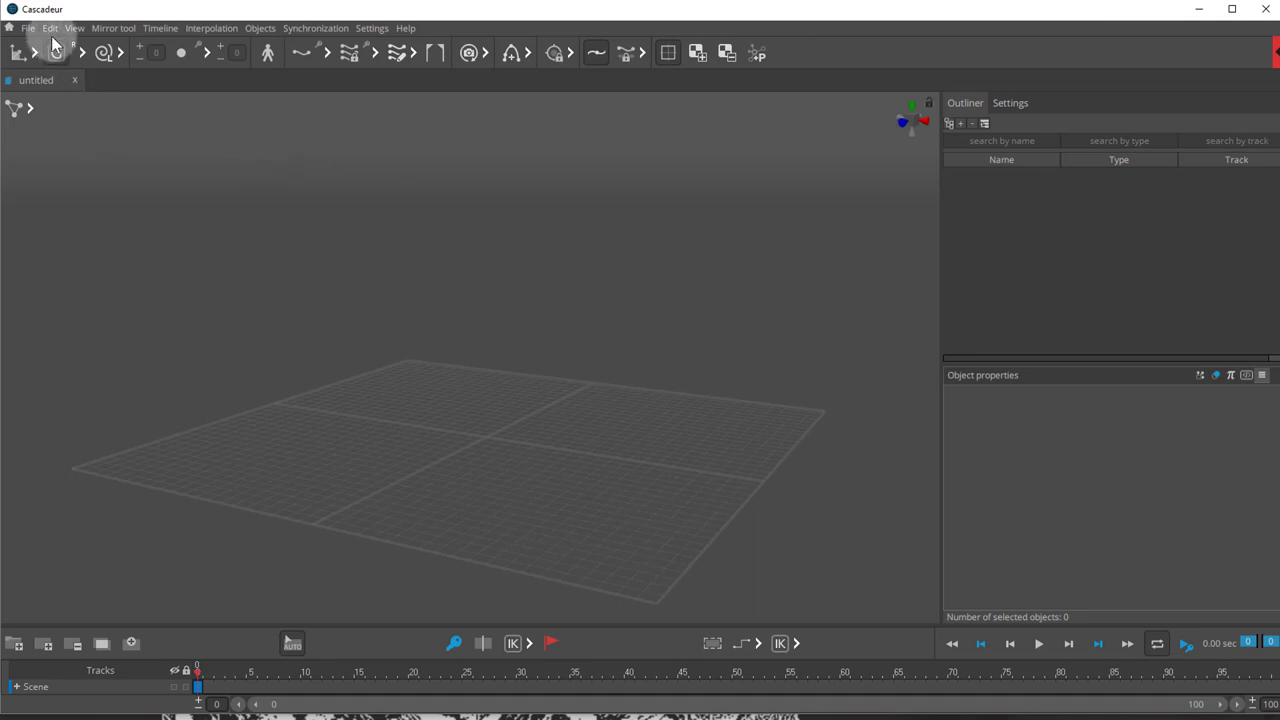
Open the UE4_SK_Mannequin scene from E: > Program Files > Cascadeur > samples
click(28, 28)
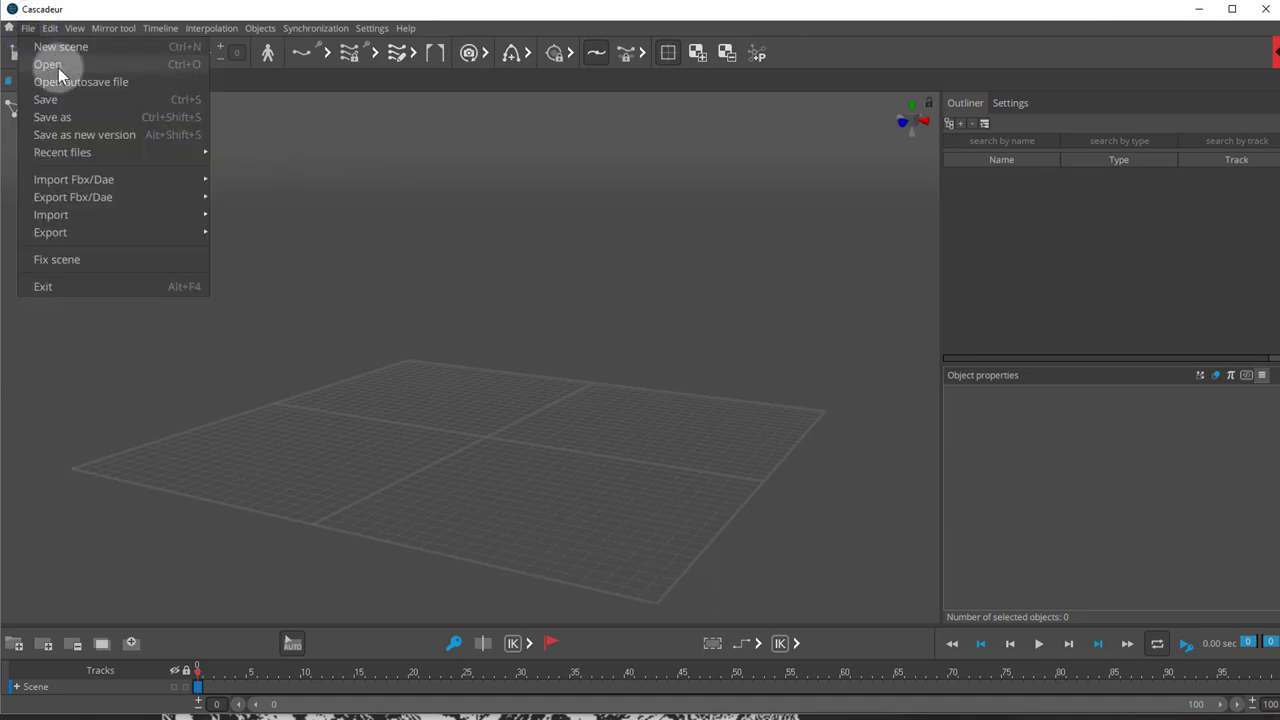
click(48, 64)
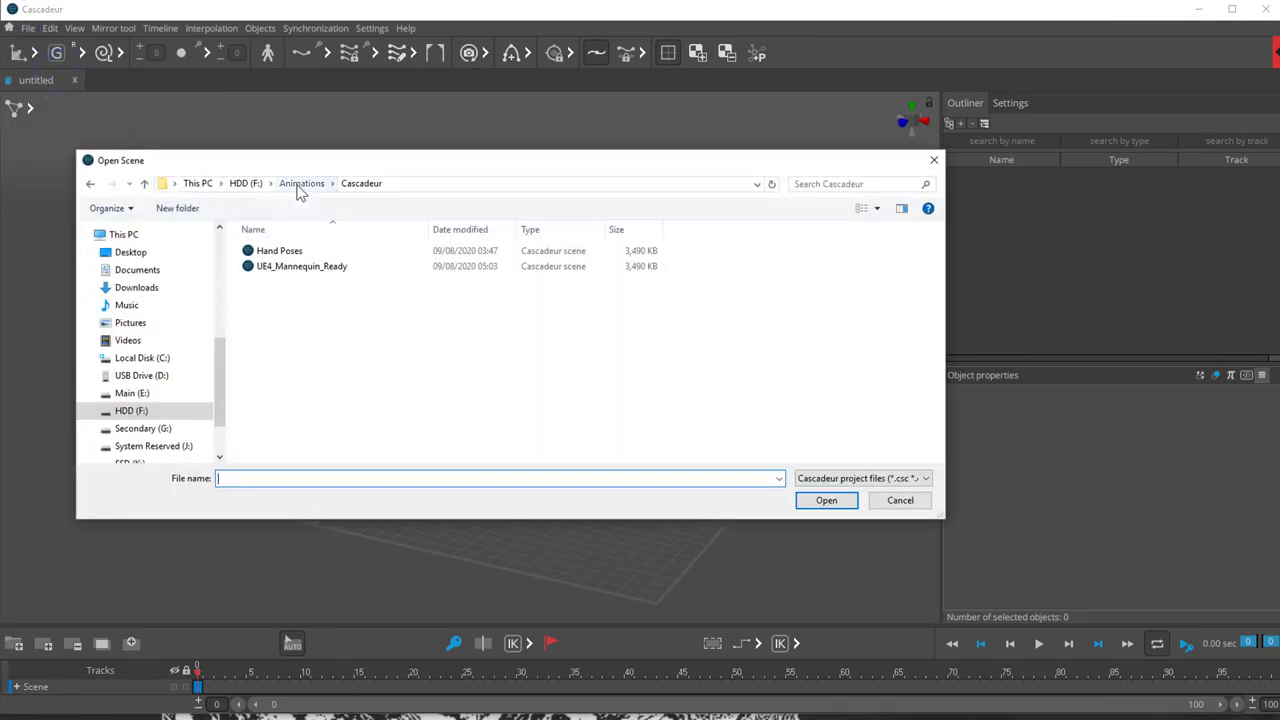
click(300, 184)
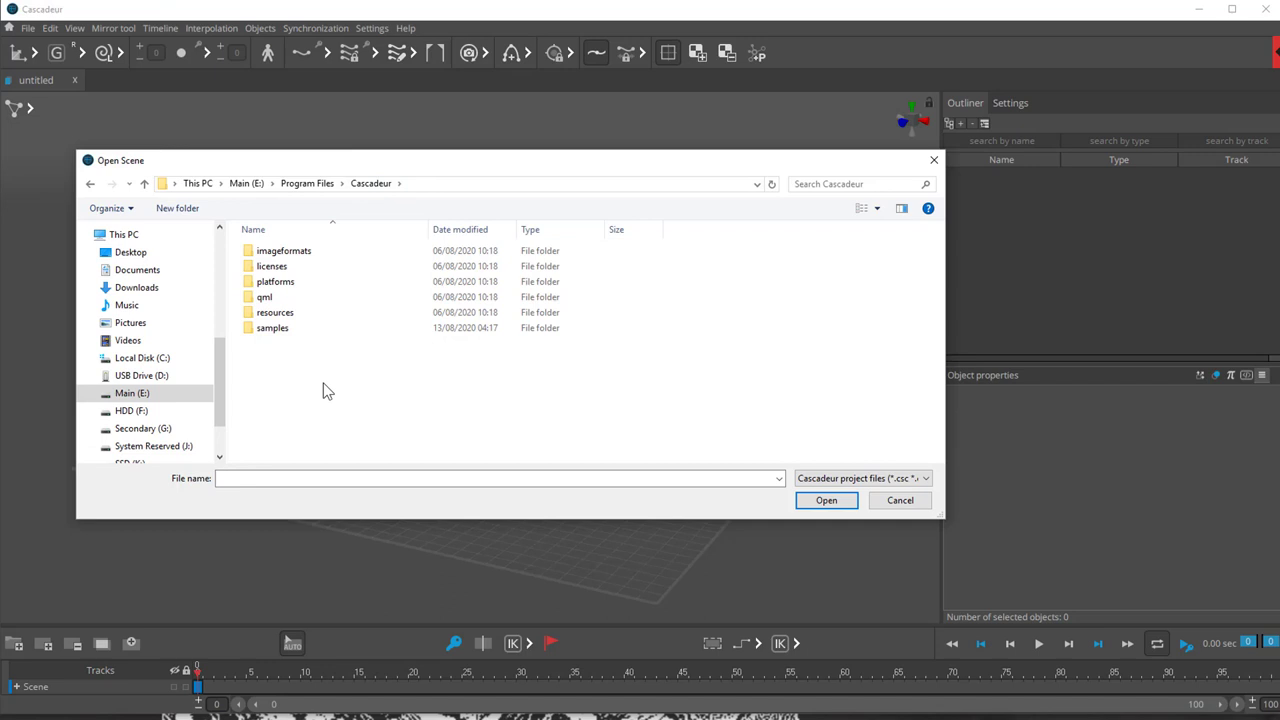
double_click(272, 328)
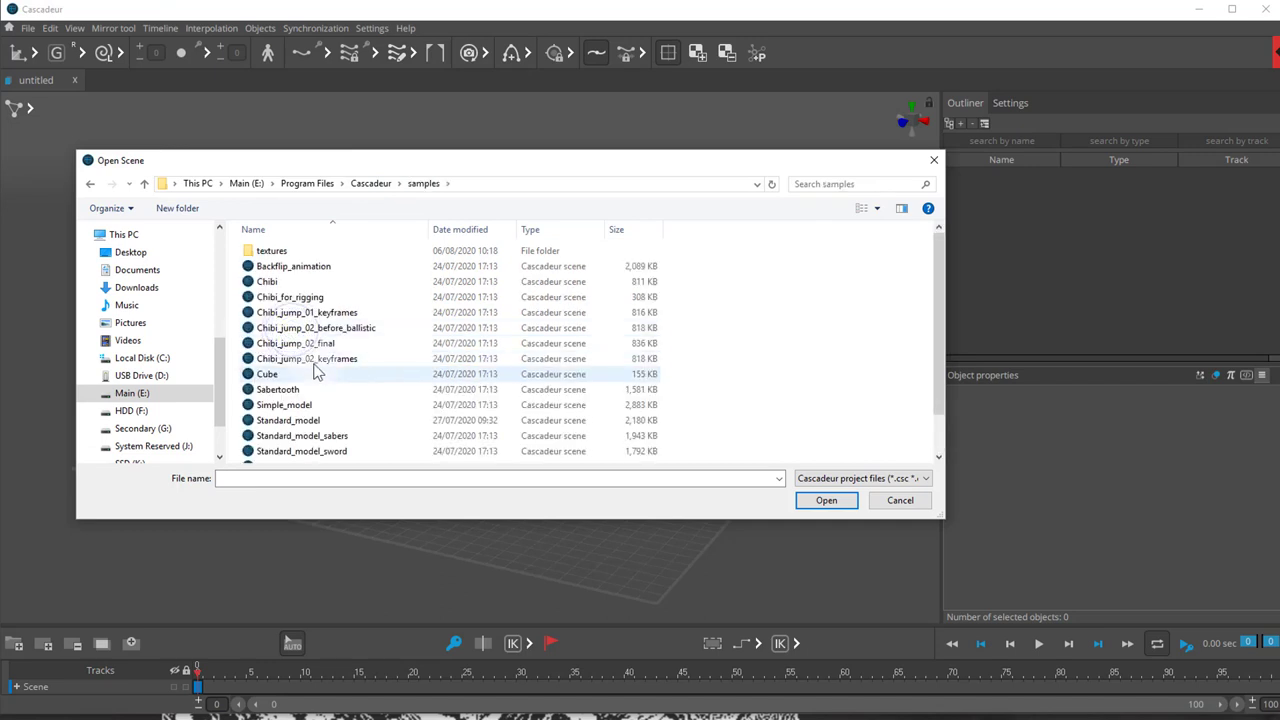
scroll(down, 3)
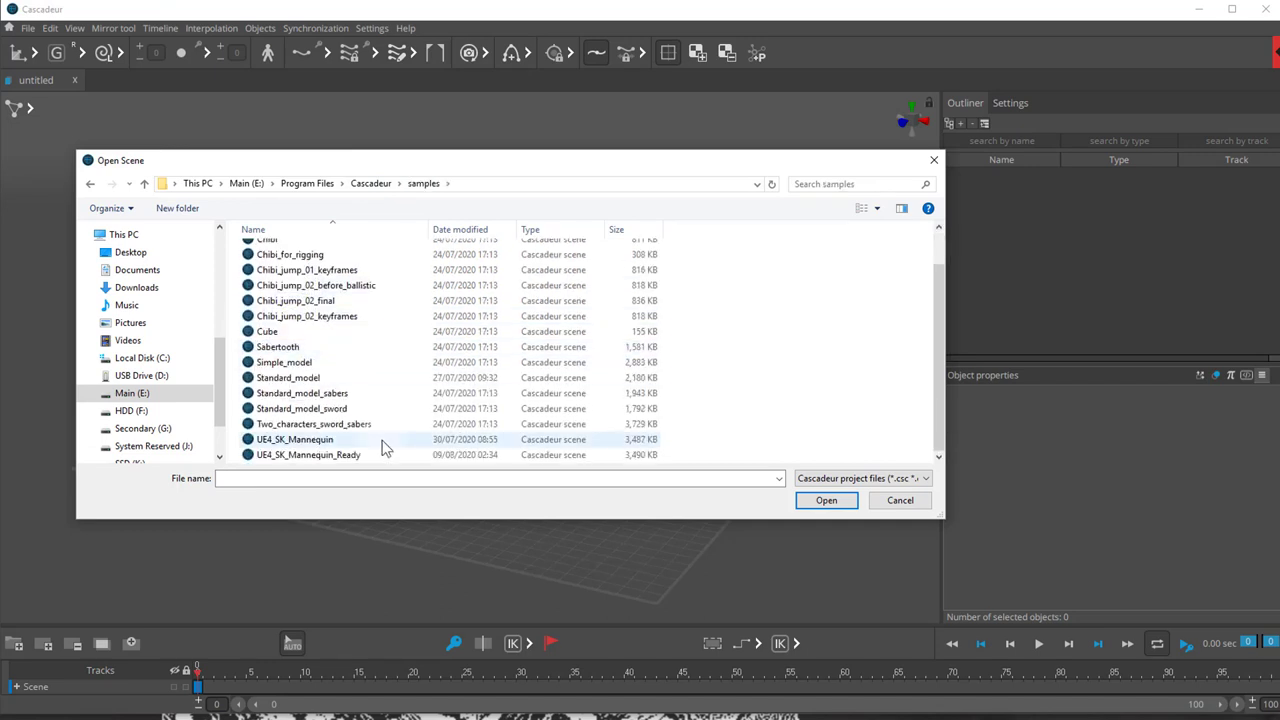
click(294, 440)
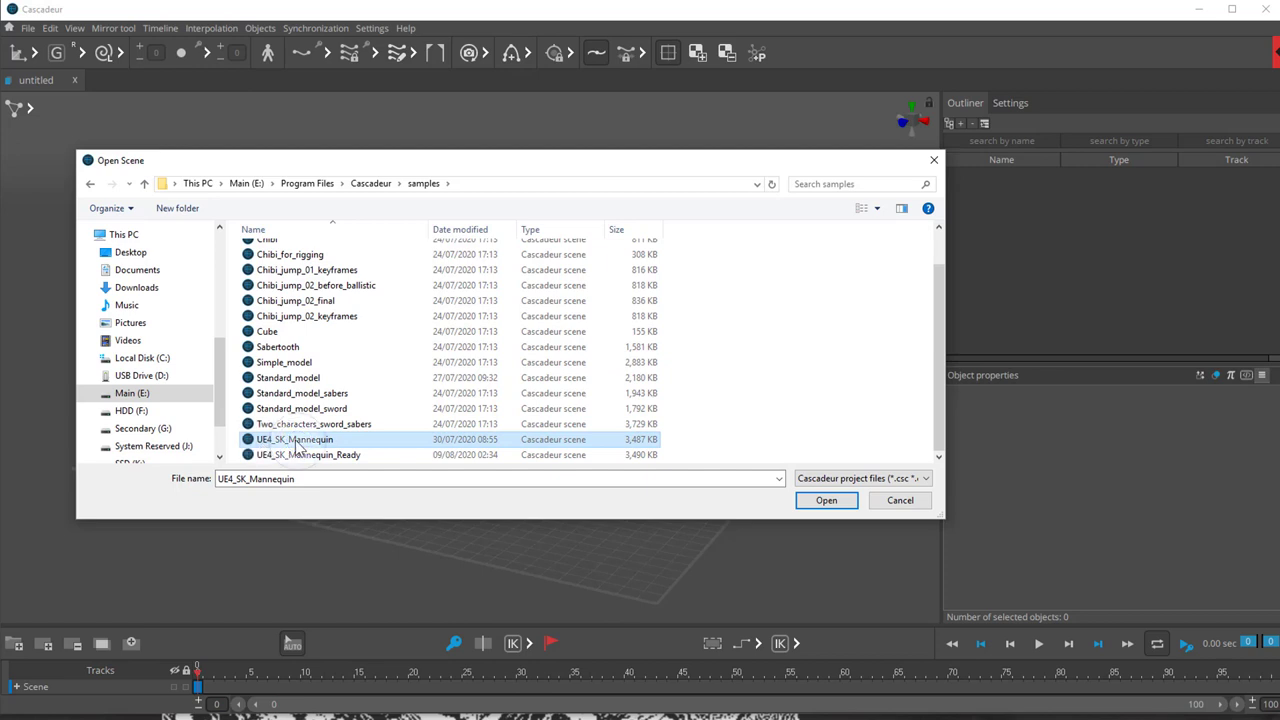
click(826, 500)
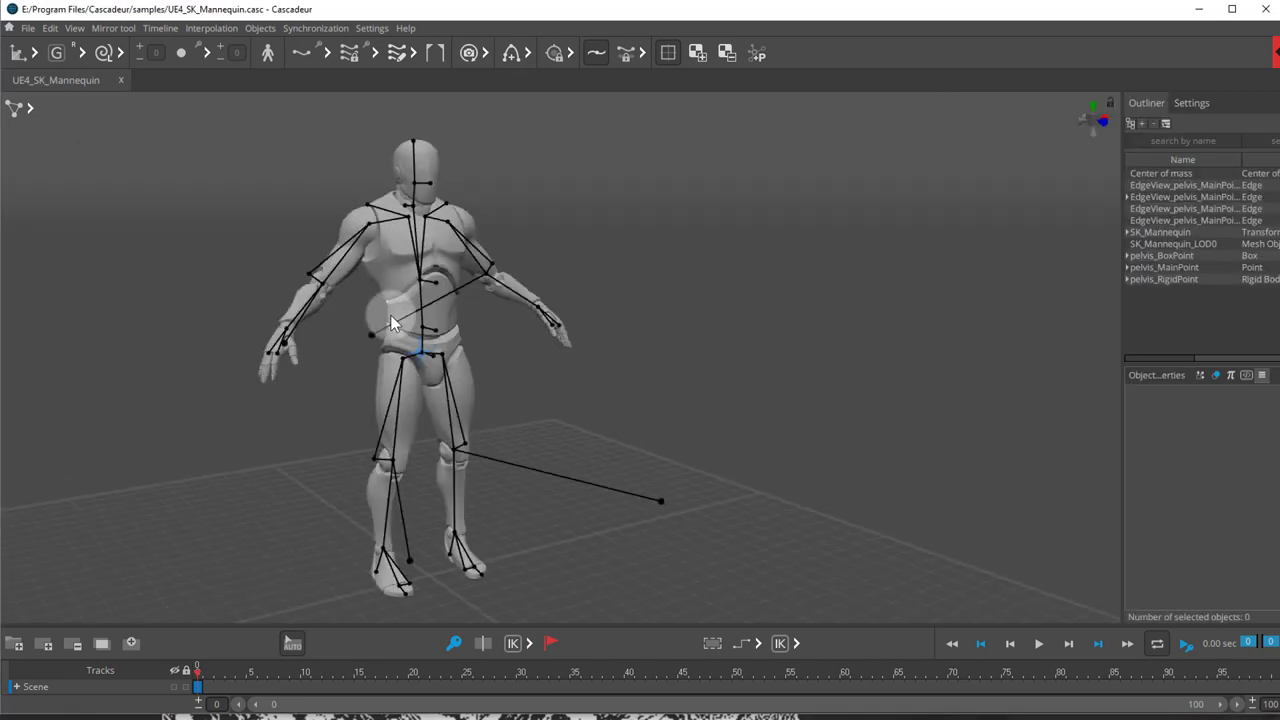
click(28, 28)
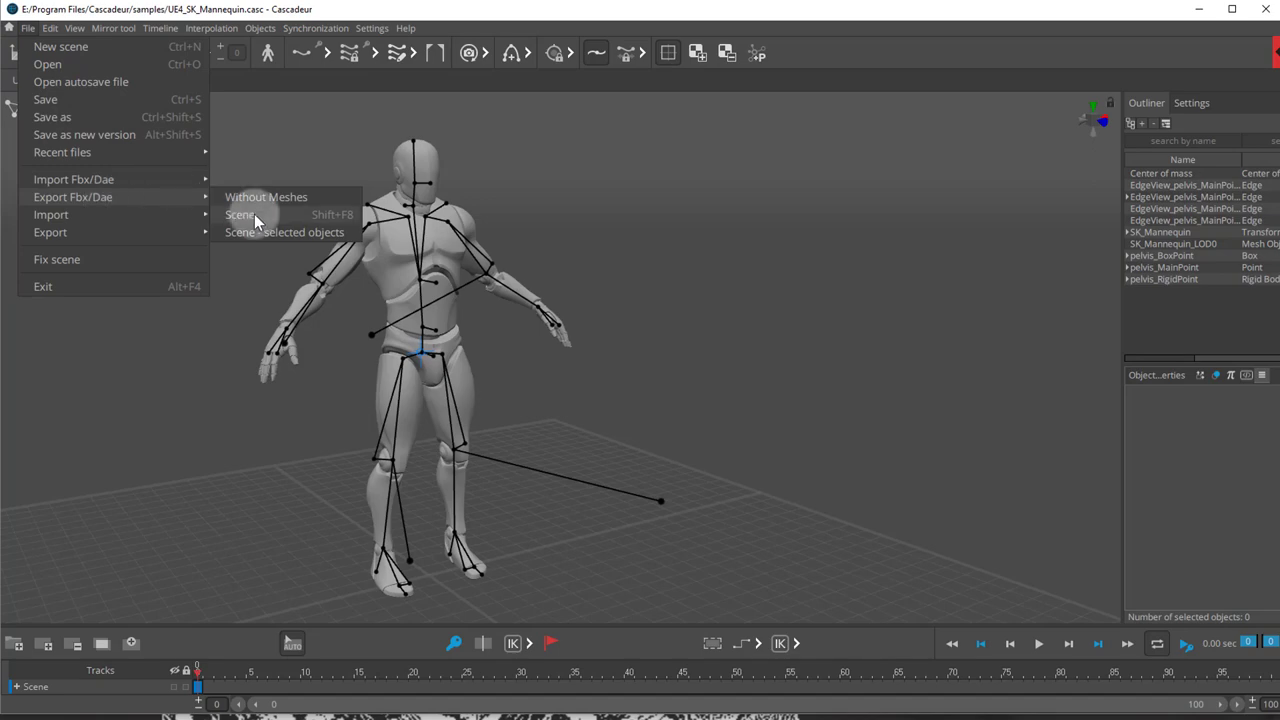
click(240, 214)
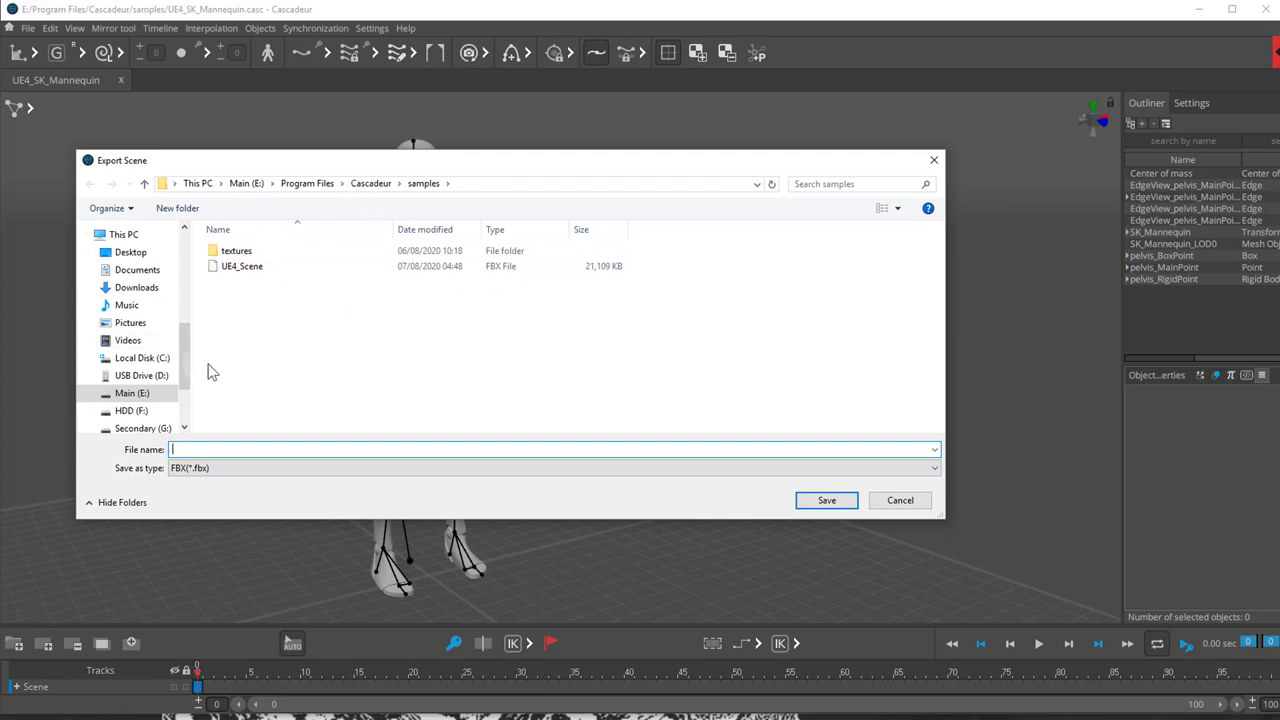
click(132, 392)
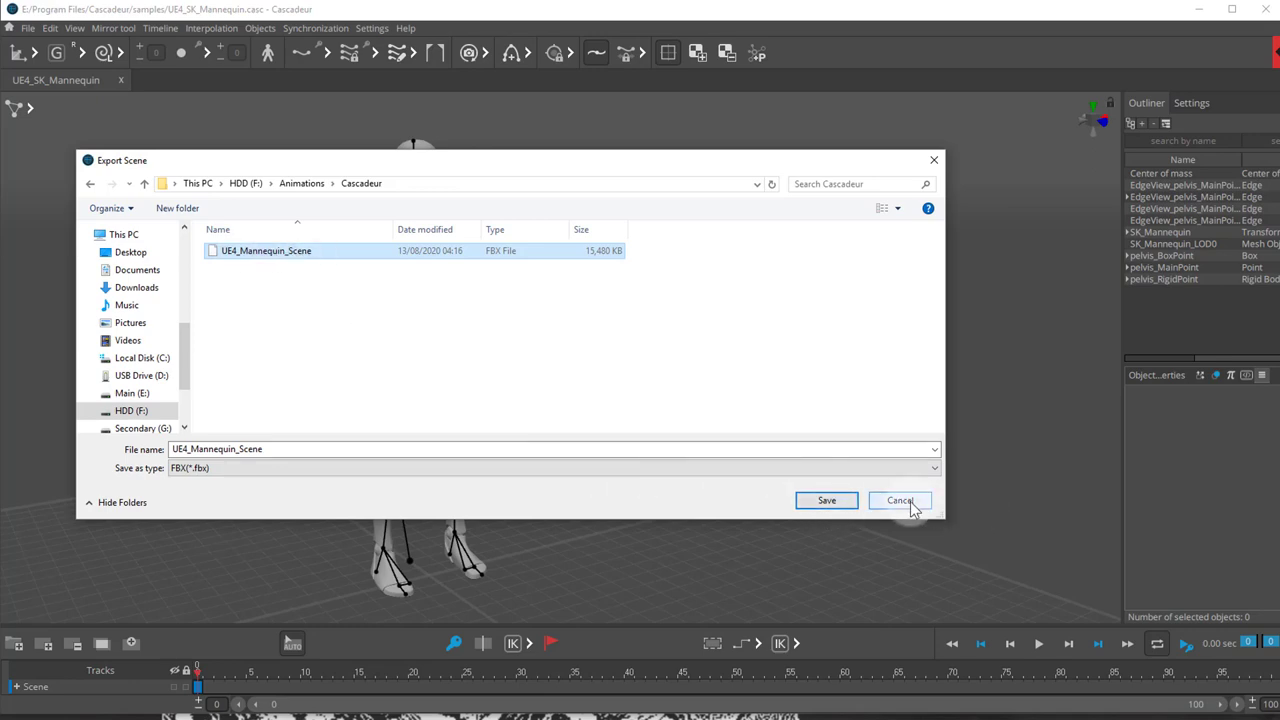
click(900, 500)
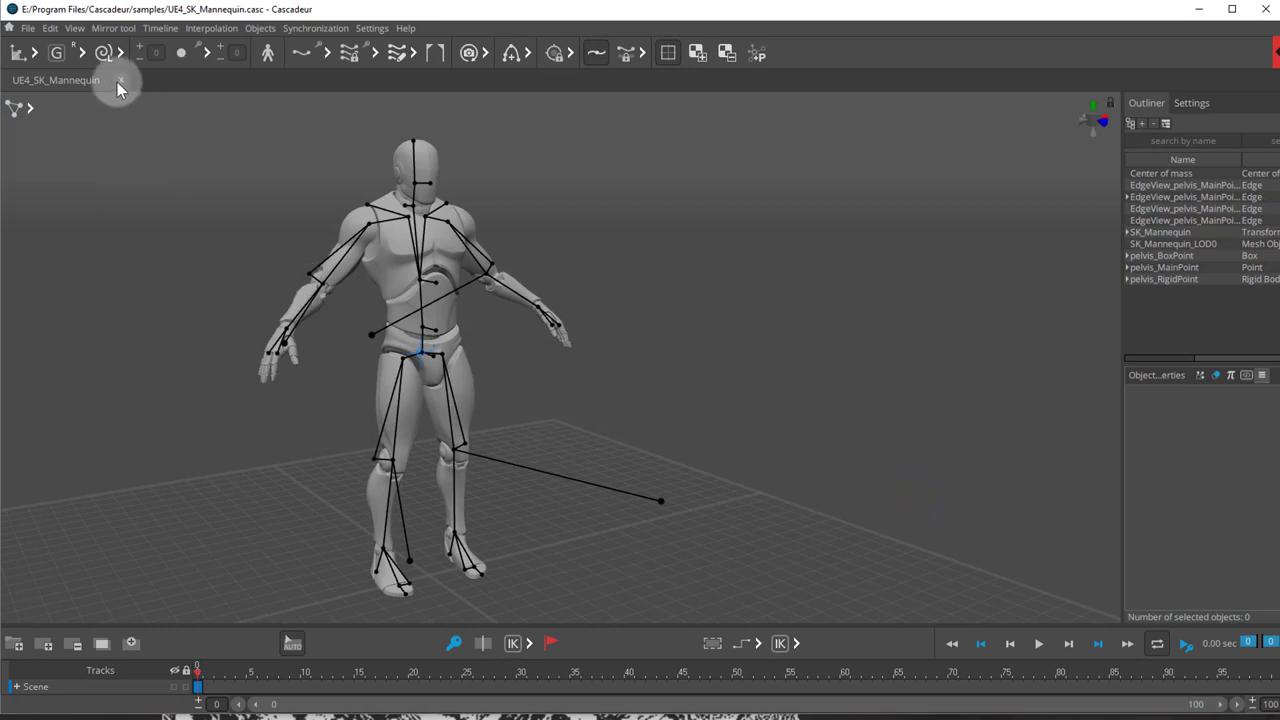
Close the mannequin sample and leave a single fresh blank scene open
click(120, 80)
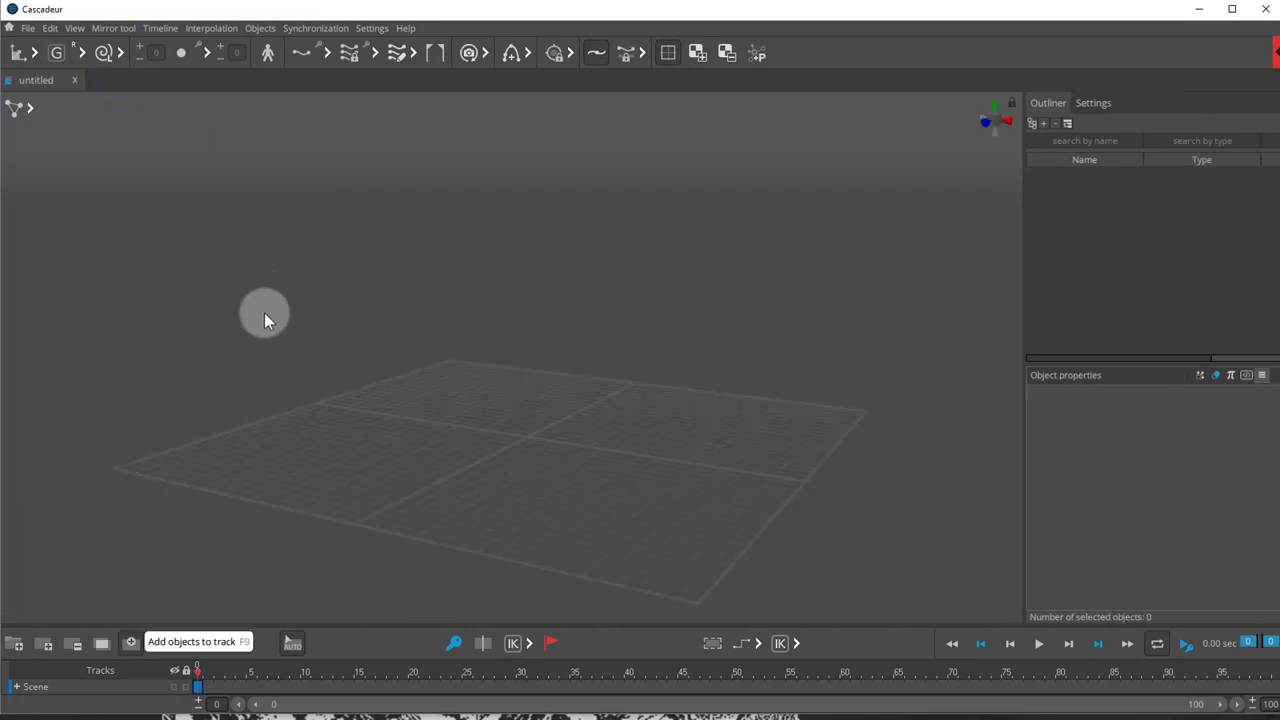
click(28, 28)
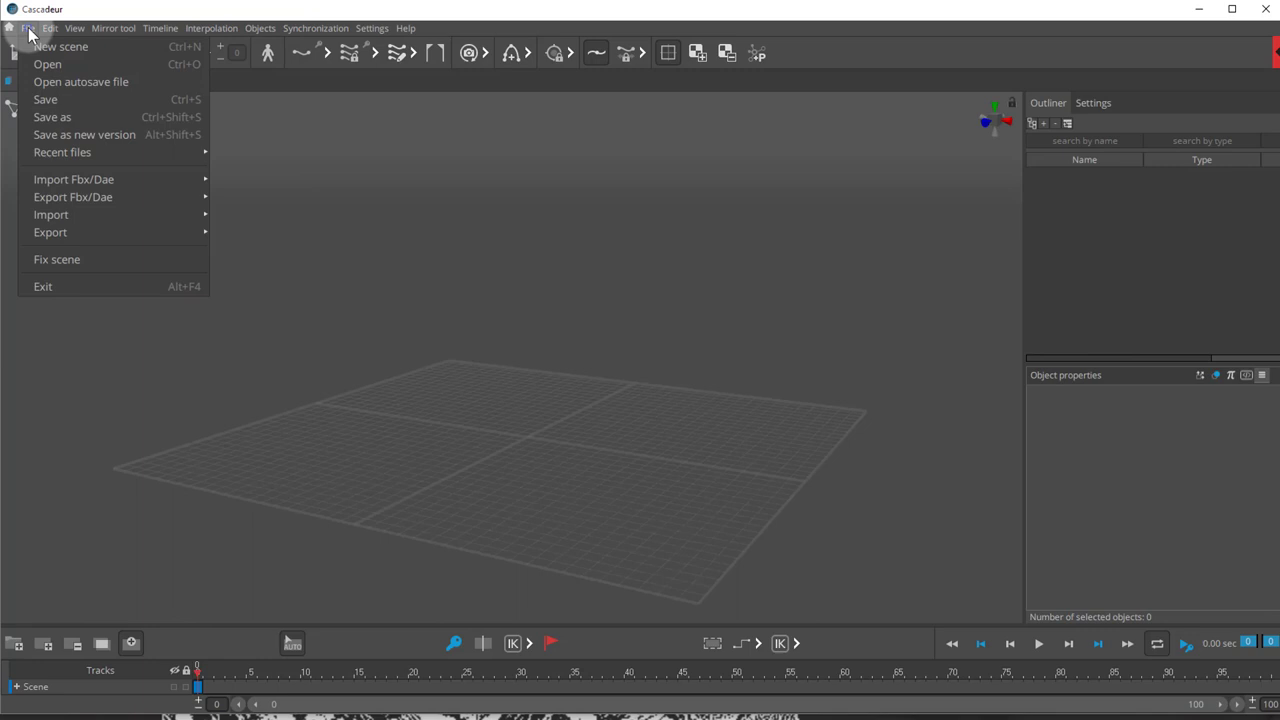
click(60, 46)
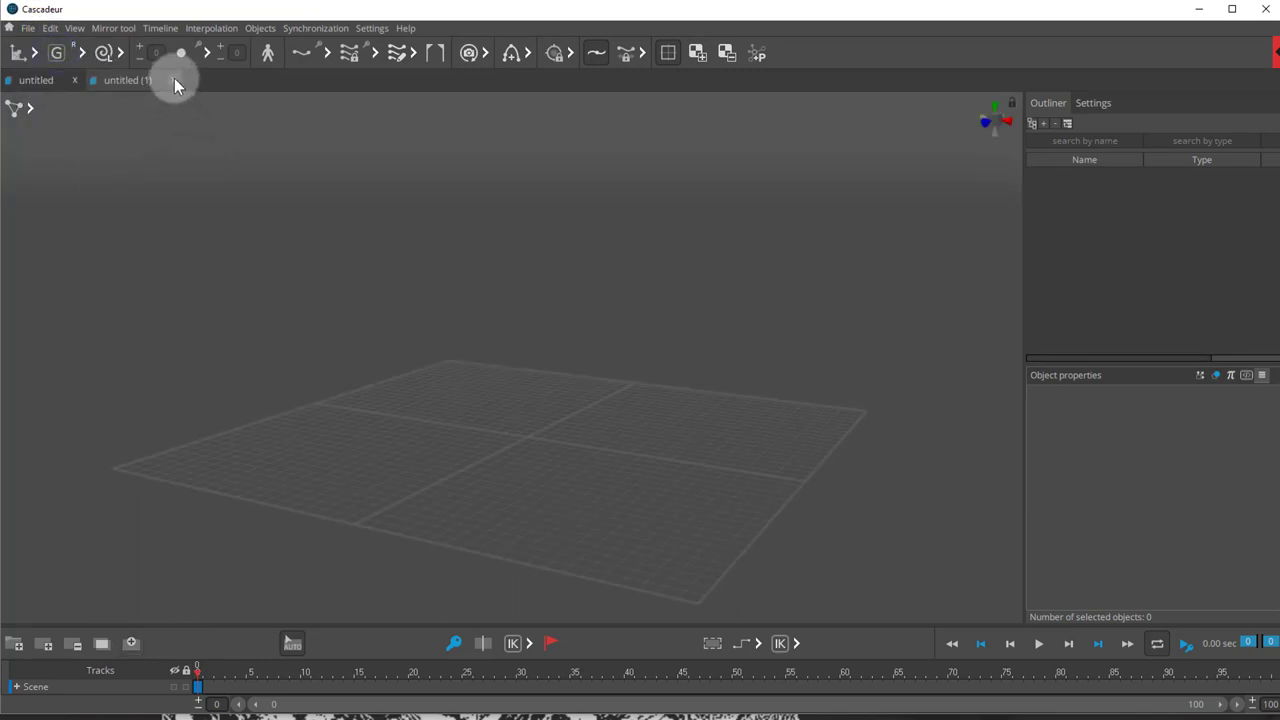
click(164, 80)
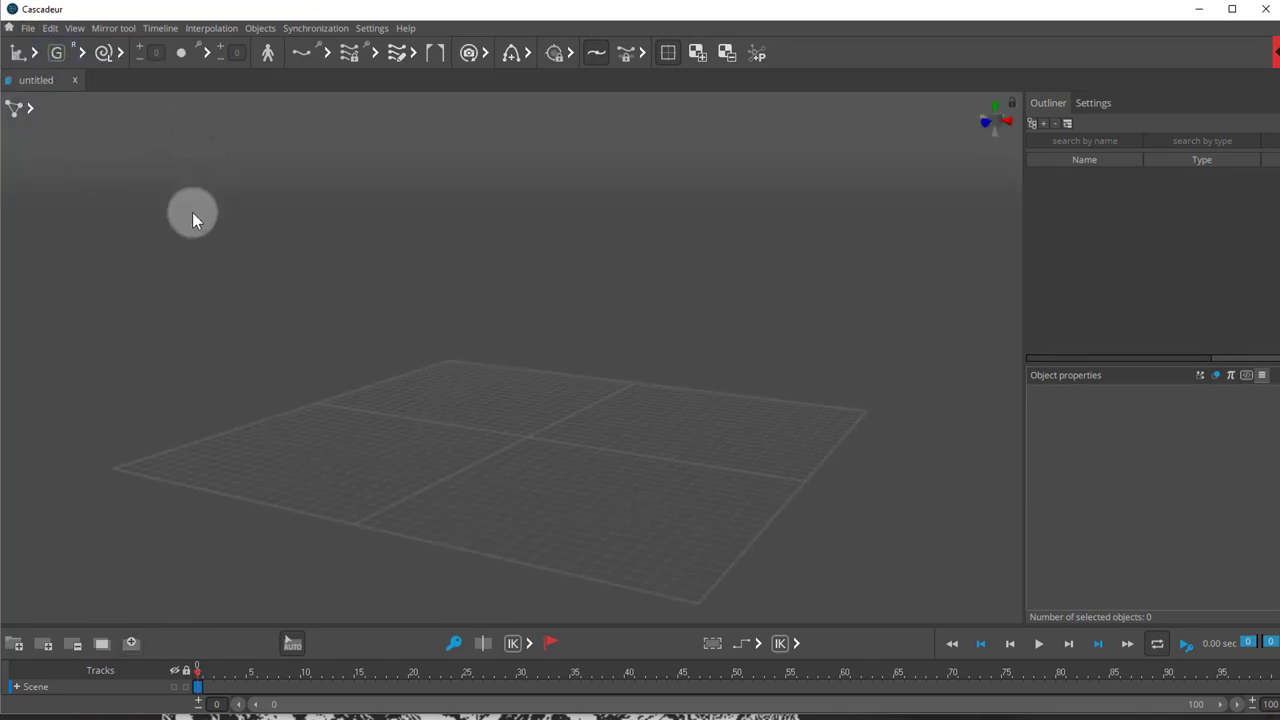
Import UE4_Mannequin_Scene FBX into the empty scene as a model
click(28, 28)
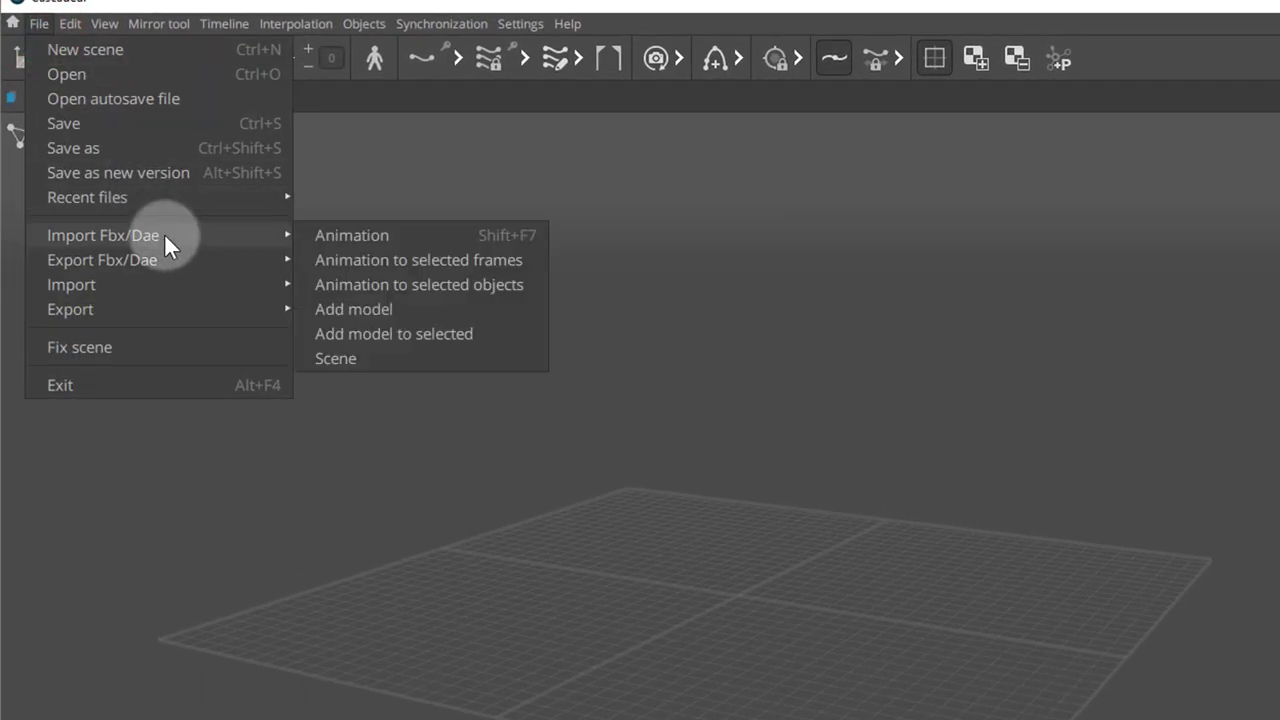
mouse_move(400, 318)
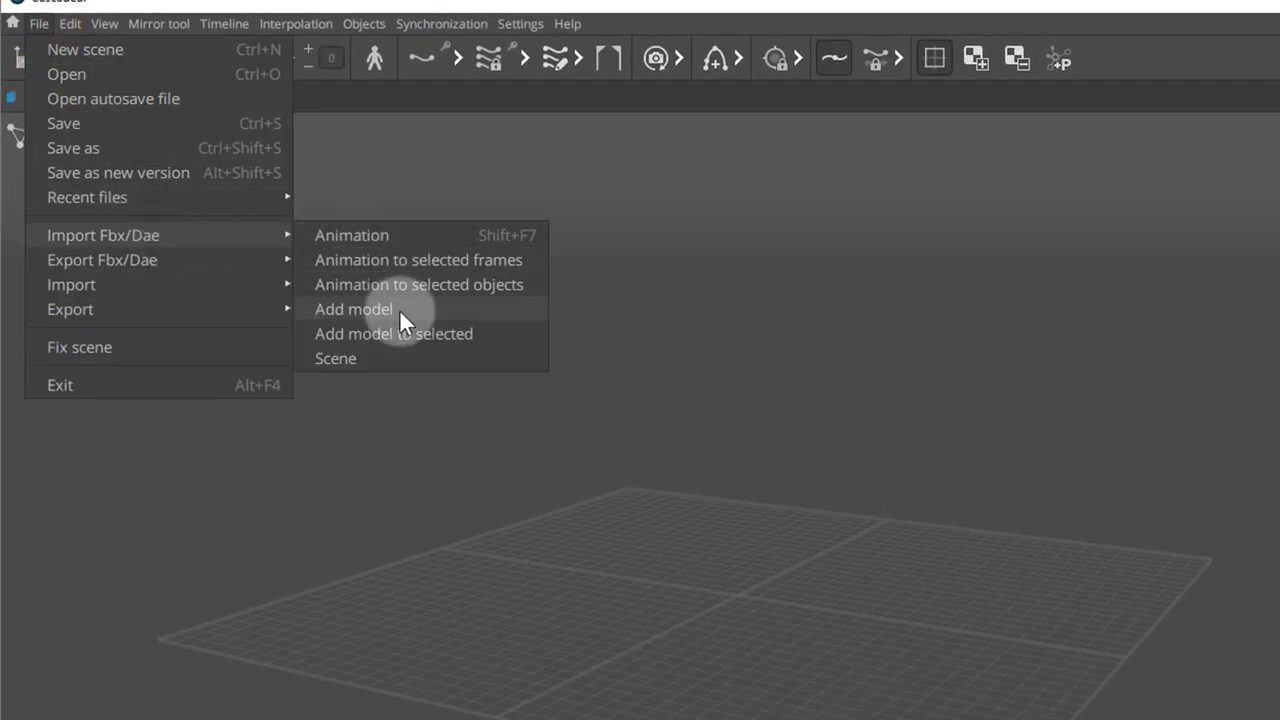
click(352, 308)
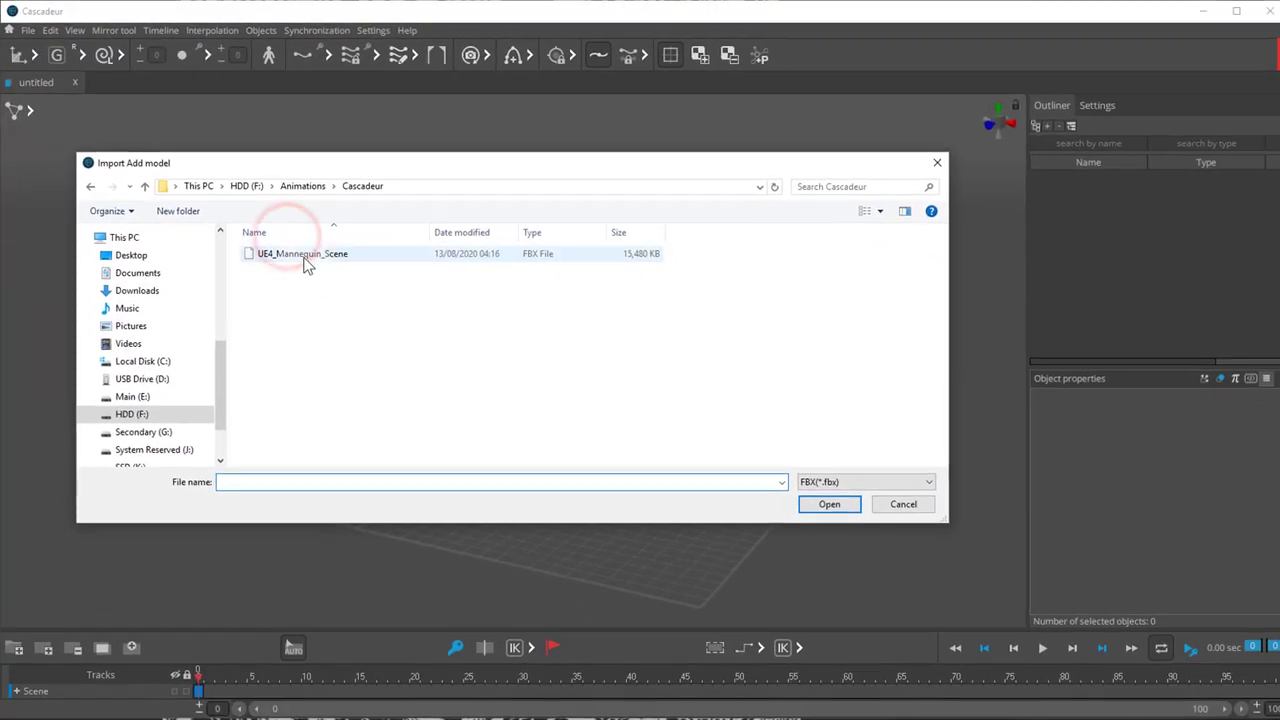
click(300, 252)
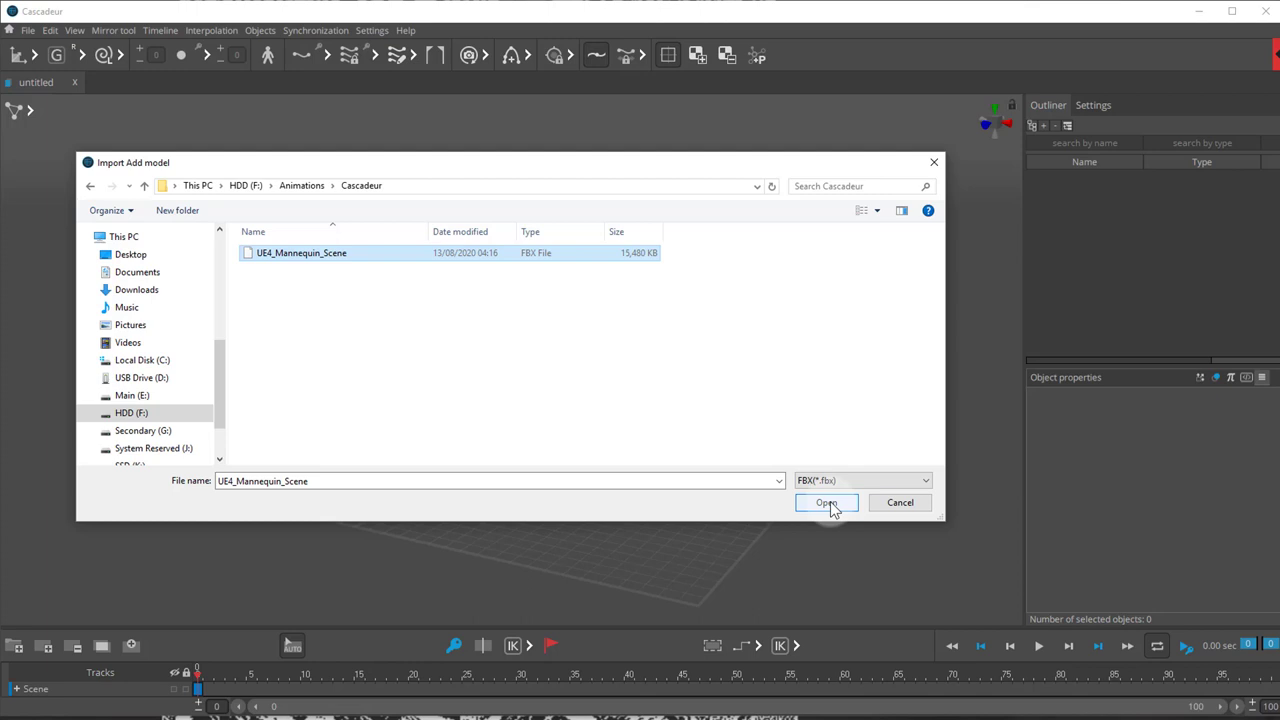
click(826, 502)
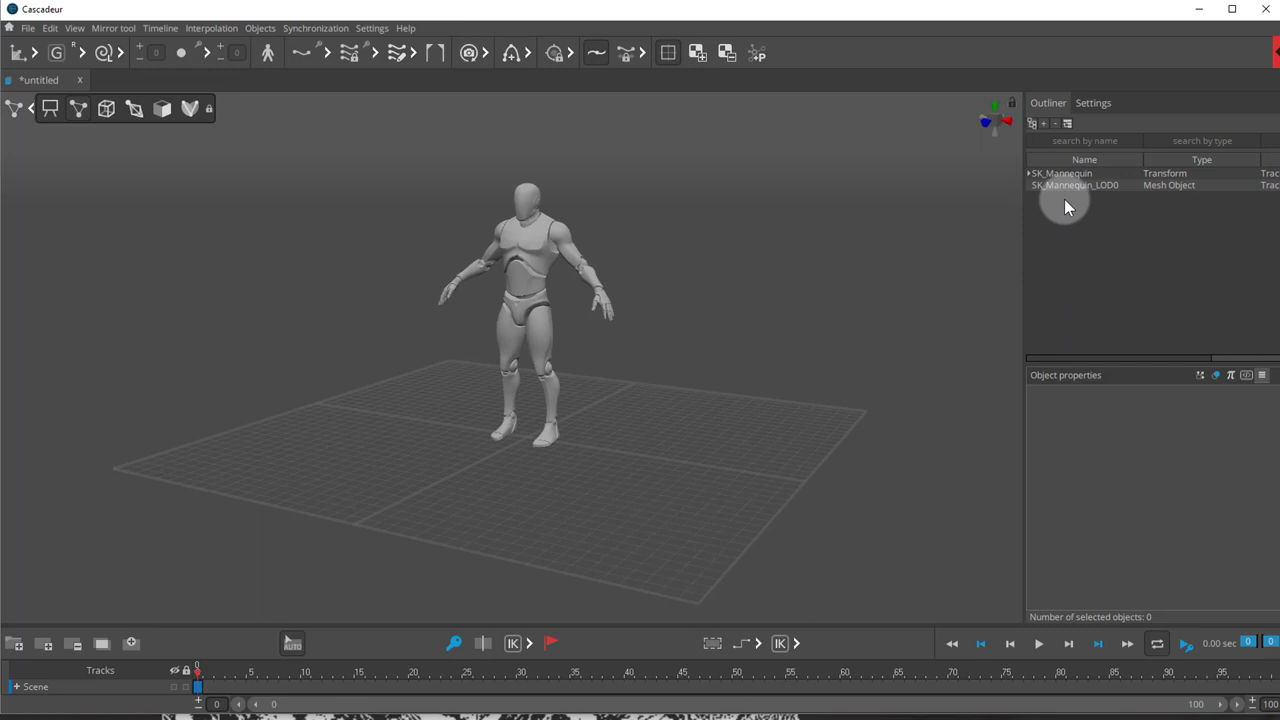
mouse_move(1068, 180)
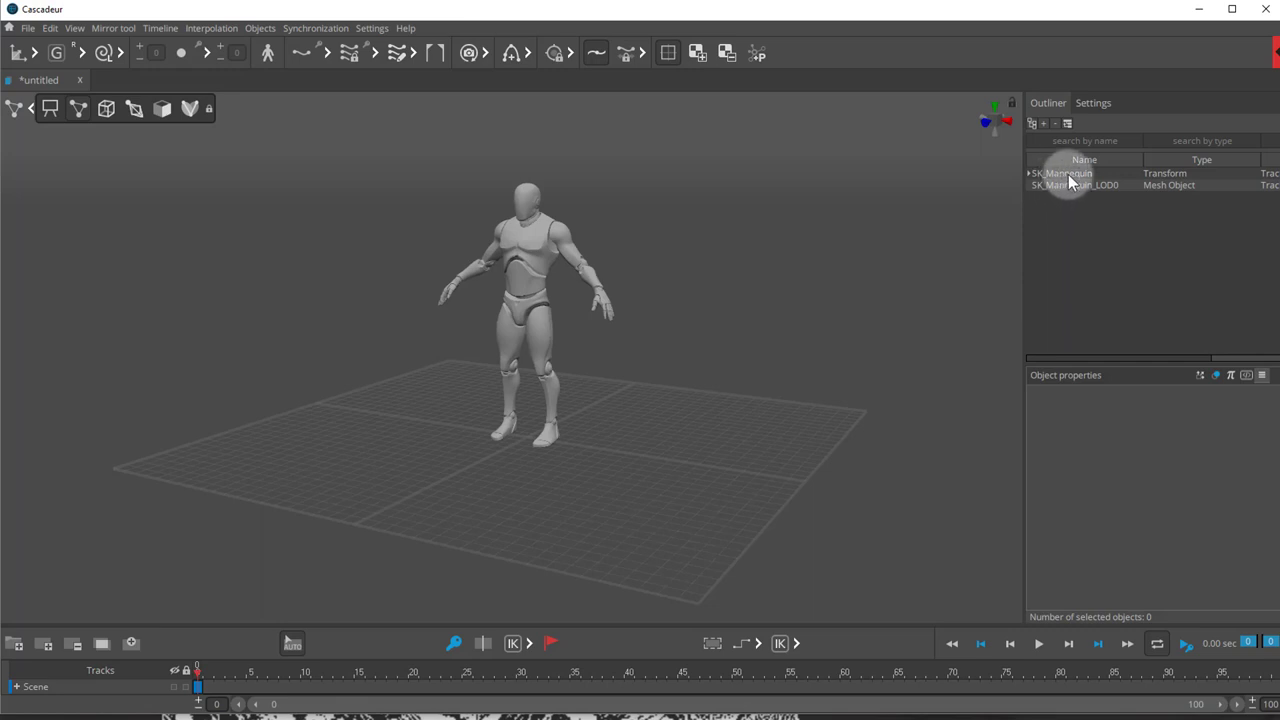
Rename SK_Mannequin and its LOD0 mesh to SK_MannequinA names in the Outliner
click(1074, 184)
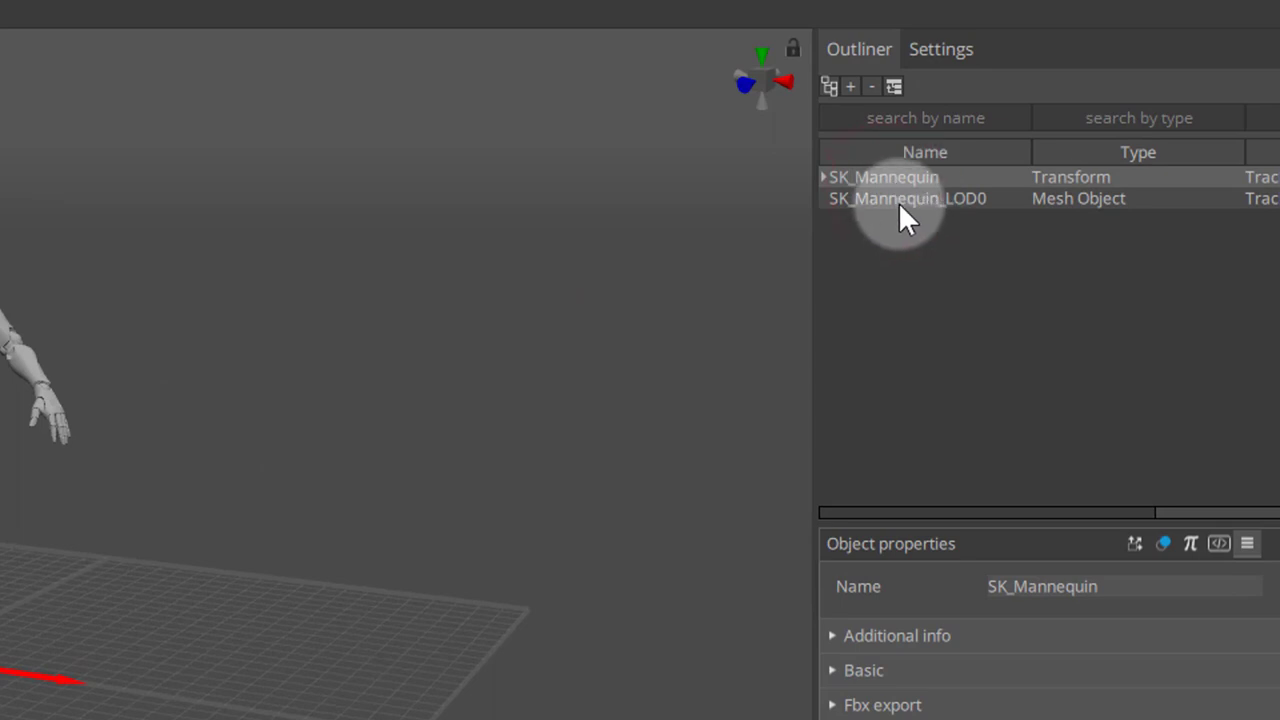
click(908, 198)
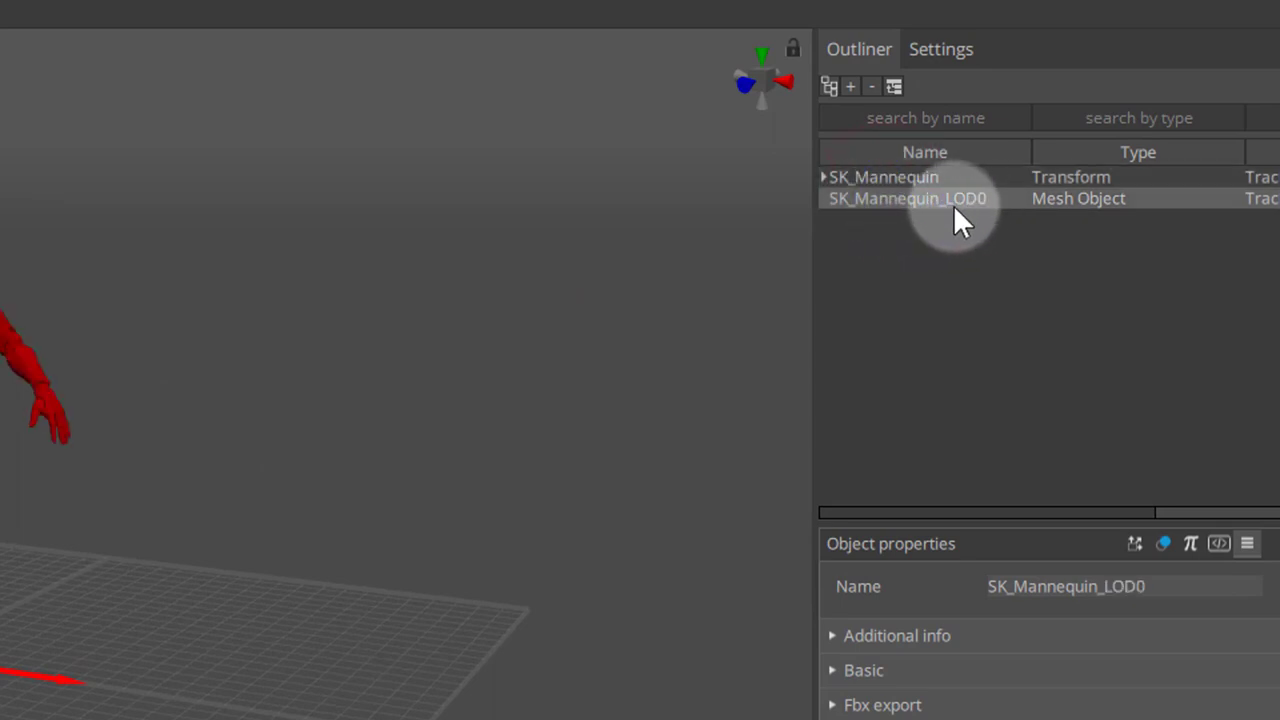
mouse_move(984, 224)
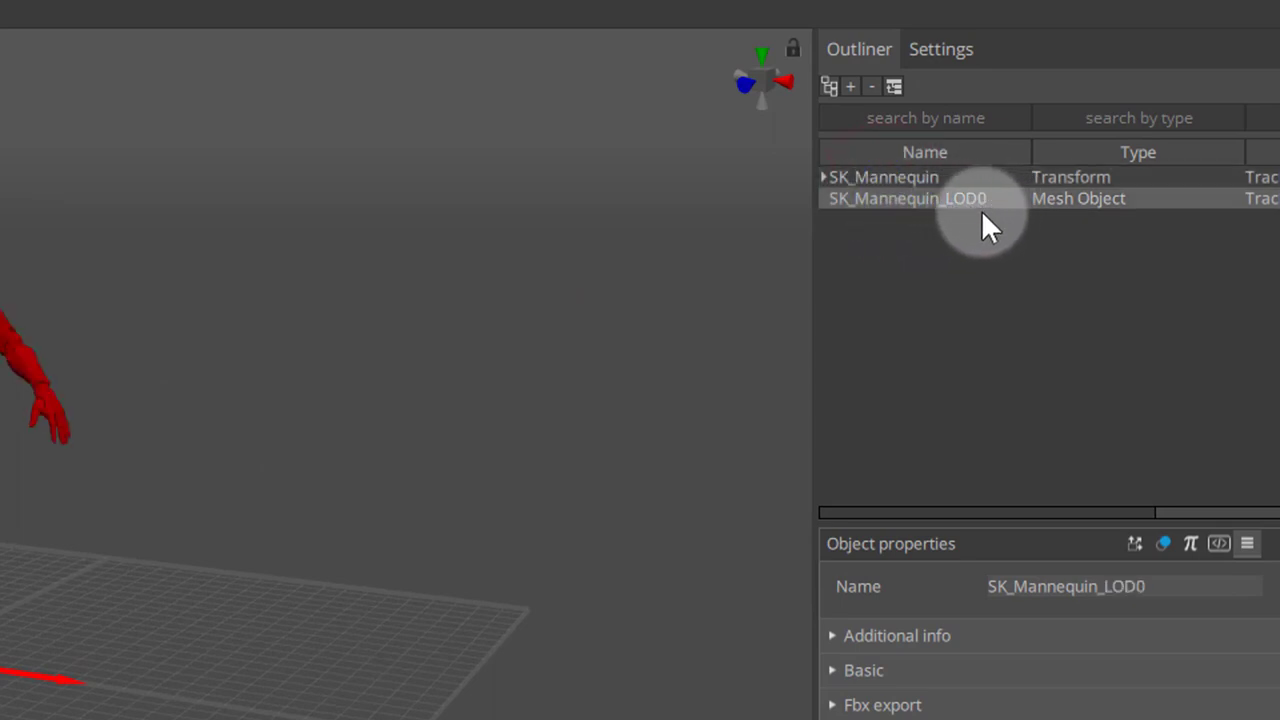
mouse_move(940, 196)
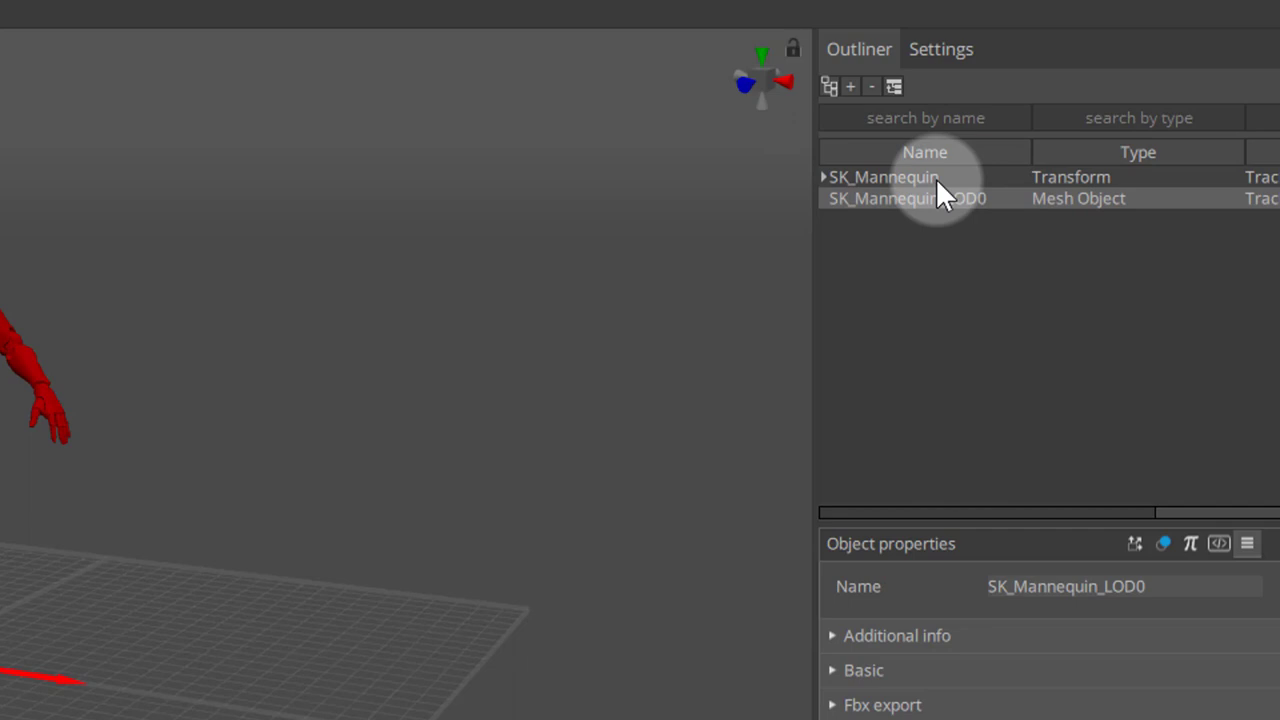
mouse_move(920, 216)
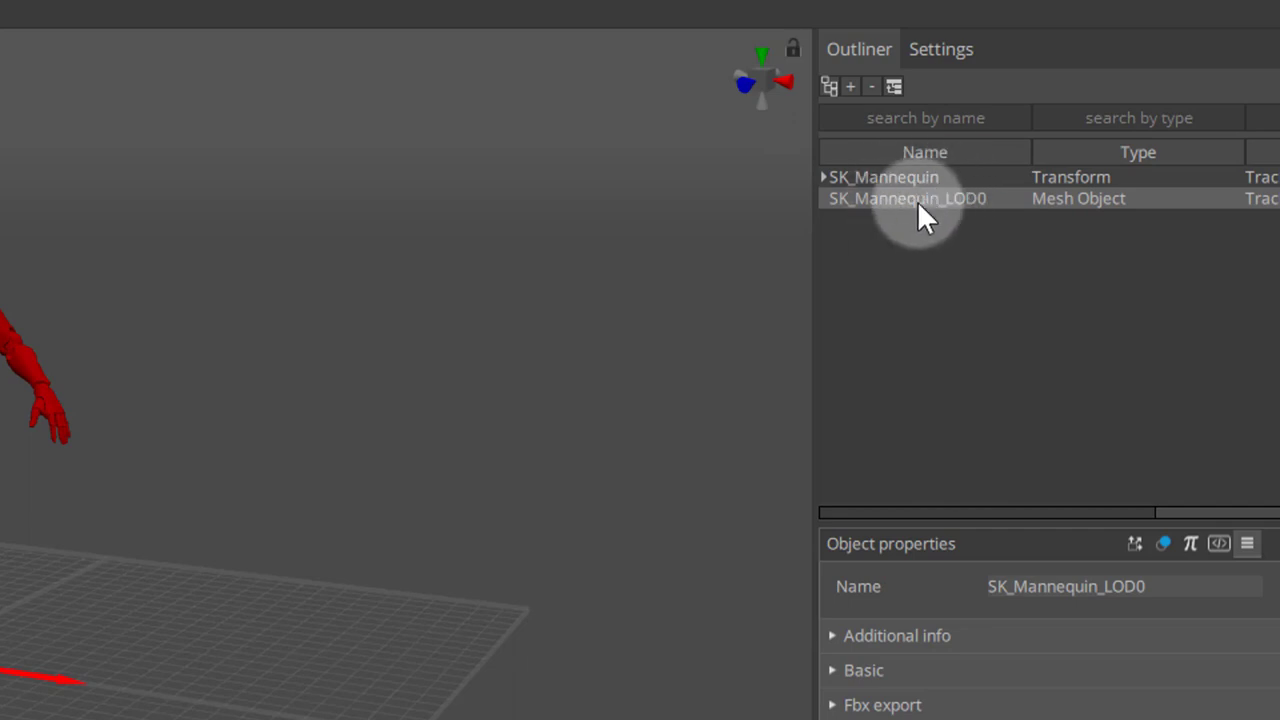
mouse_move(940, 224)
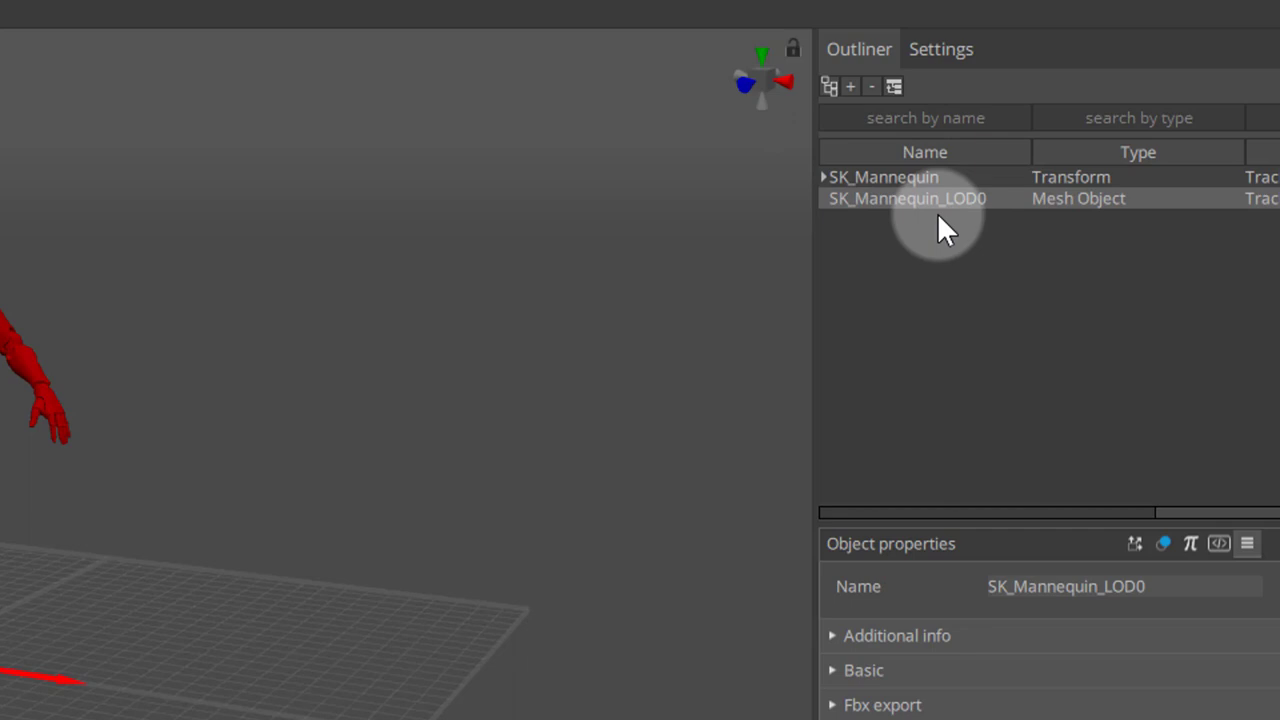
mouse_move(936, 184)
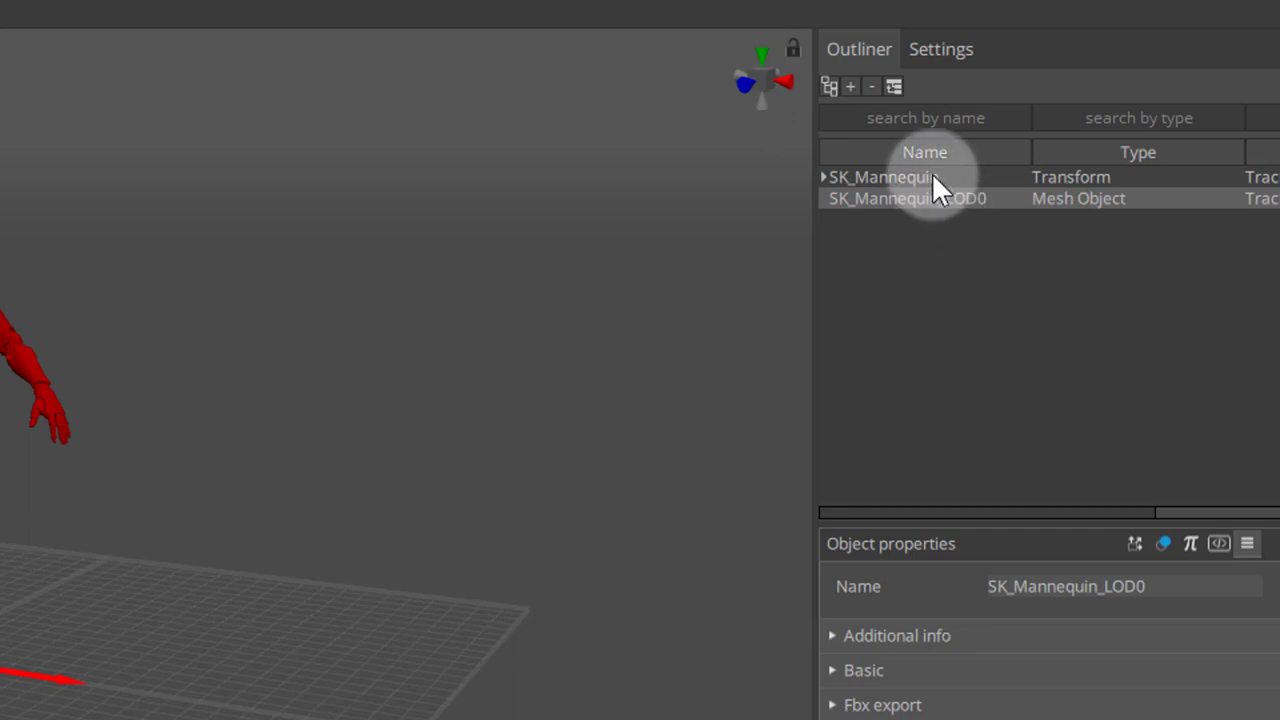
click(884, 176)
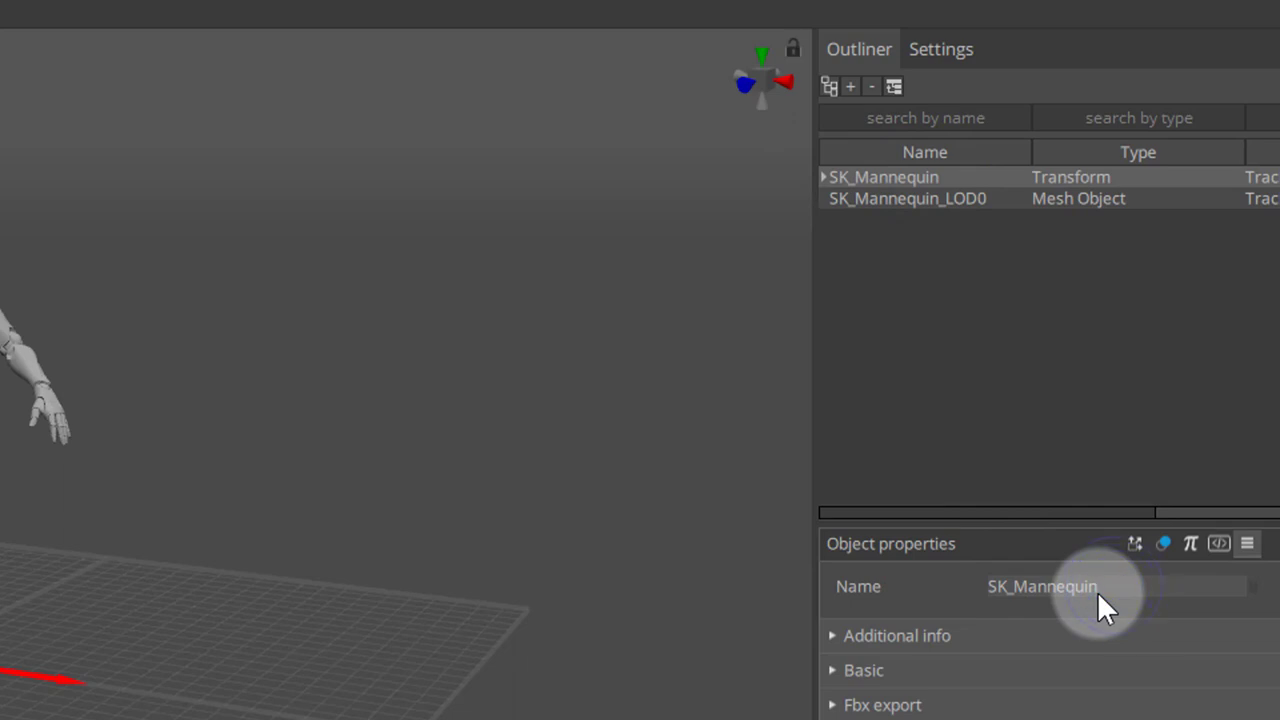
text(A)
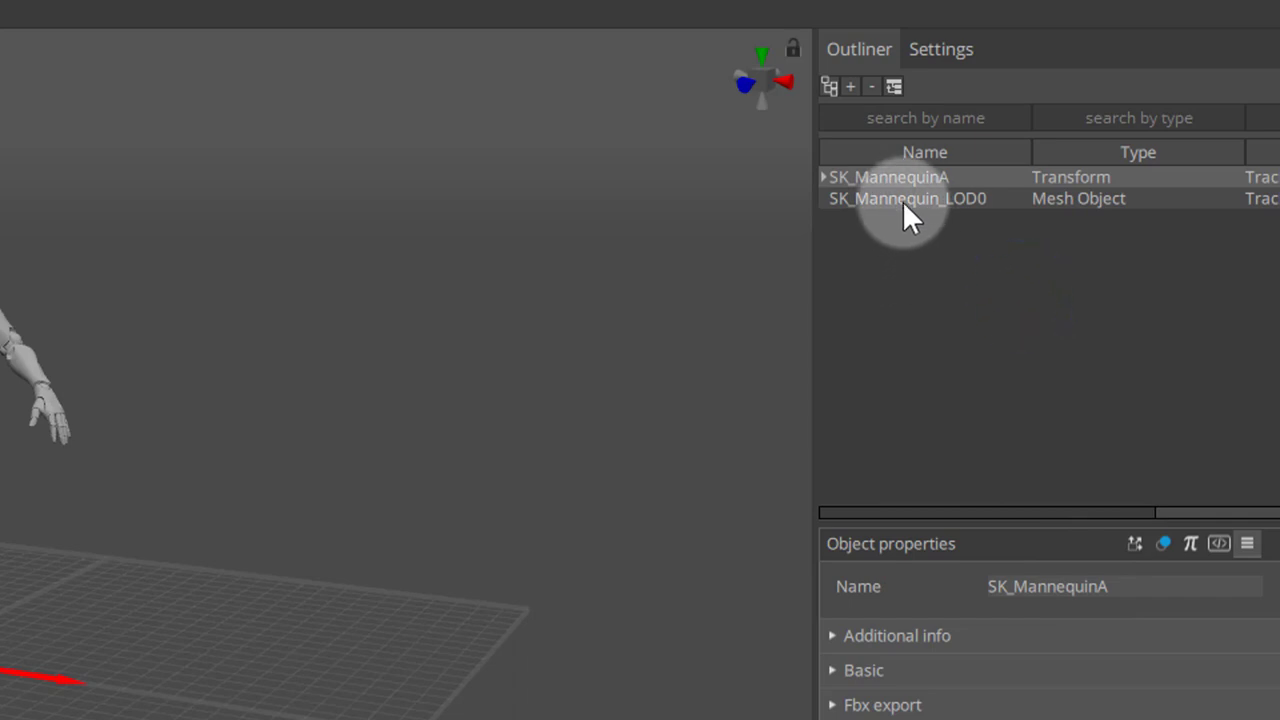
click(908, 198)
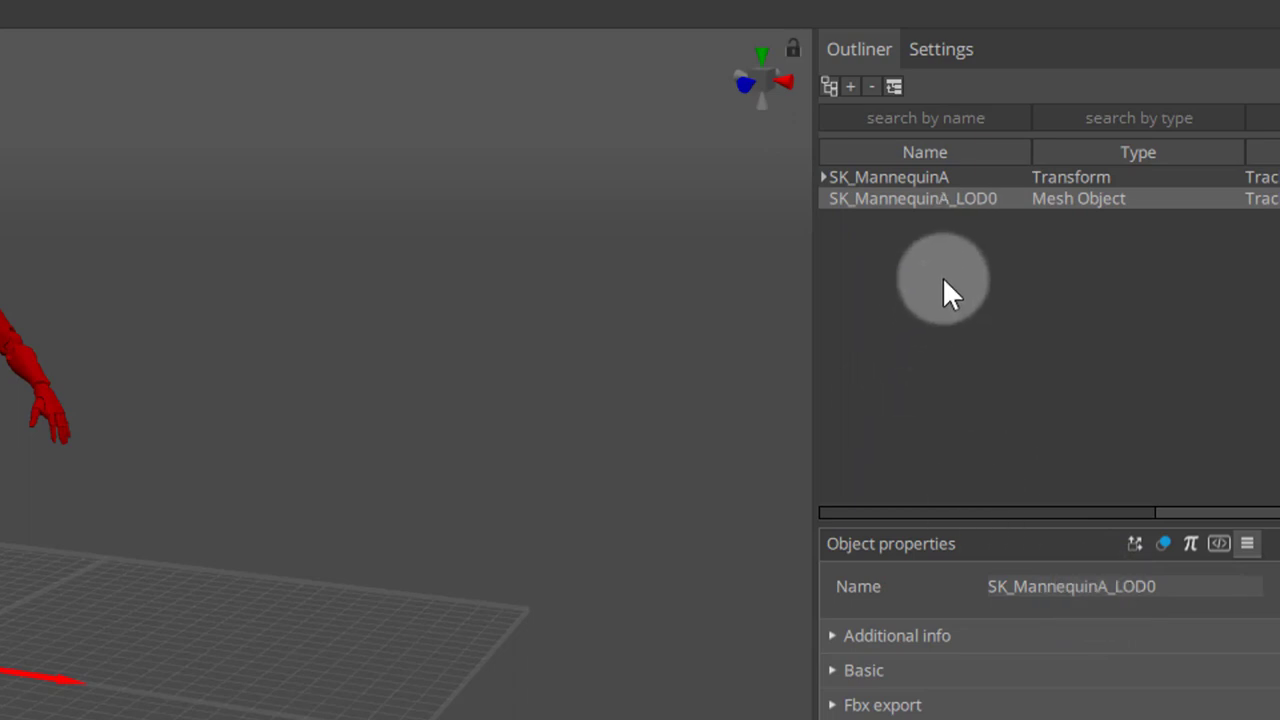
mouse_move(904, 240)
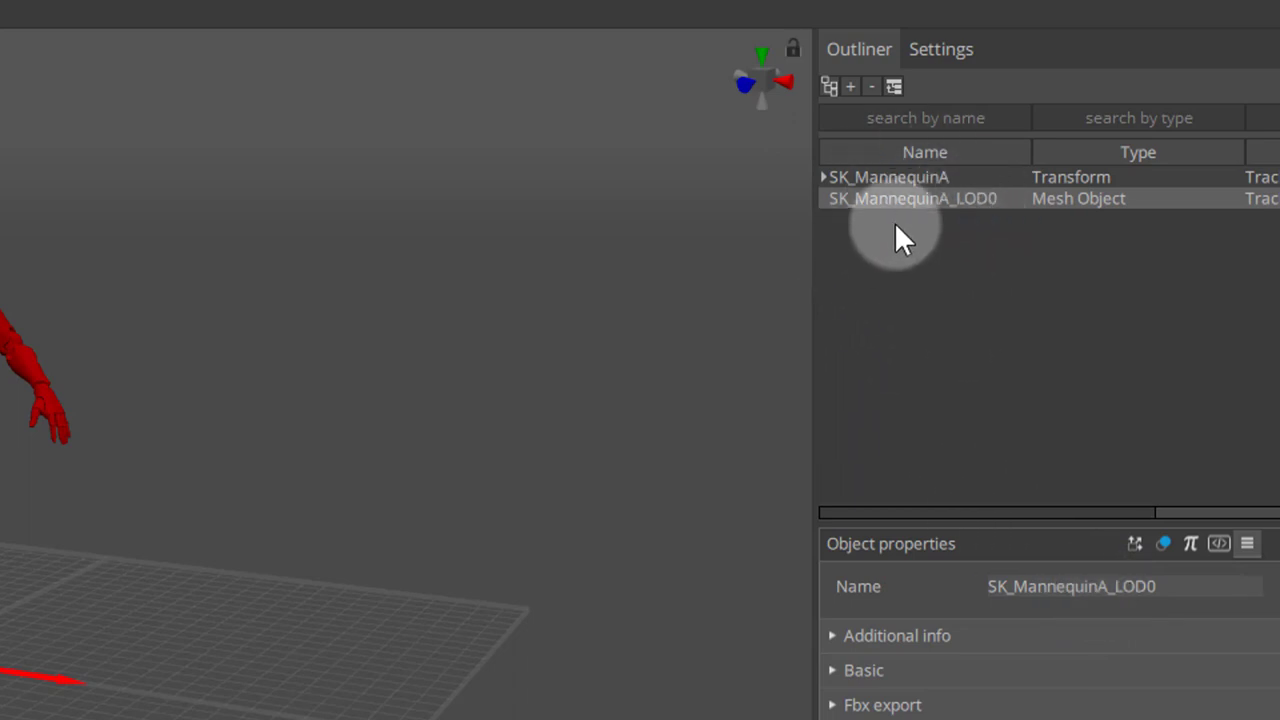
mouse_move(892, 338)
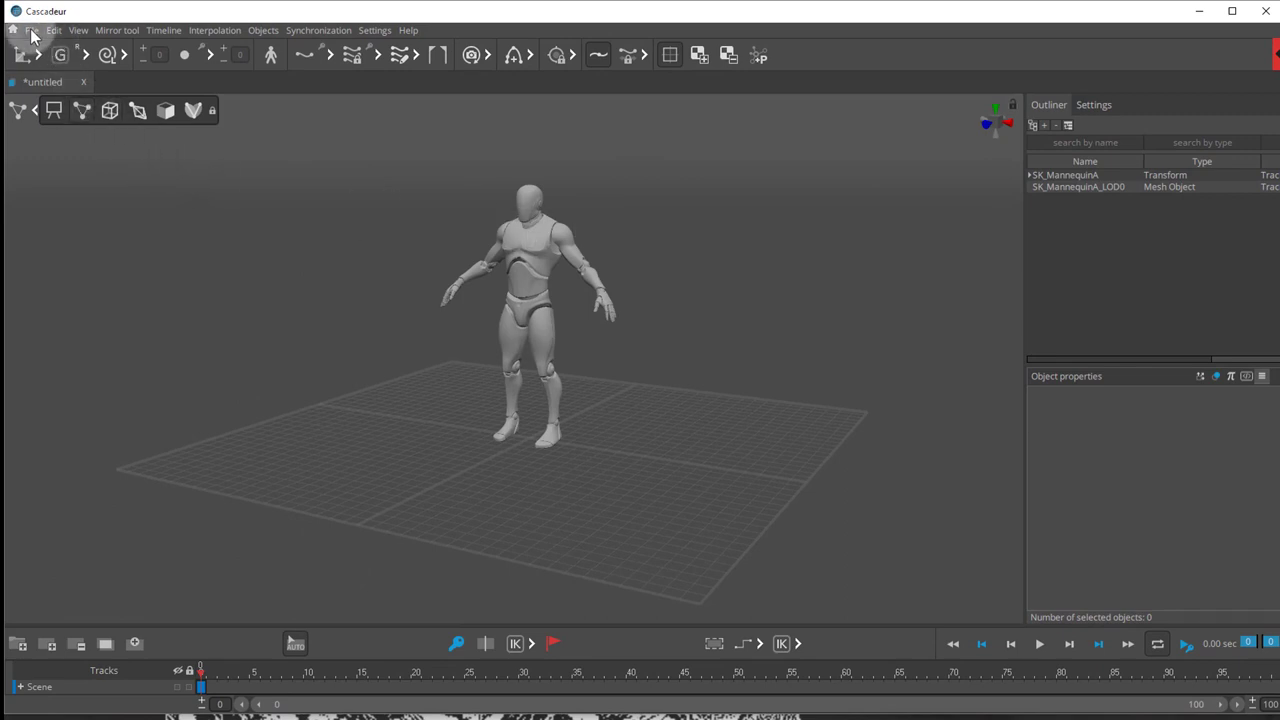
Start importing a rig from JSON data for the renamed mannequin
click(32, 30)
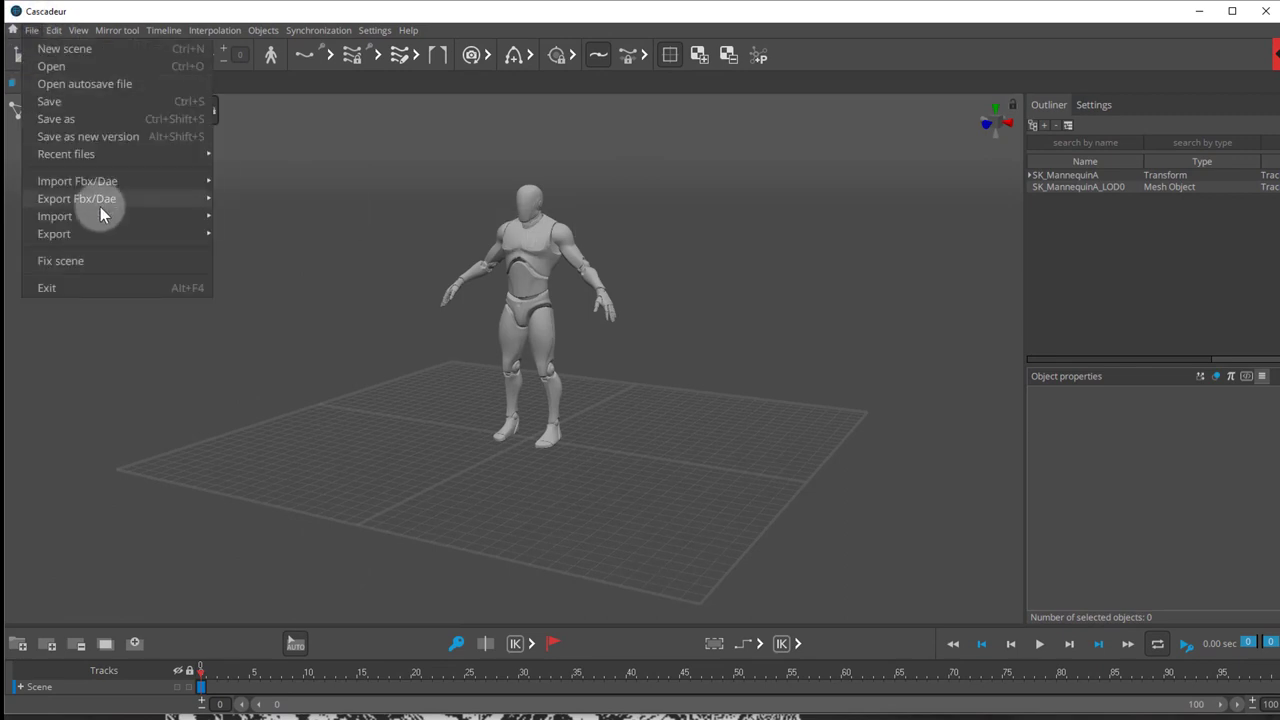
click(56, 216)
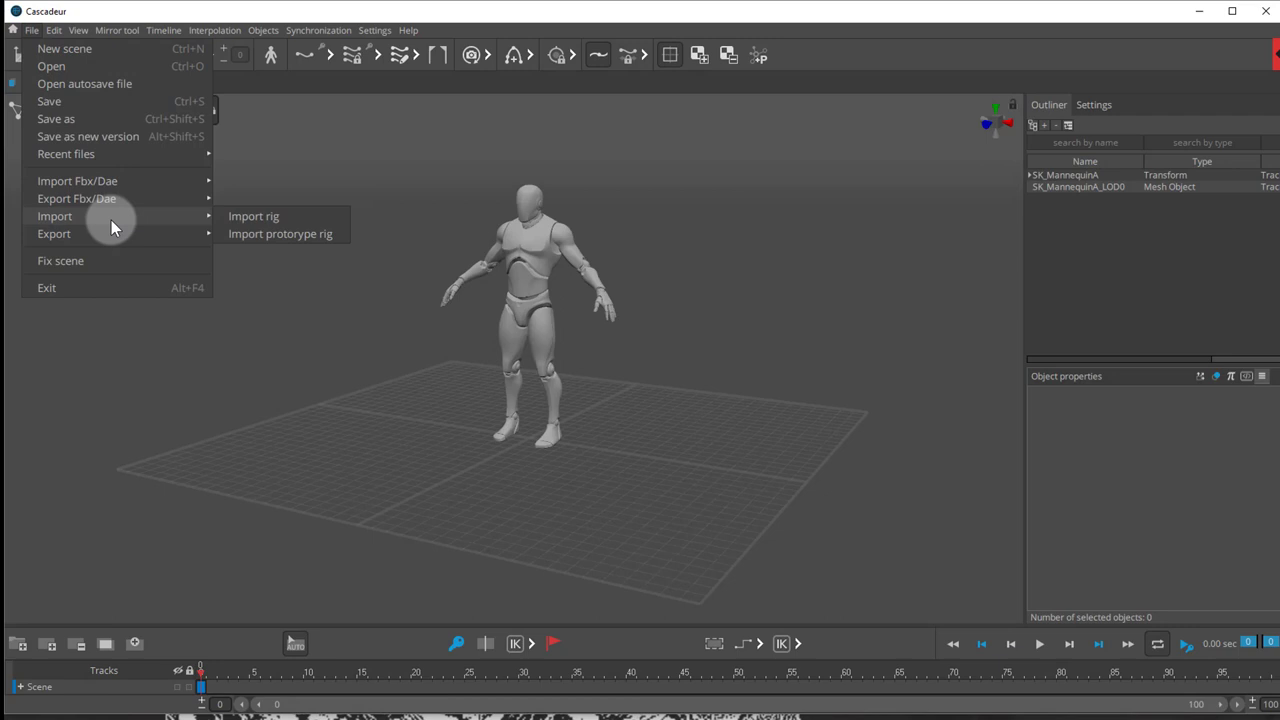
click(252, 216)
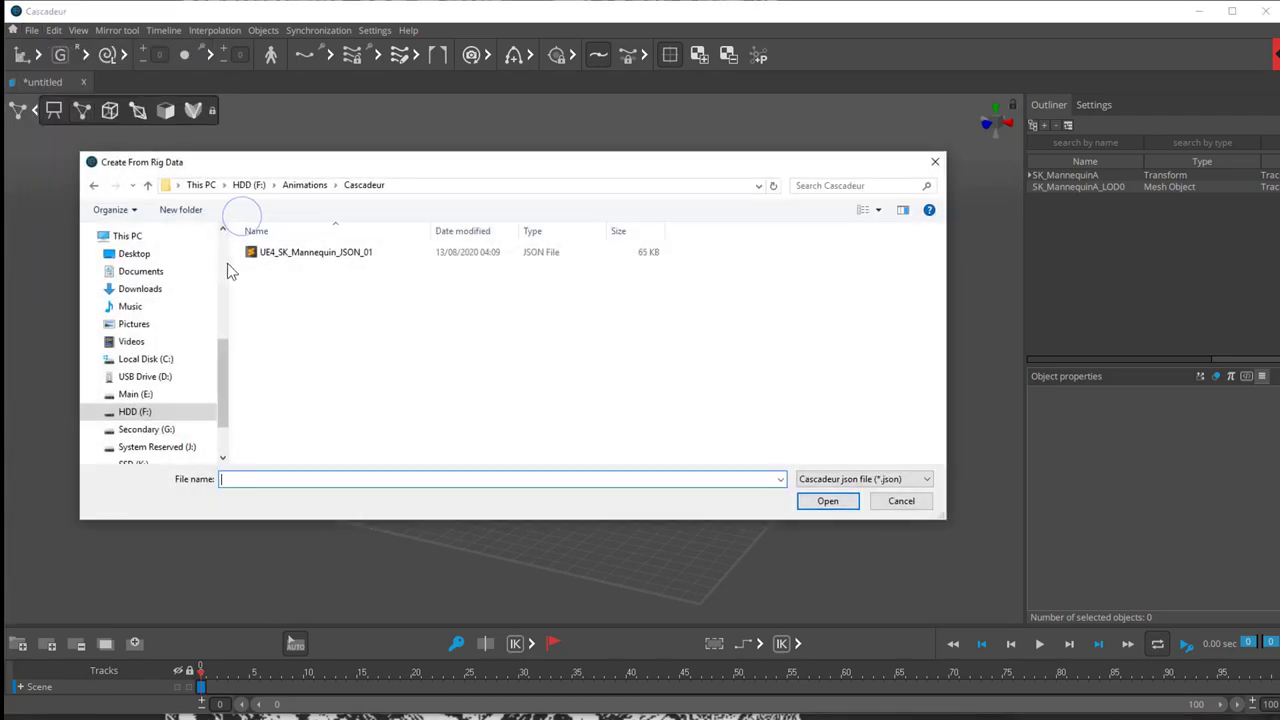
click(316, 252)
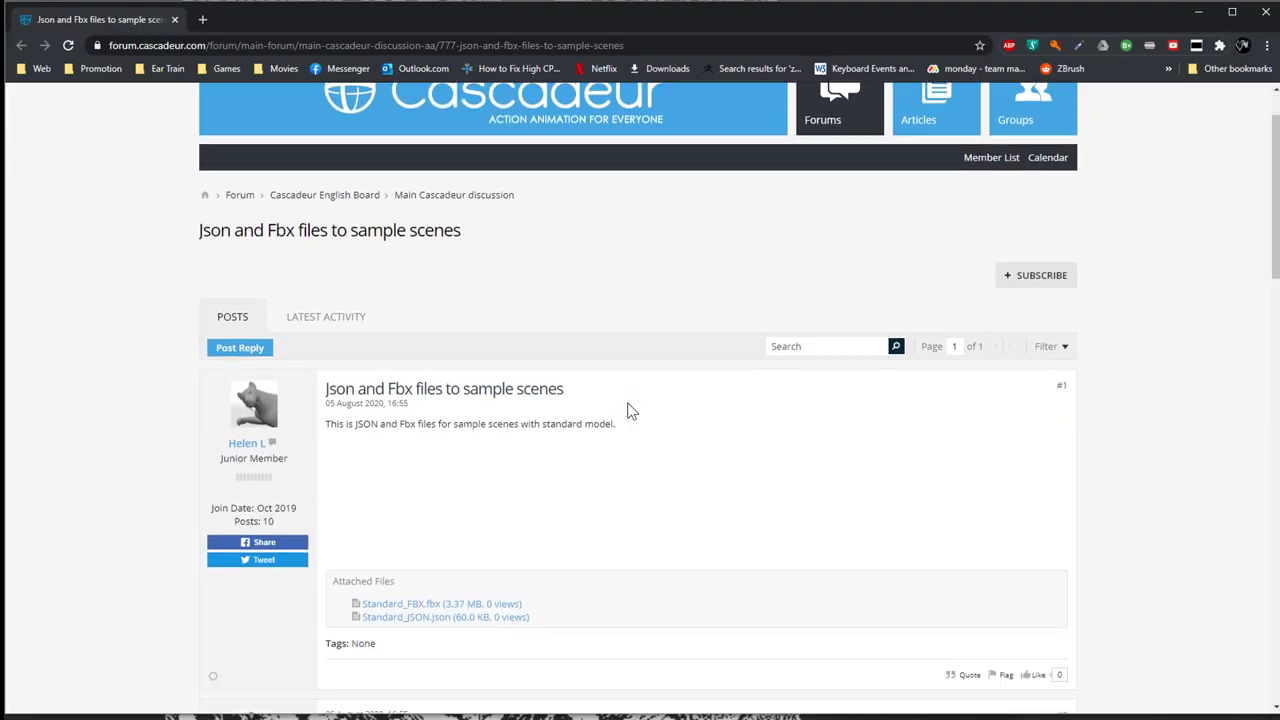
Scroll the forum thread down to the UE4_SK_Mannequin_JSON_01 attachment
scroll(down, 3)
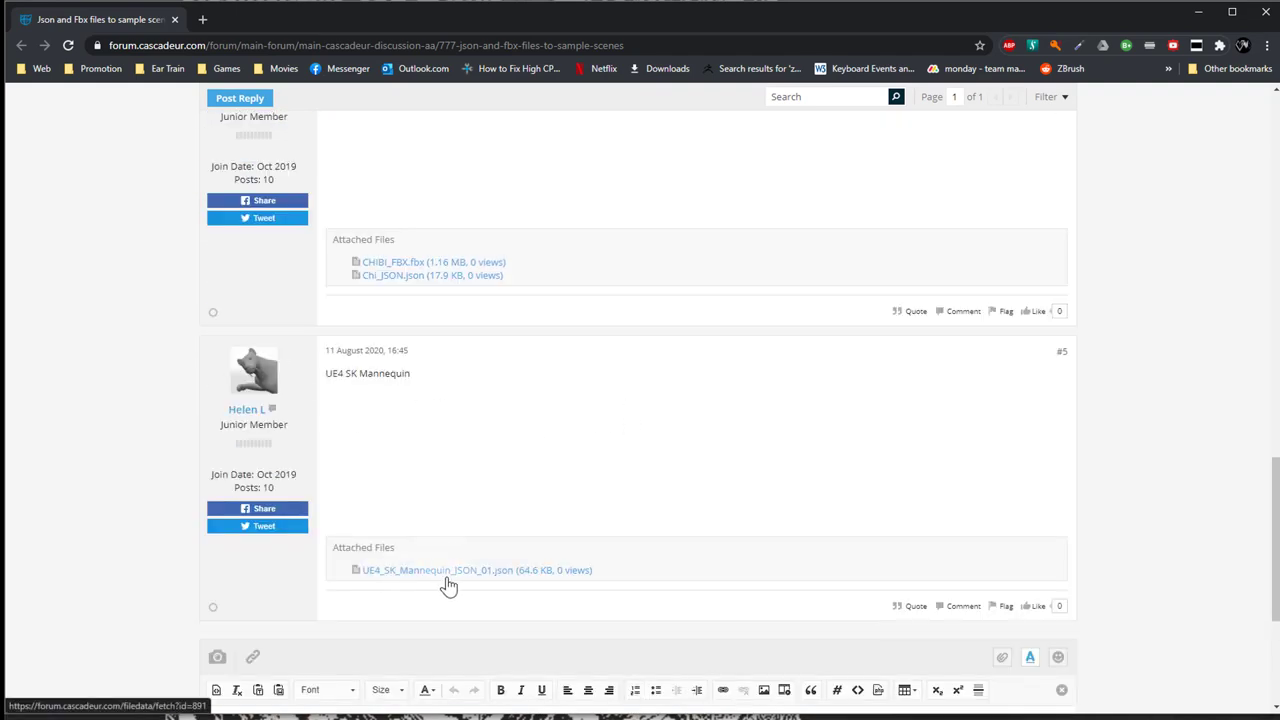
mouse_move(584, 558)
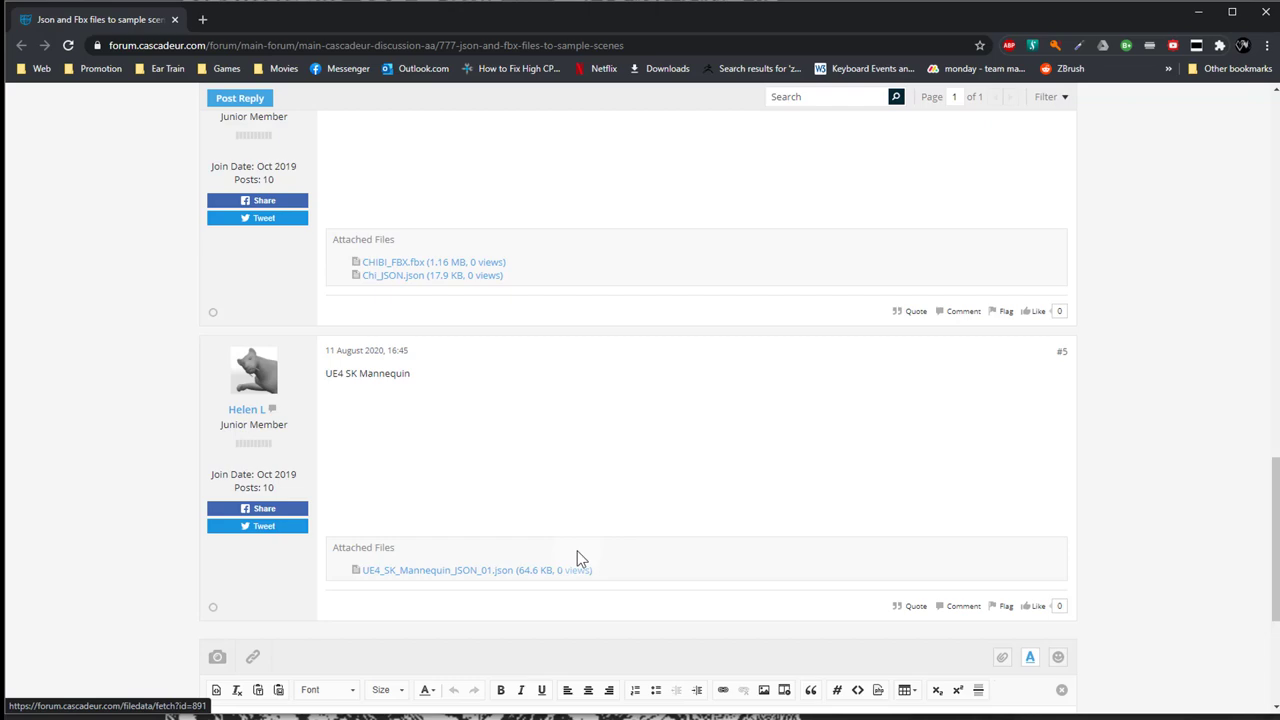
mouse_move(520, 600)
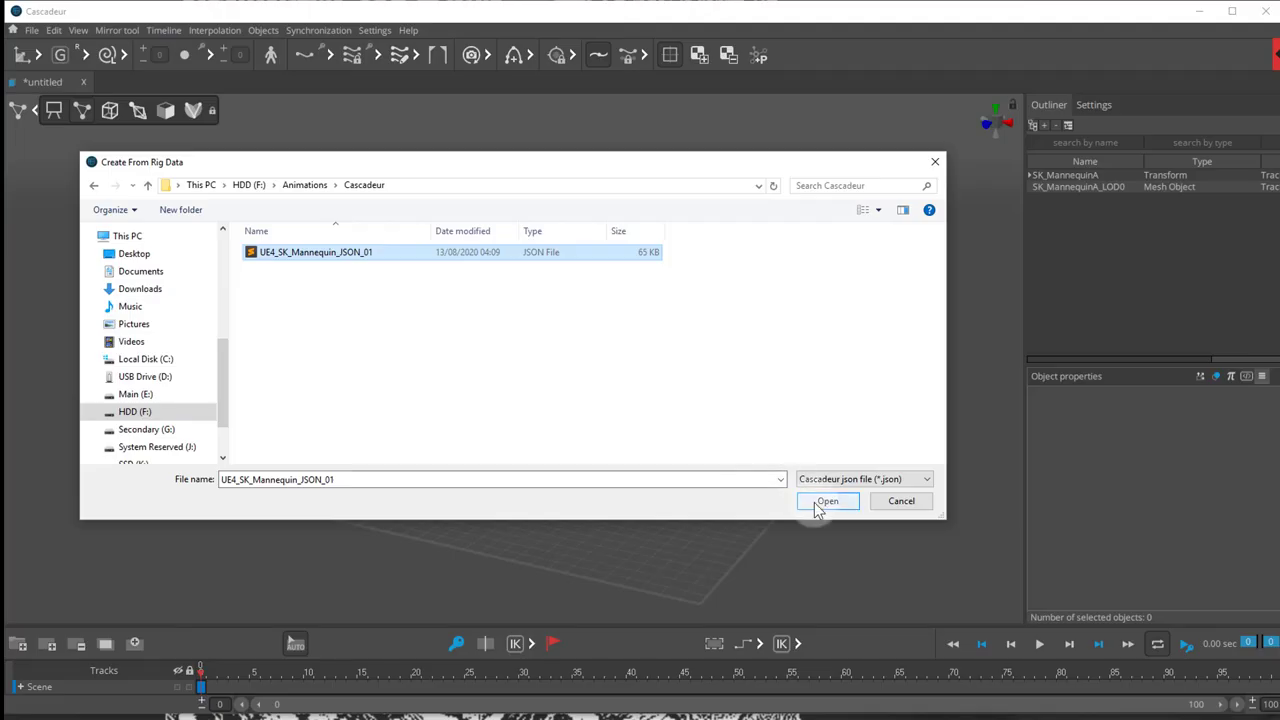
Load the UE4_SK_Mannequin_JSON_01 rig and rename its animation track to CharA
click(828, 500)
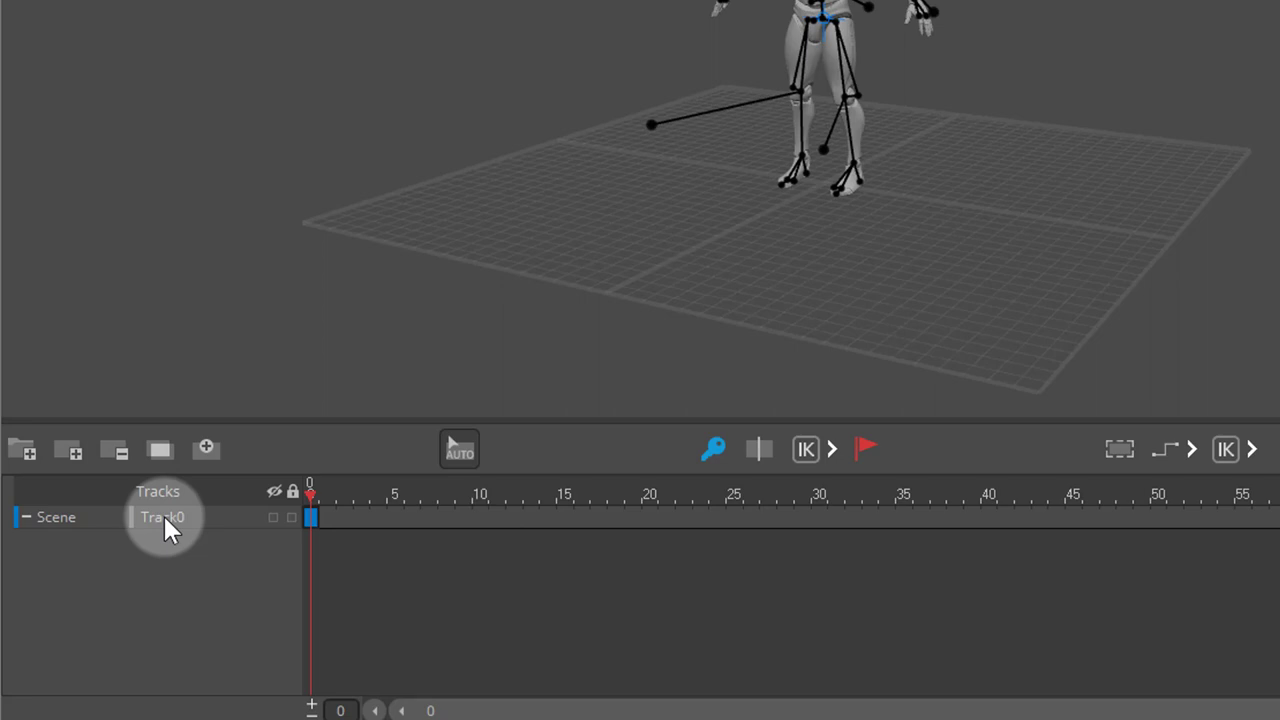
double_click(164, 516)
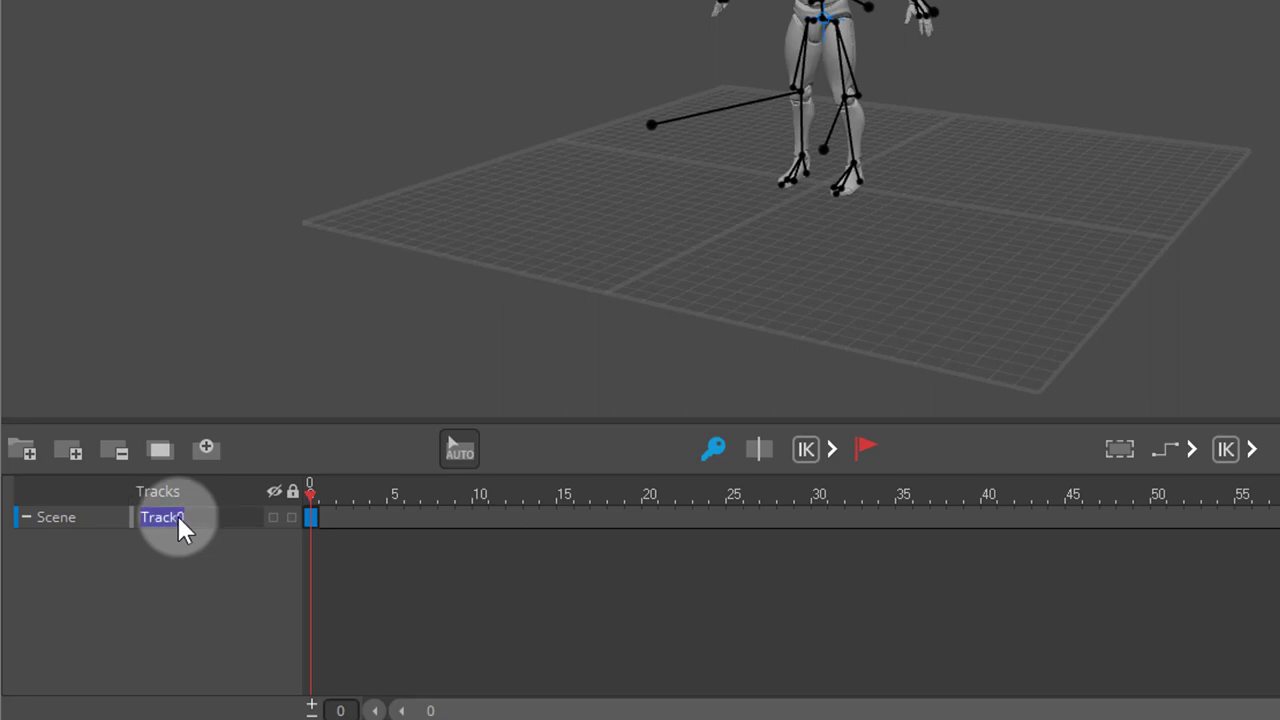
text(Cha)
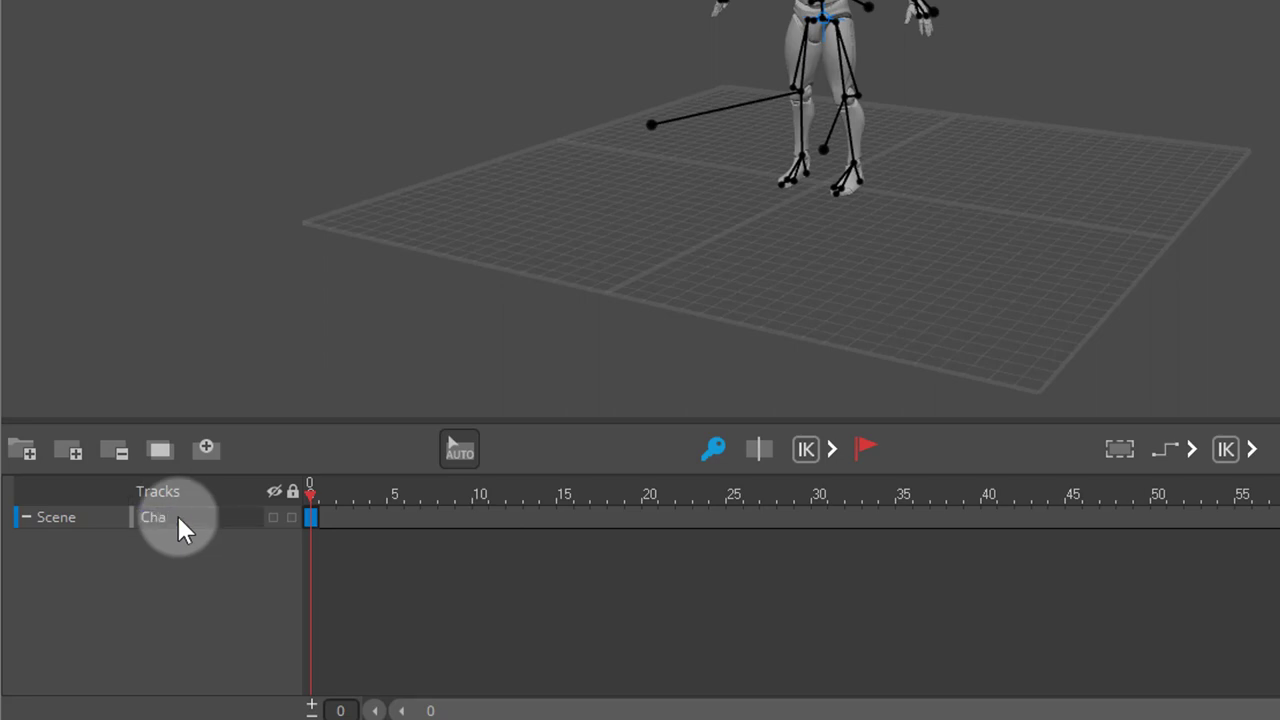
text(ra)
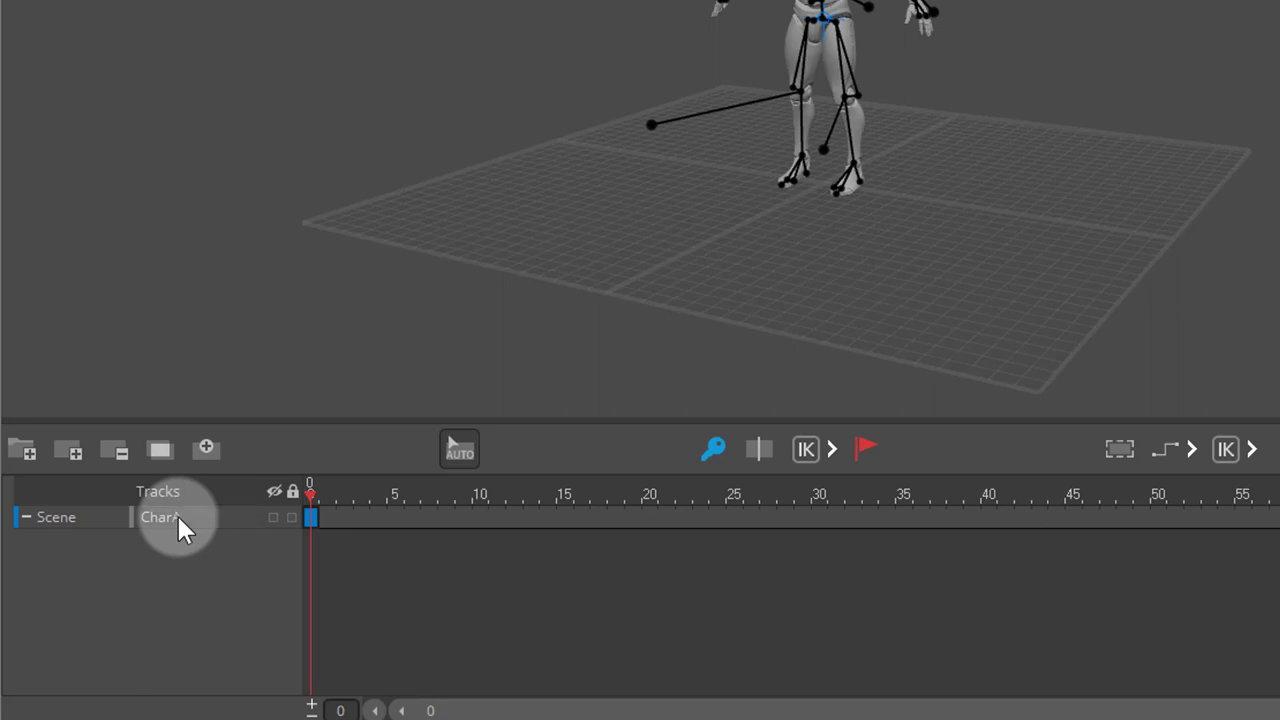
mouse_move(920, 4)
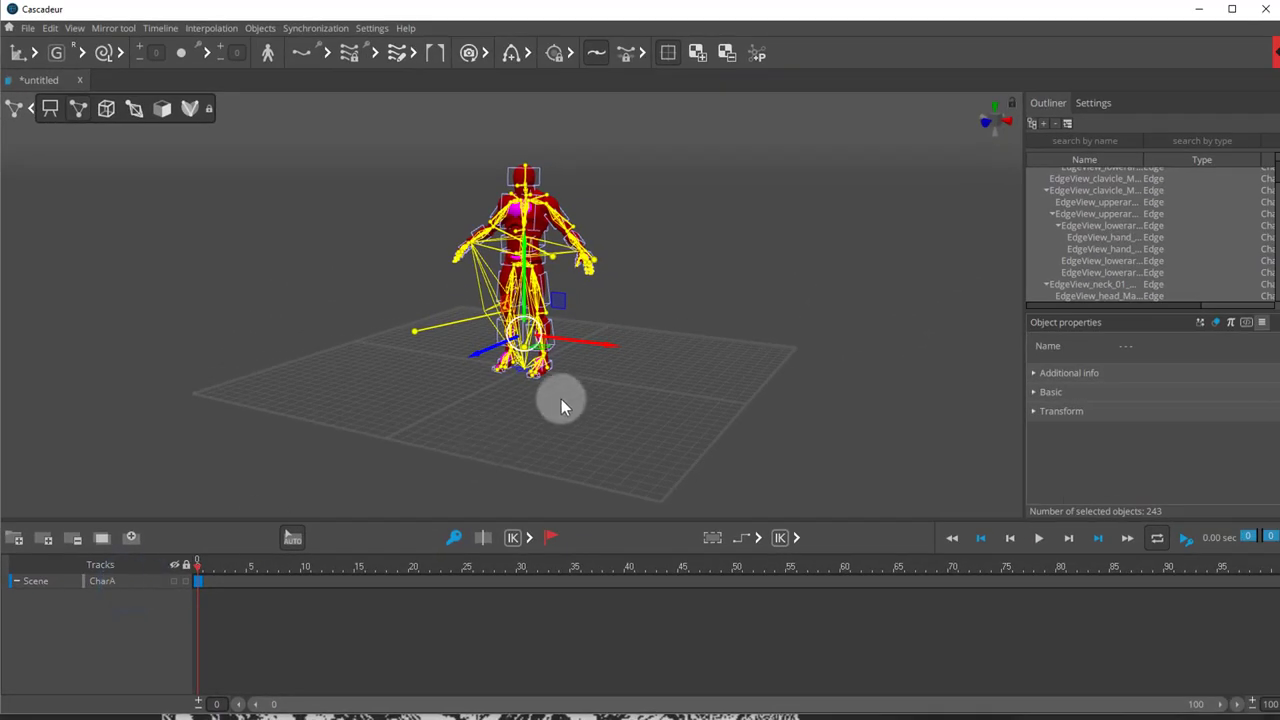
mouse_move(562, 360)
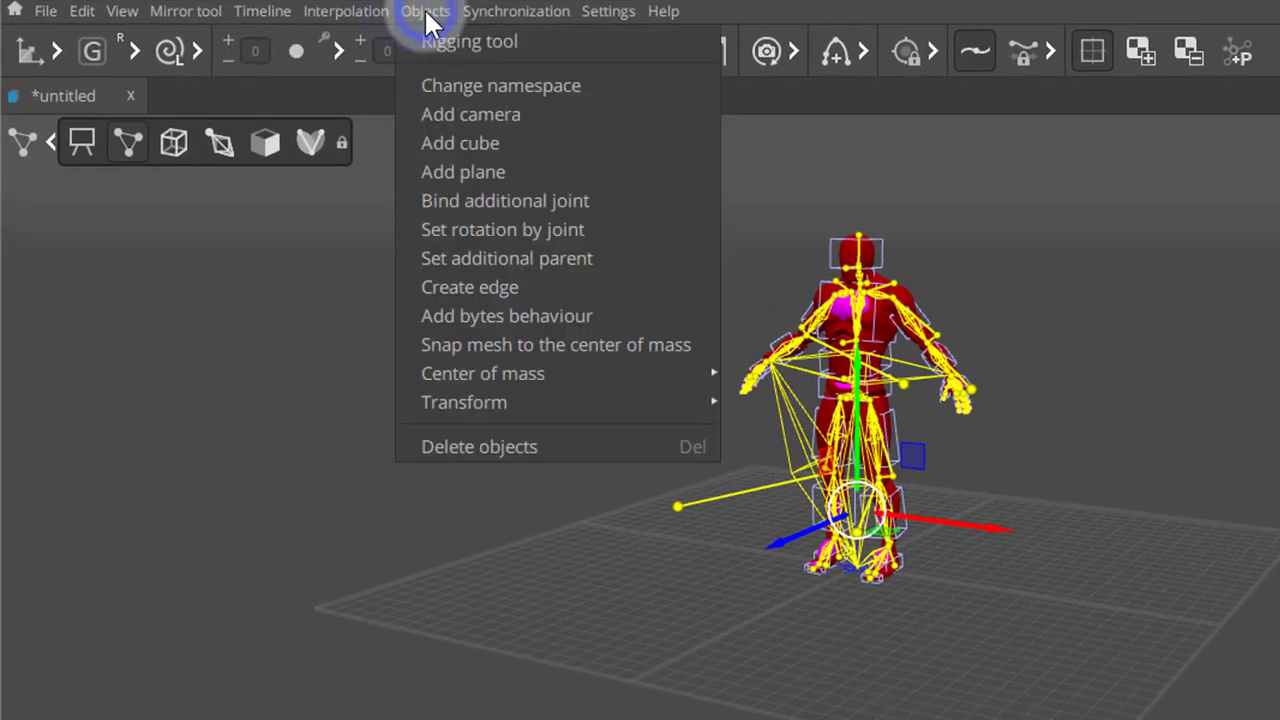
Change the namespace of the selected rig objects to CharA
click(500, 84)
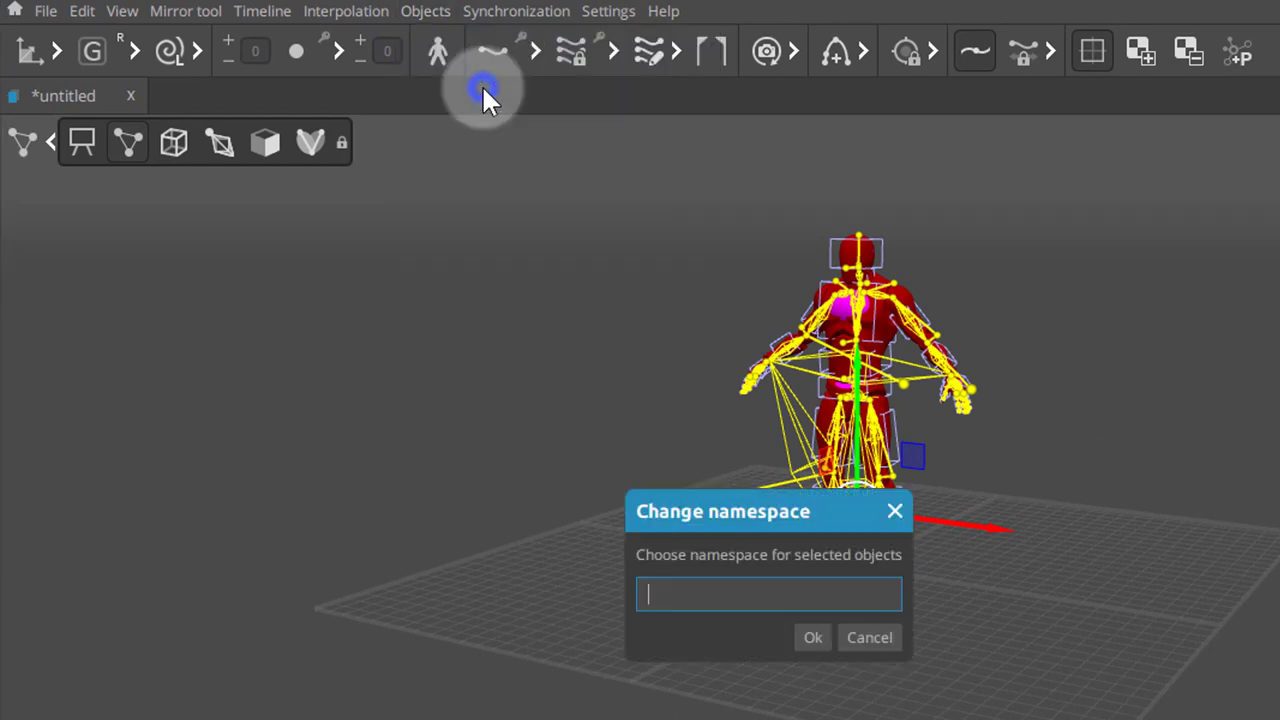
text(c)
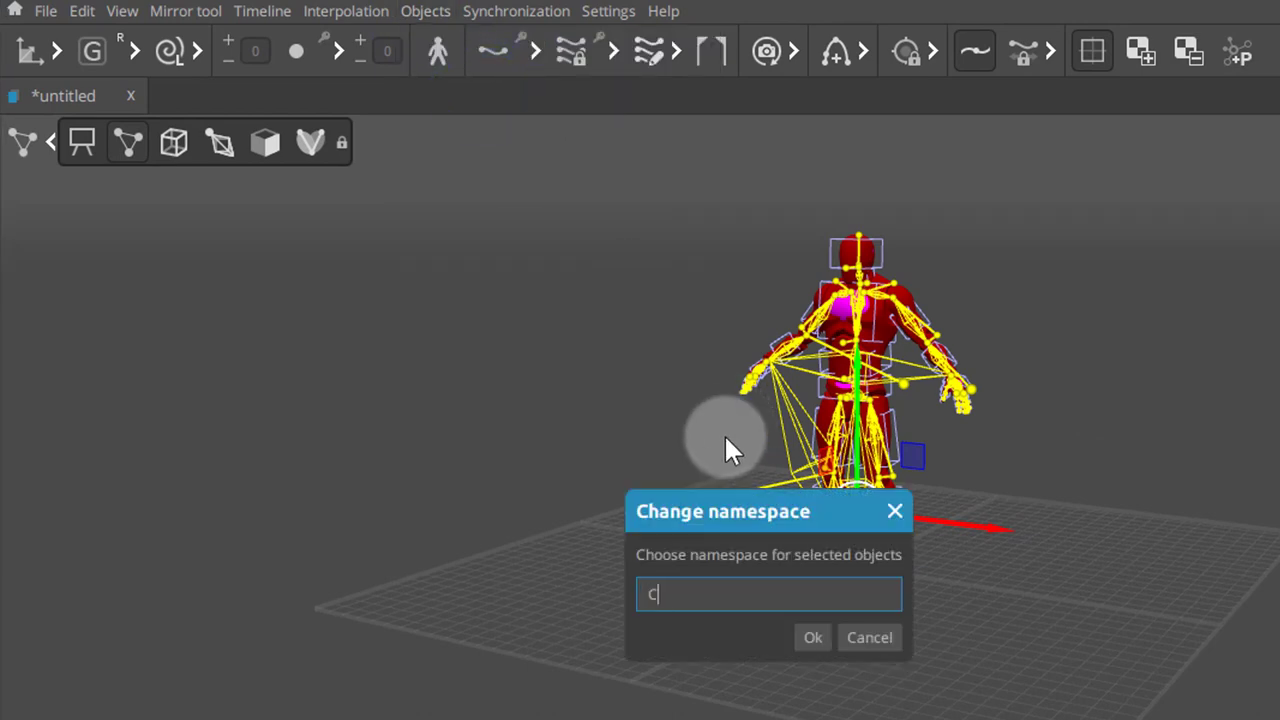
text(har)
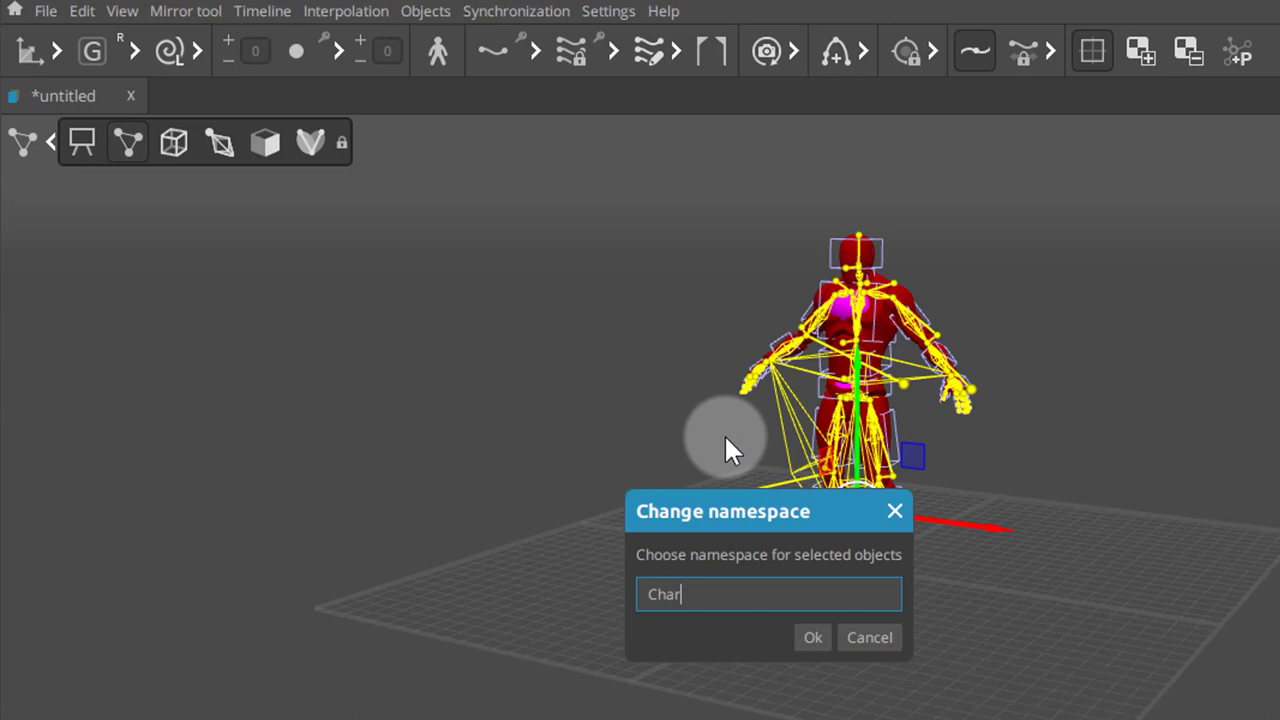
text(A)
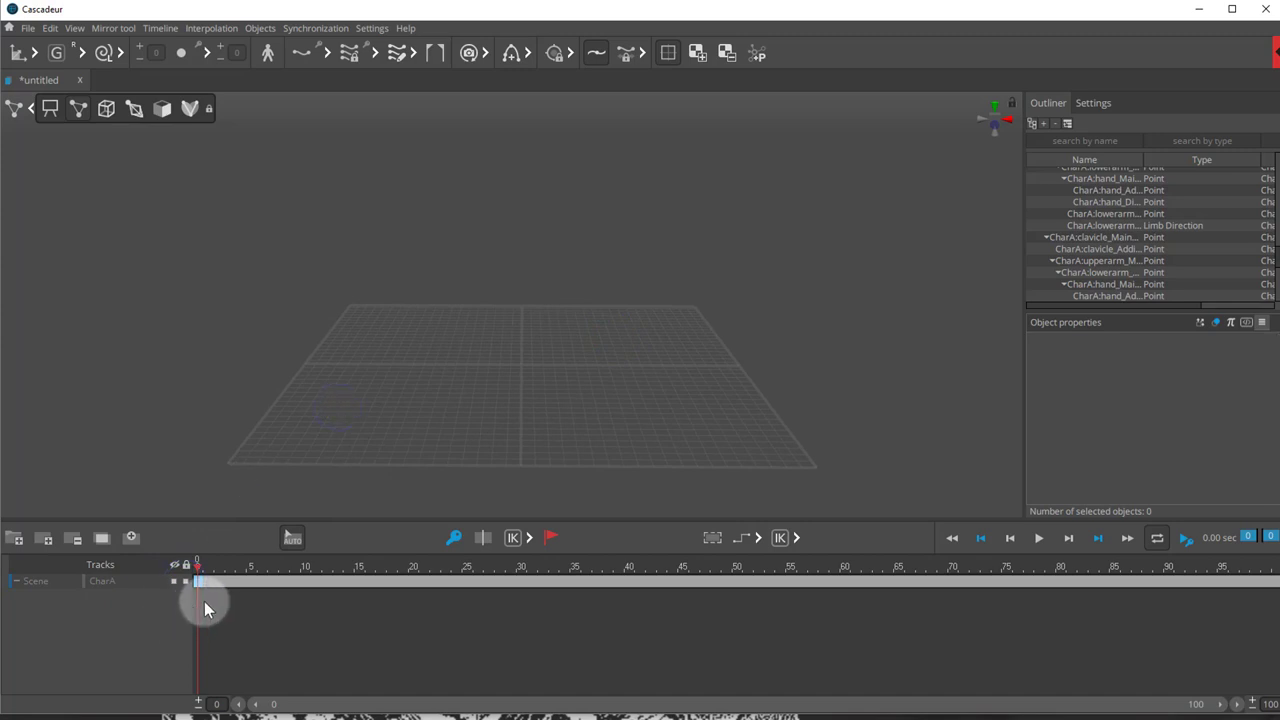
mouse_move(44, 538)
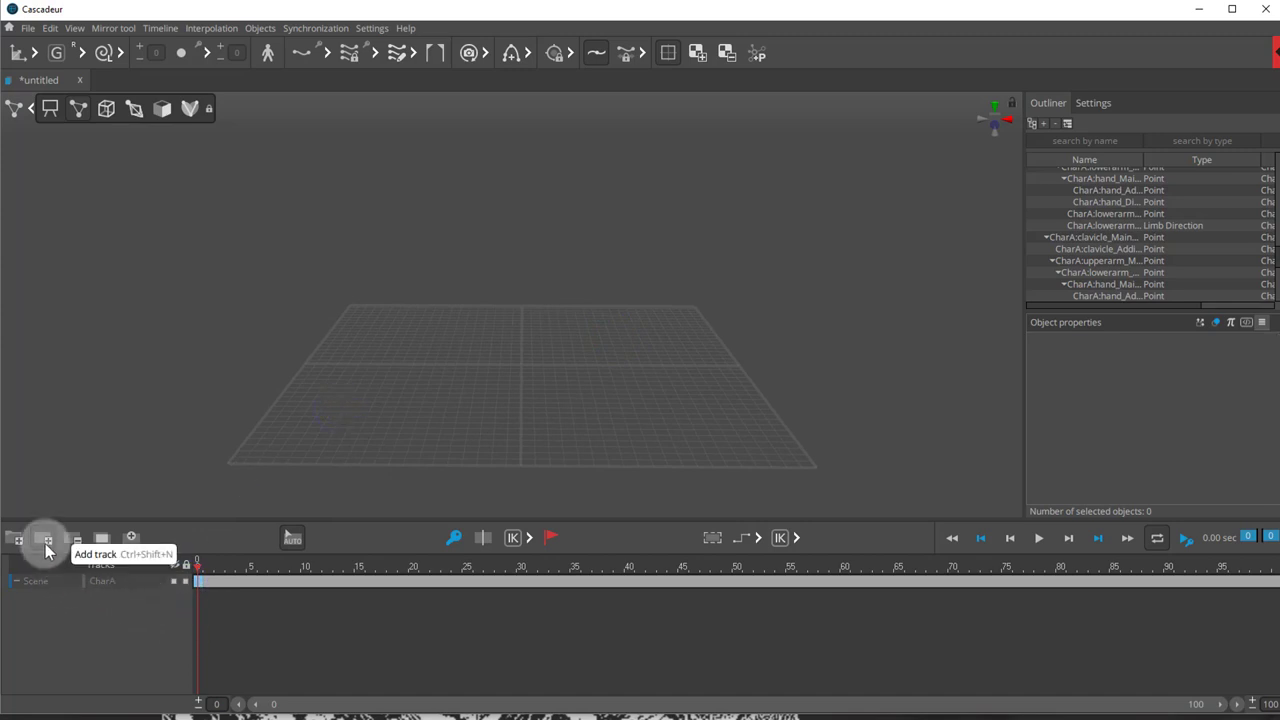
Add a second animation track named CharB beneath CharA
click(46, 538)
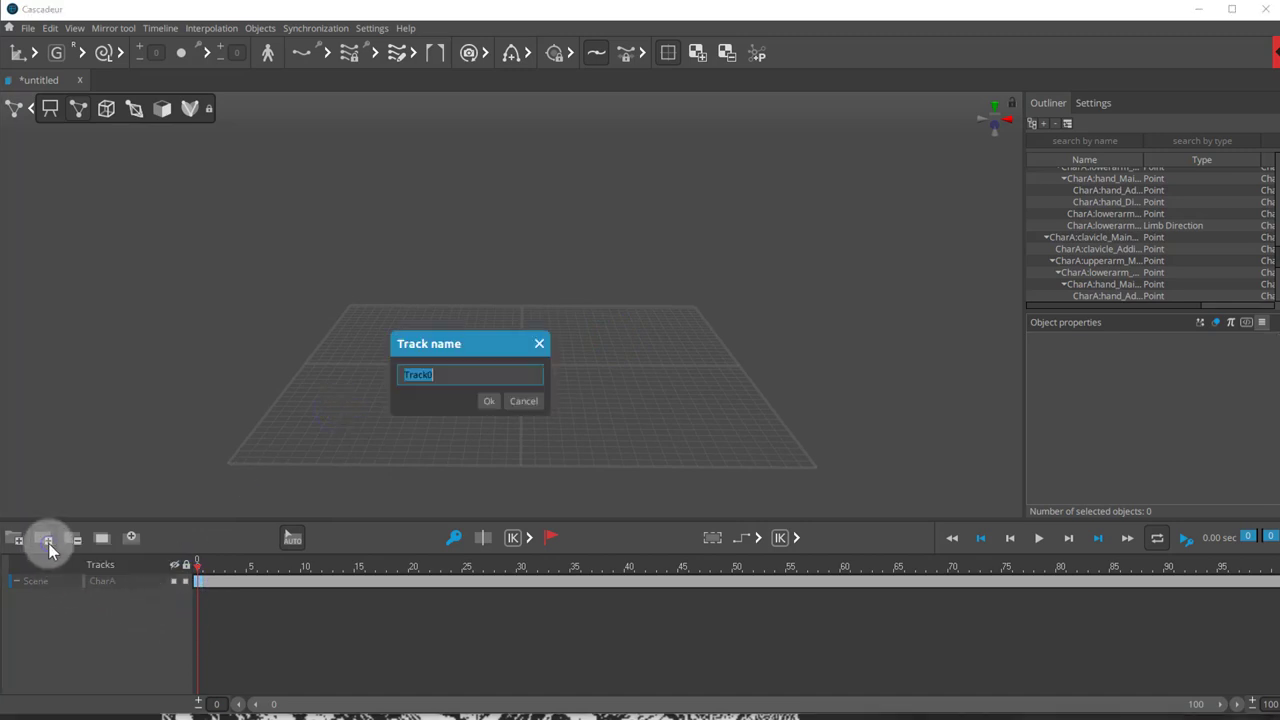
text(c)
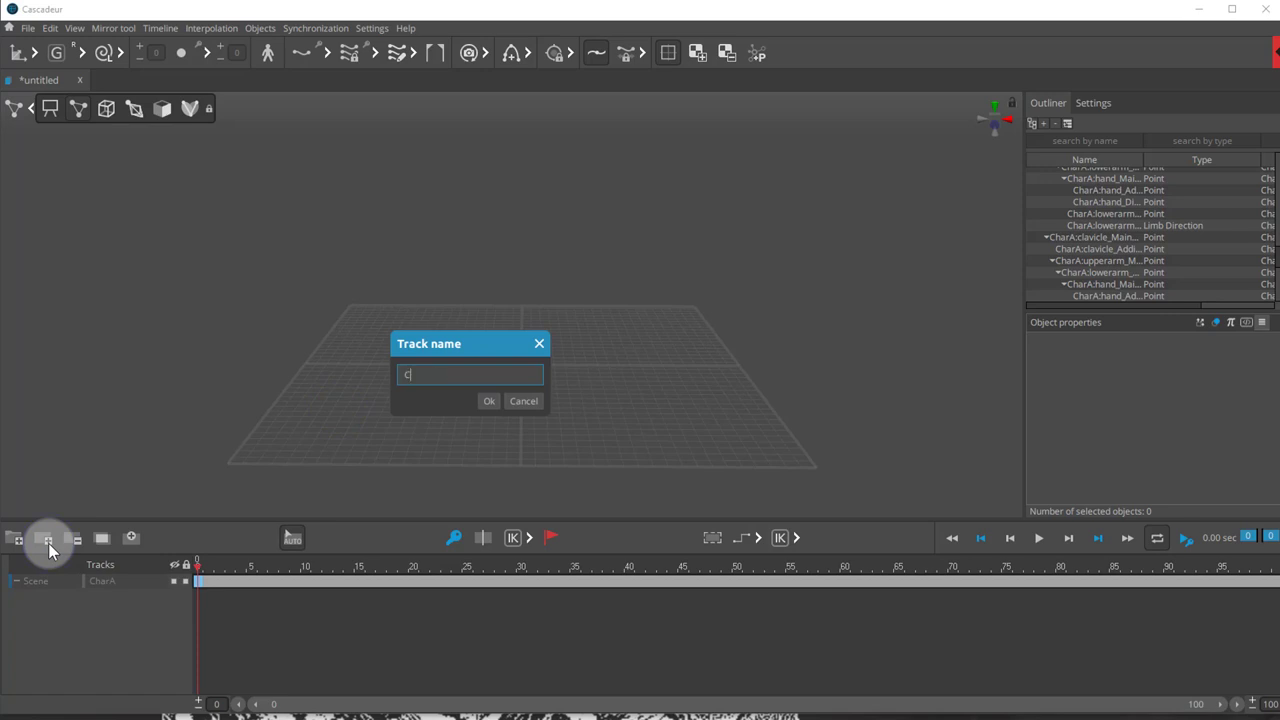
text(harB)
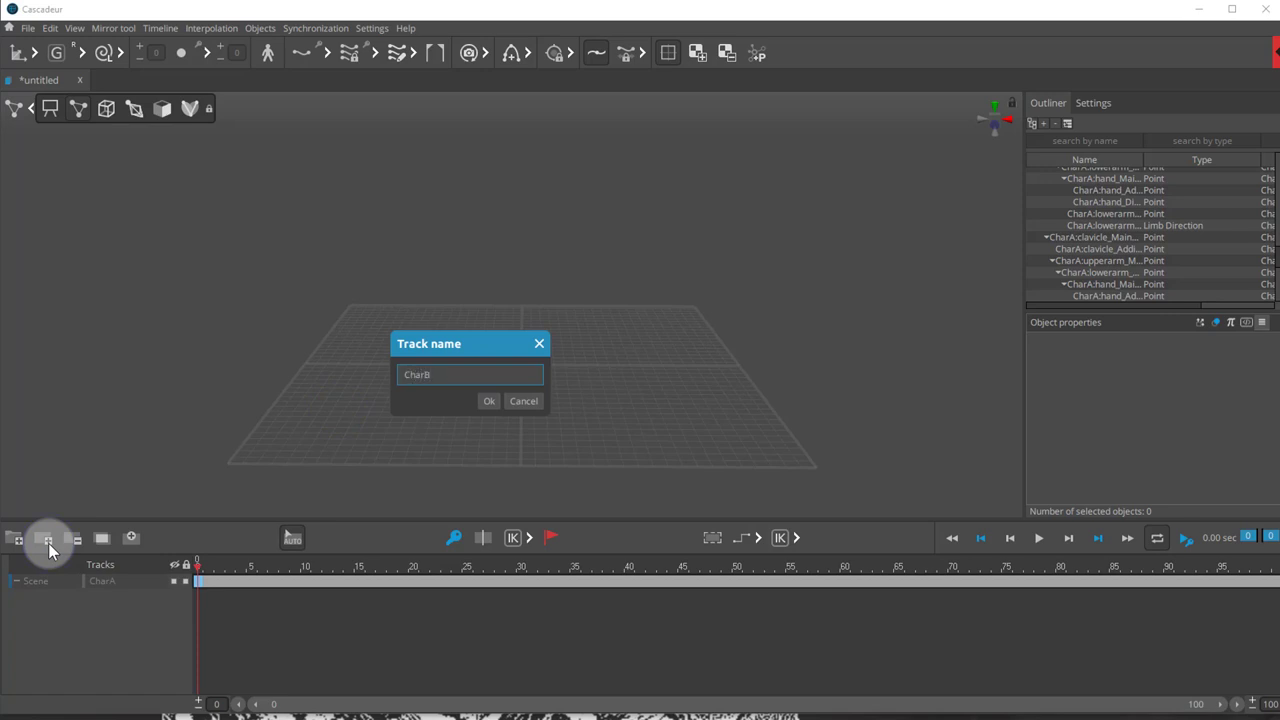
click(488, 400)
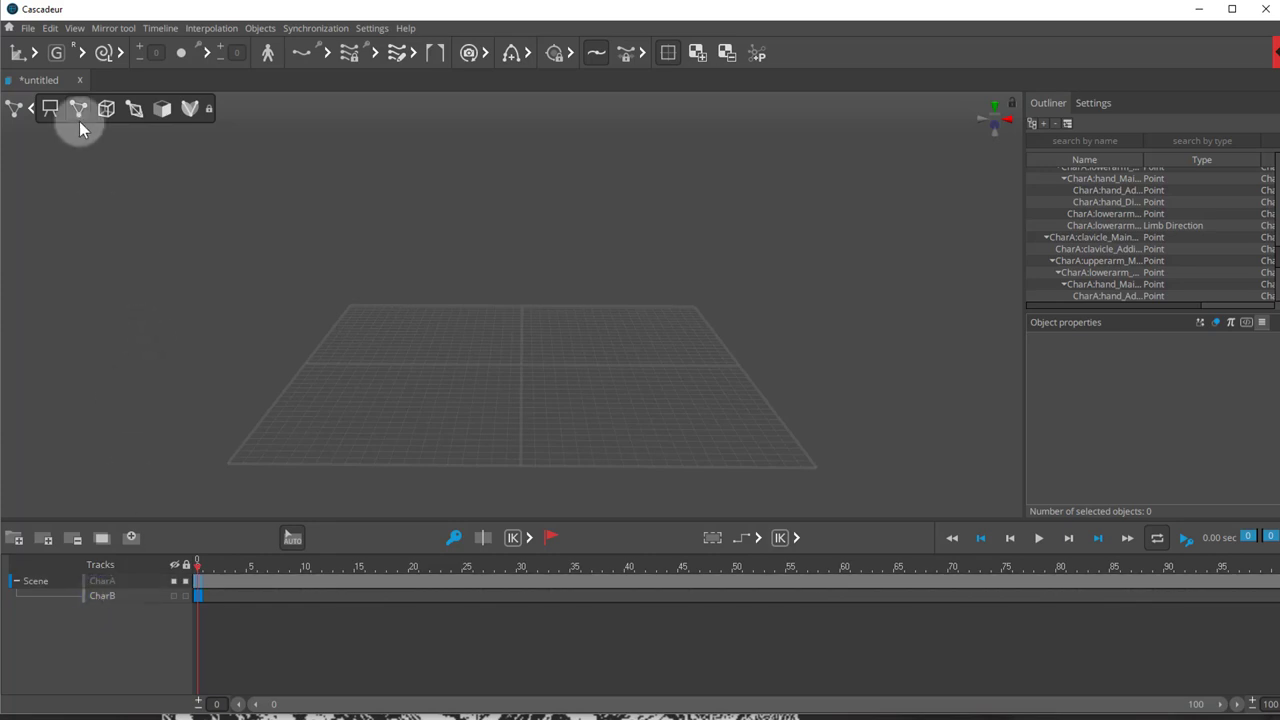
click(28, 28)
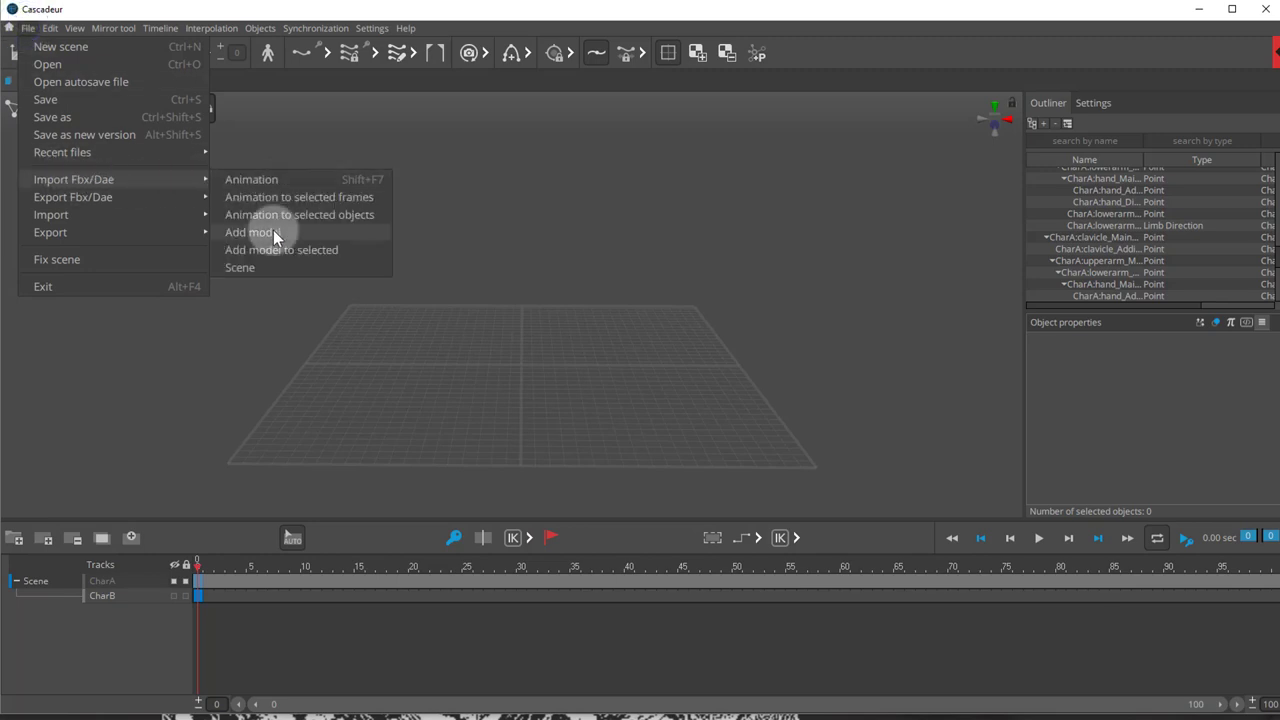
Add UE4_Mannequin_Scene.fbx as a second model and select its SK_Mannequin object
click(248, 232)
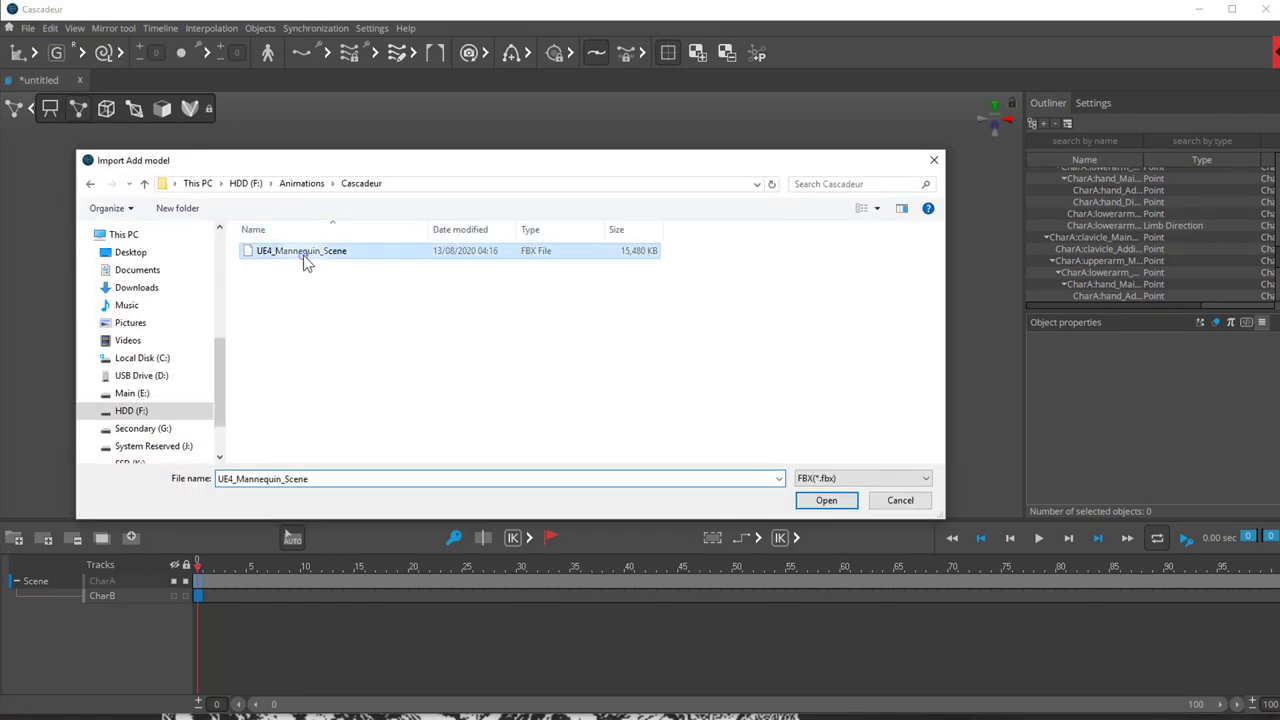
click(826, 500)
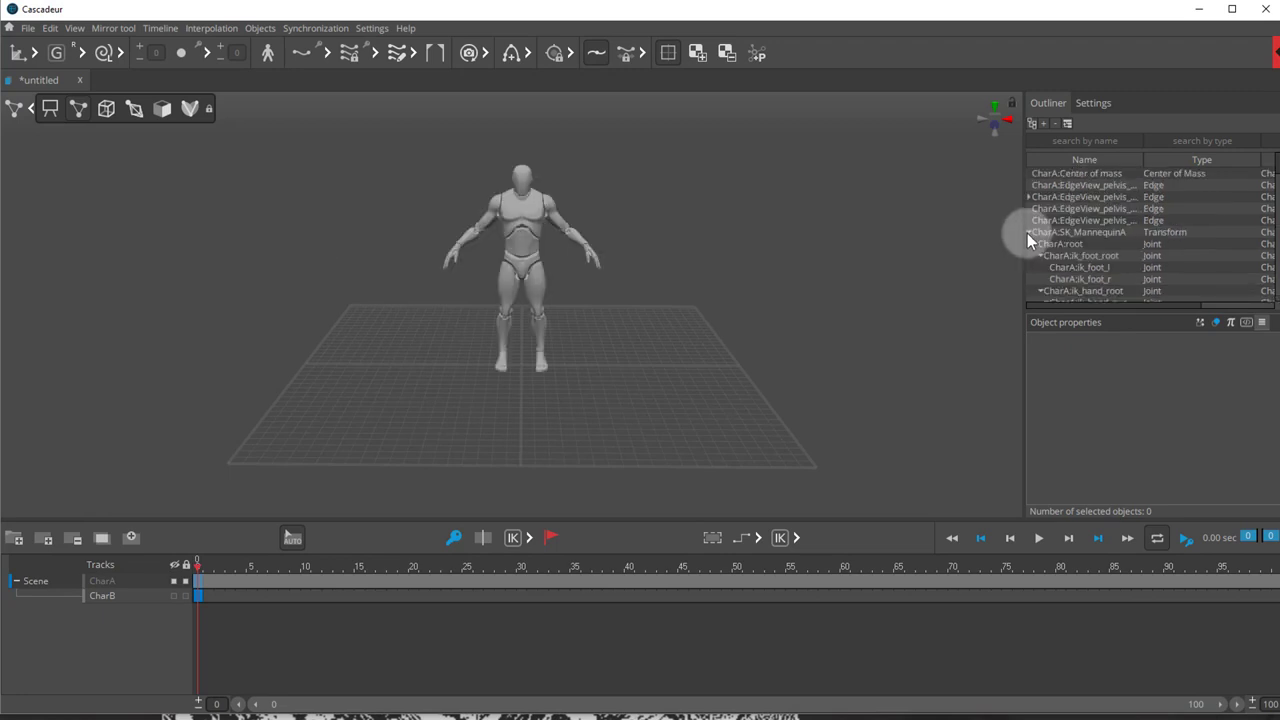
click(1030, 232)
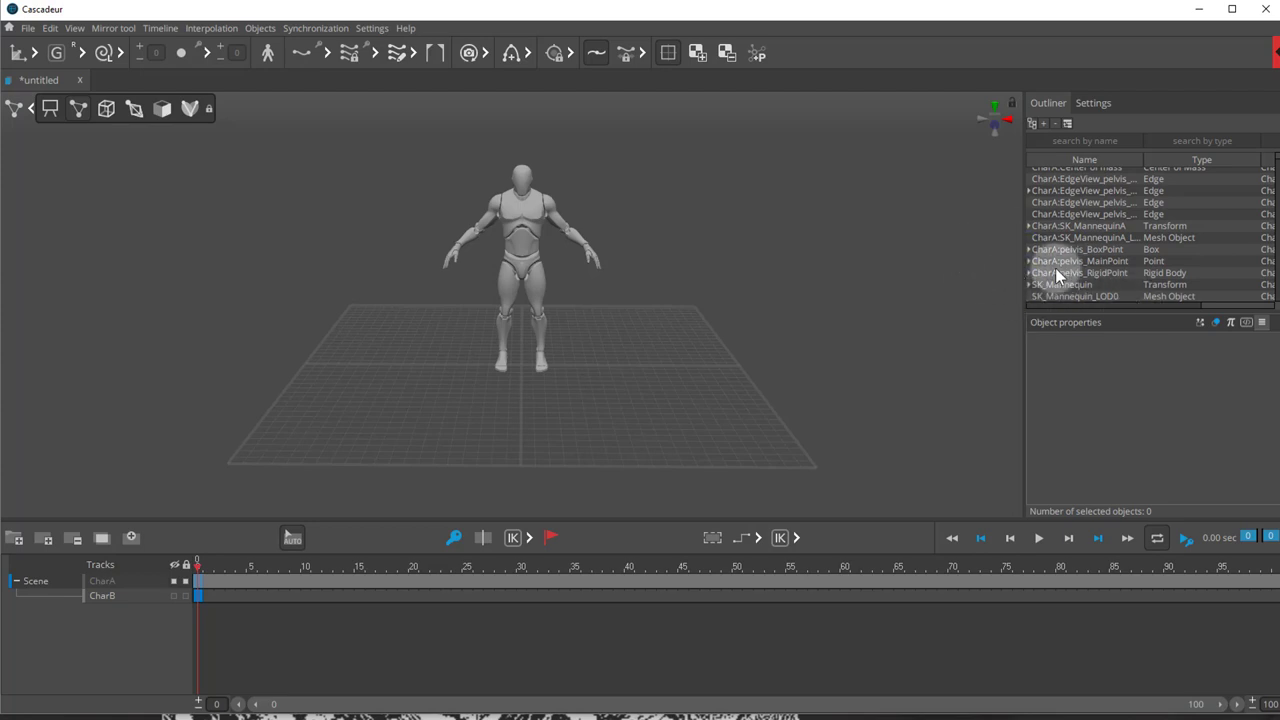
click(1062, 284)
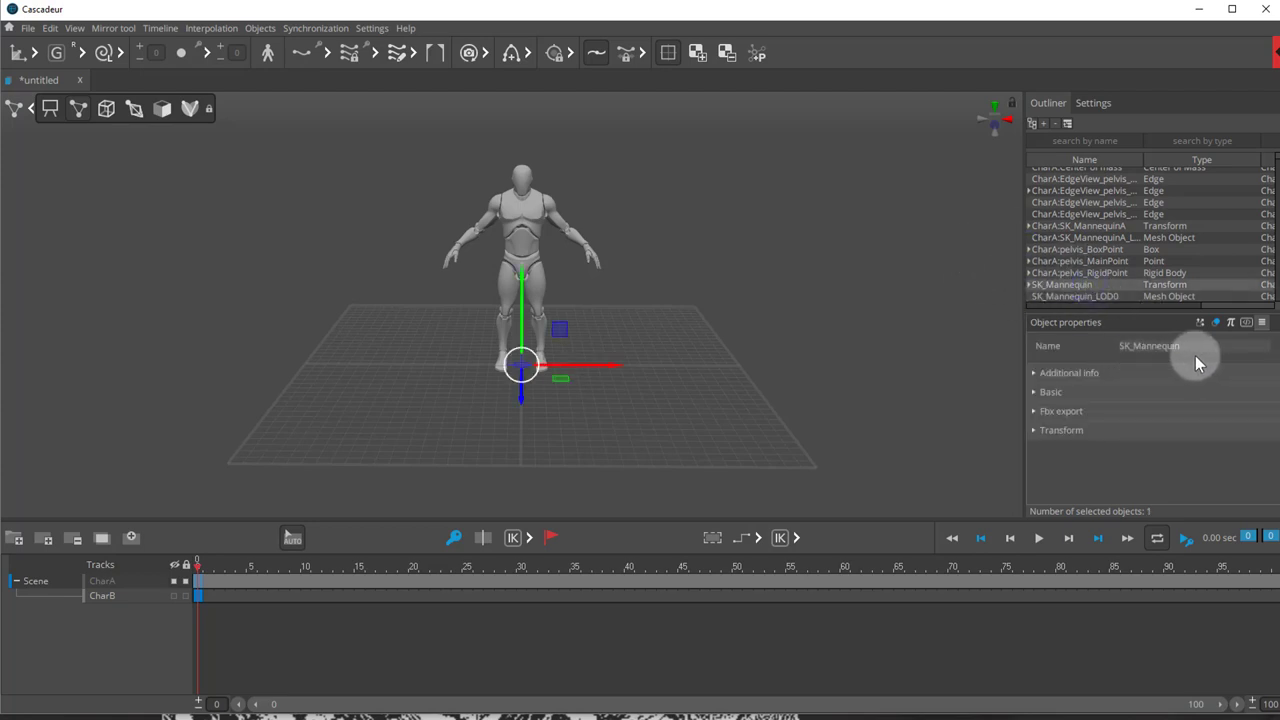
mouse_move(1190, 352)
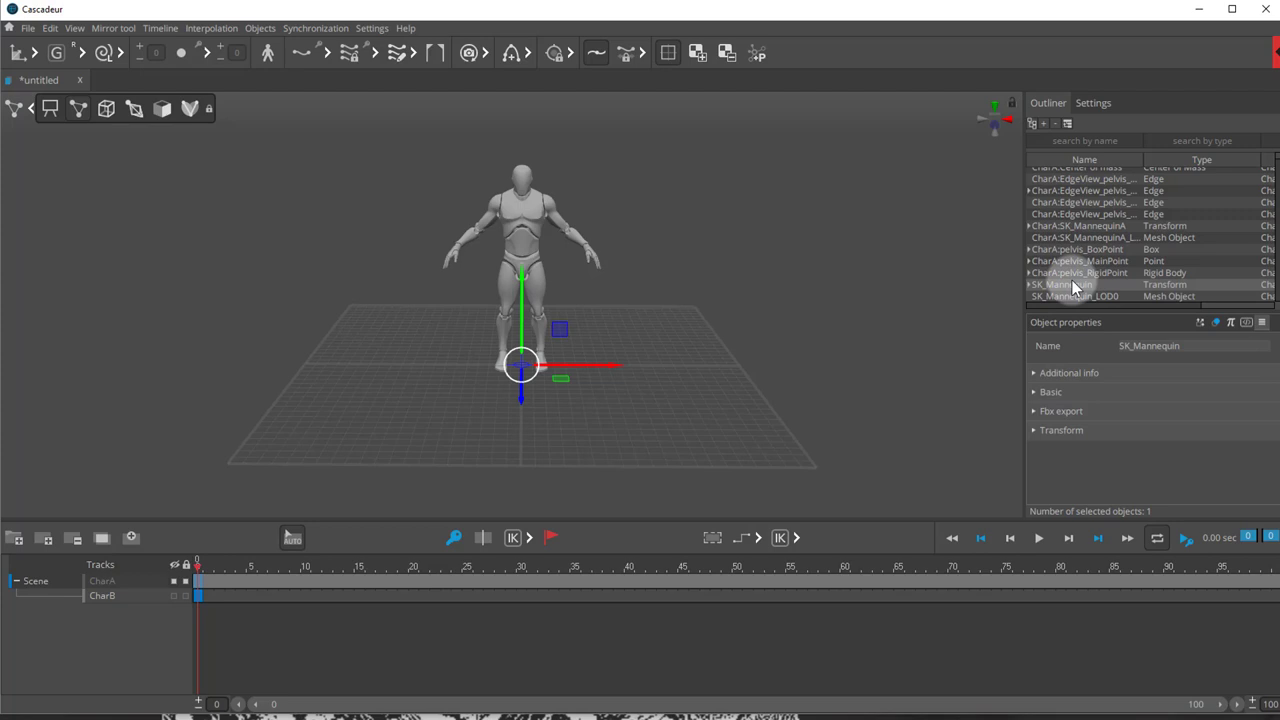
mouse_move(330, 404)
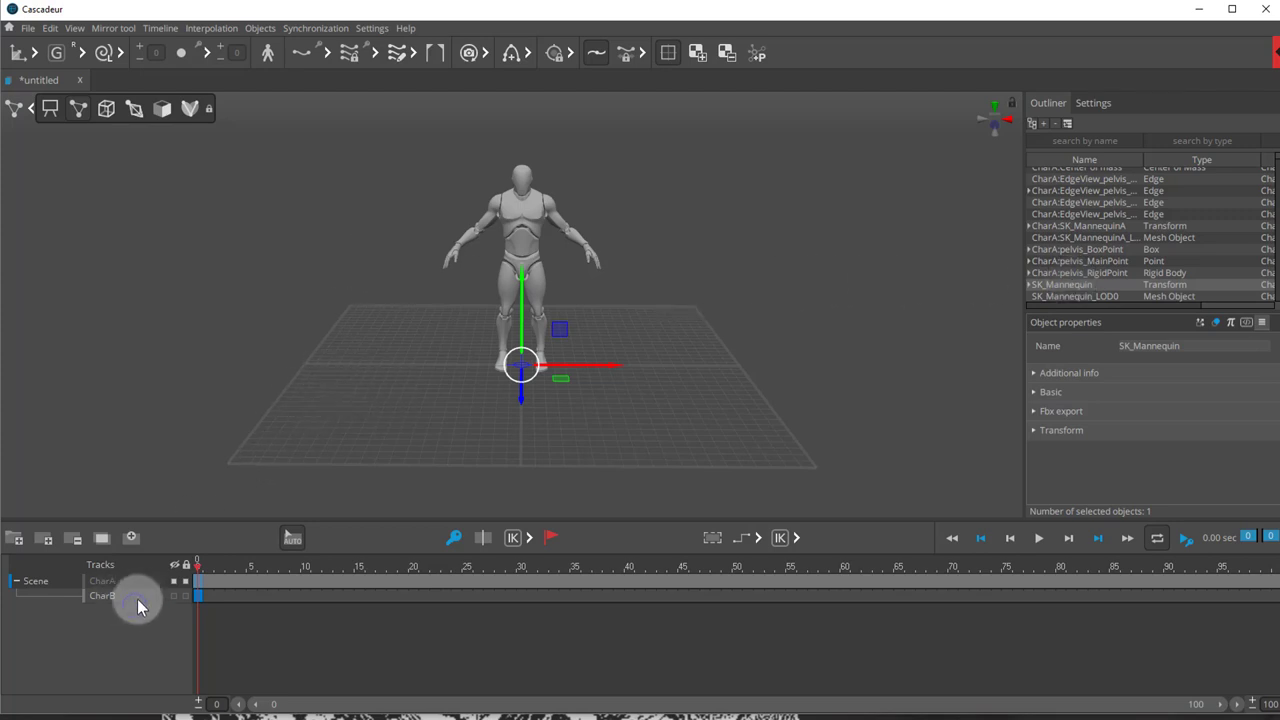
click(28, 28)
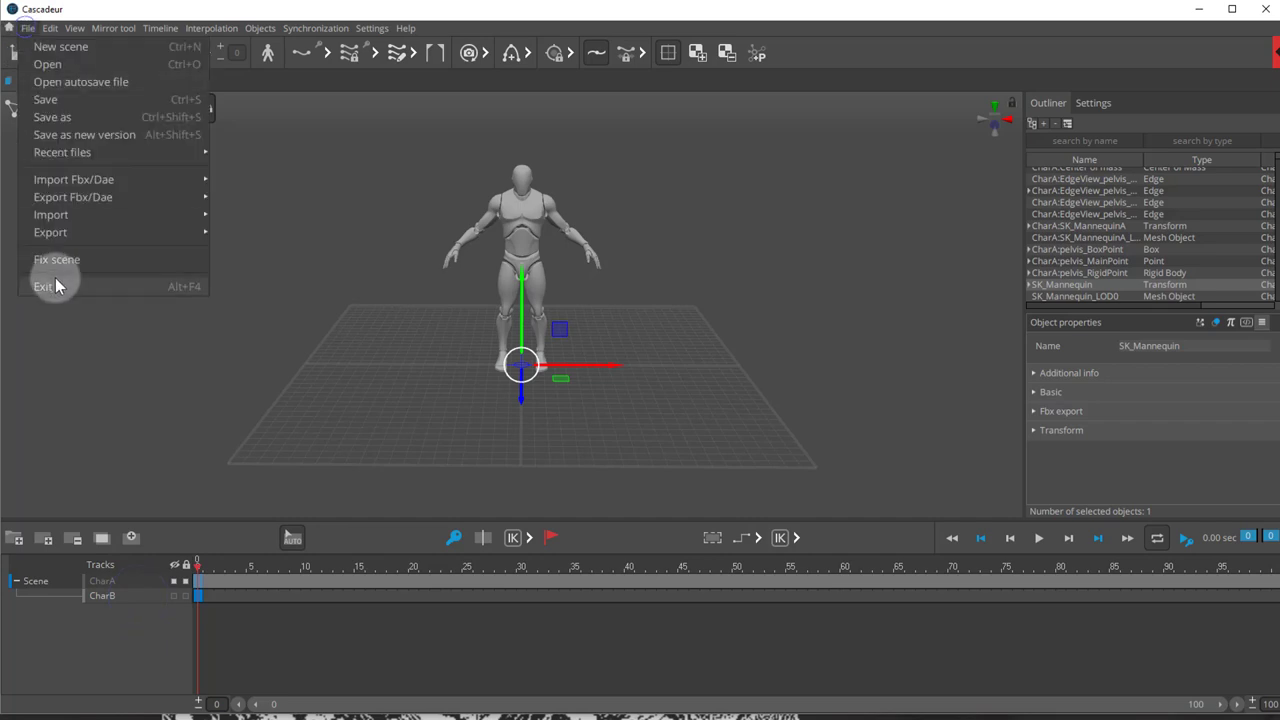
Run Fix scene so the second mannequin shows its rig skeleton
click(60, 46)
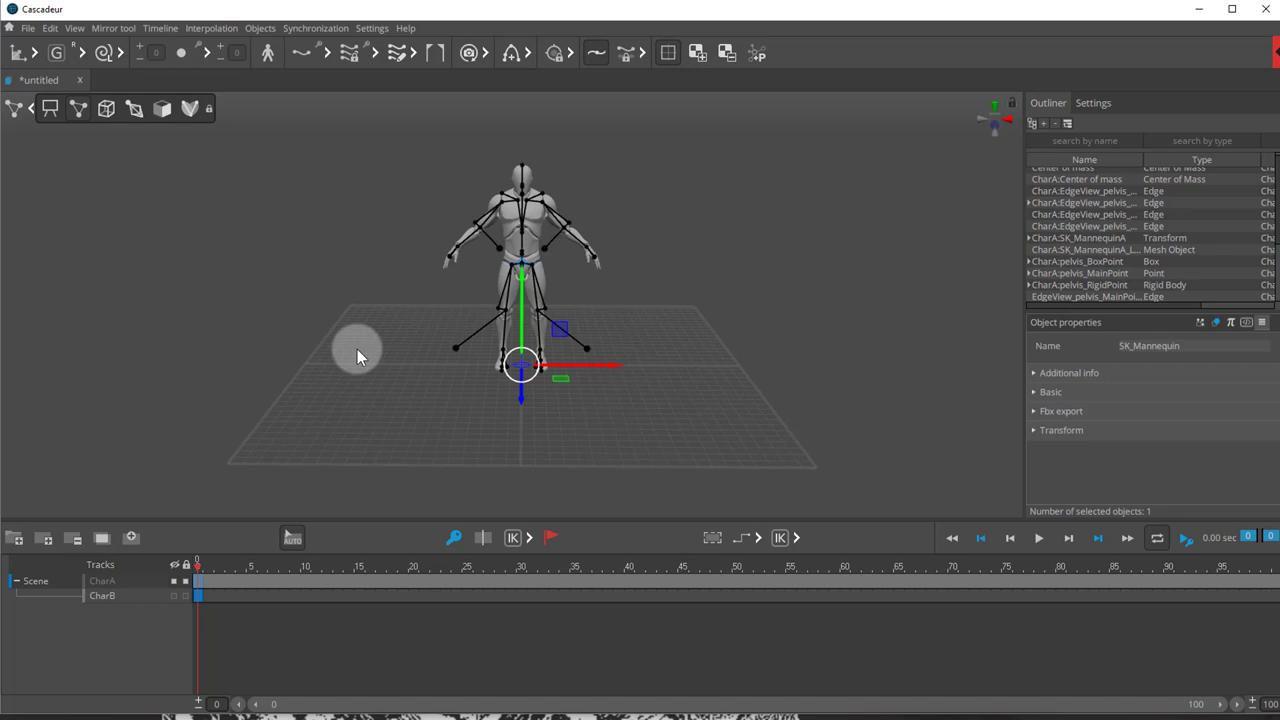
mouse_move(332, 352)
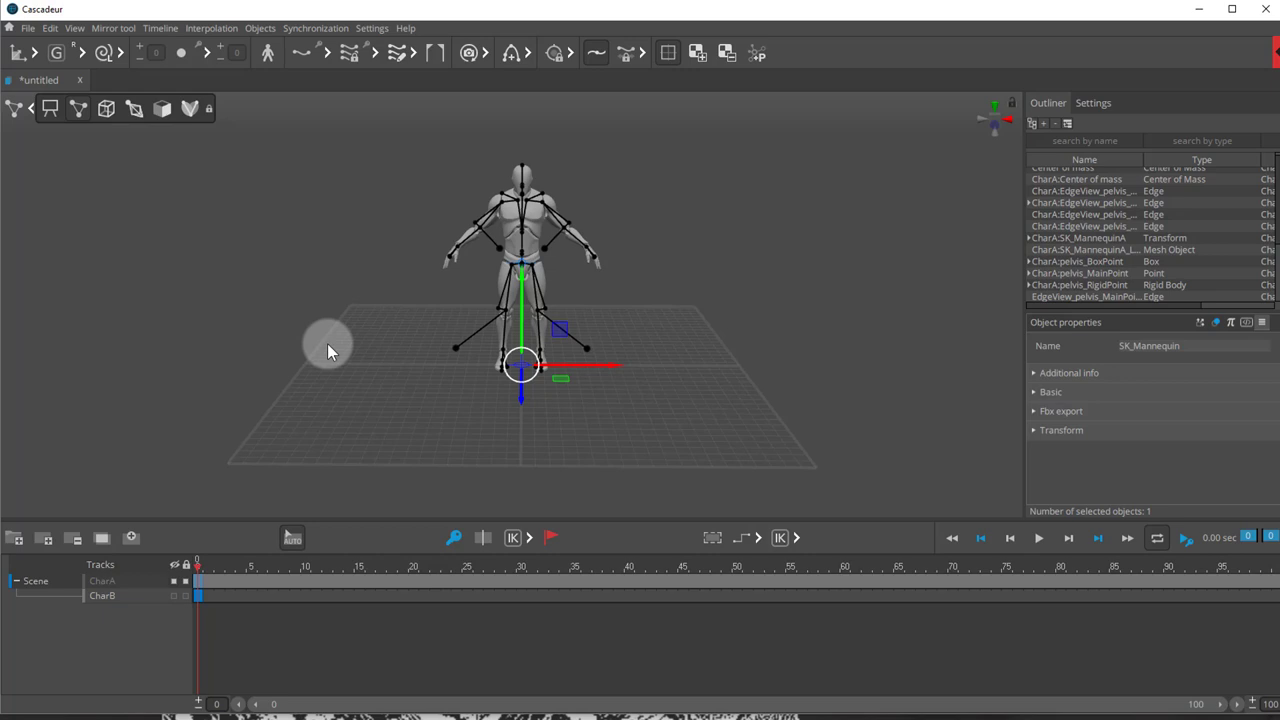
mouse_move(418, 352)
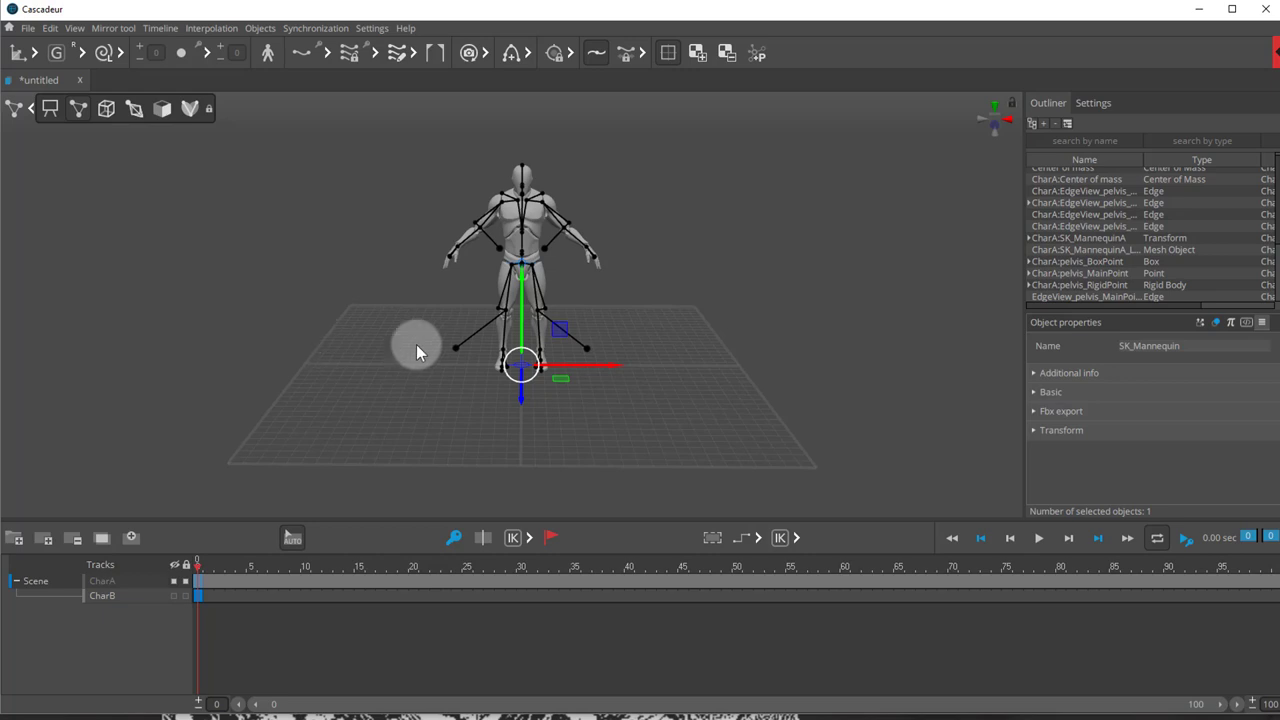
mouse_move(498, 296)
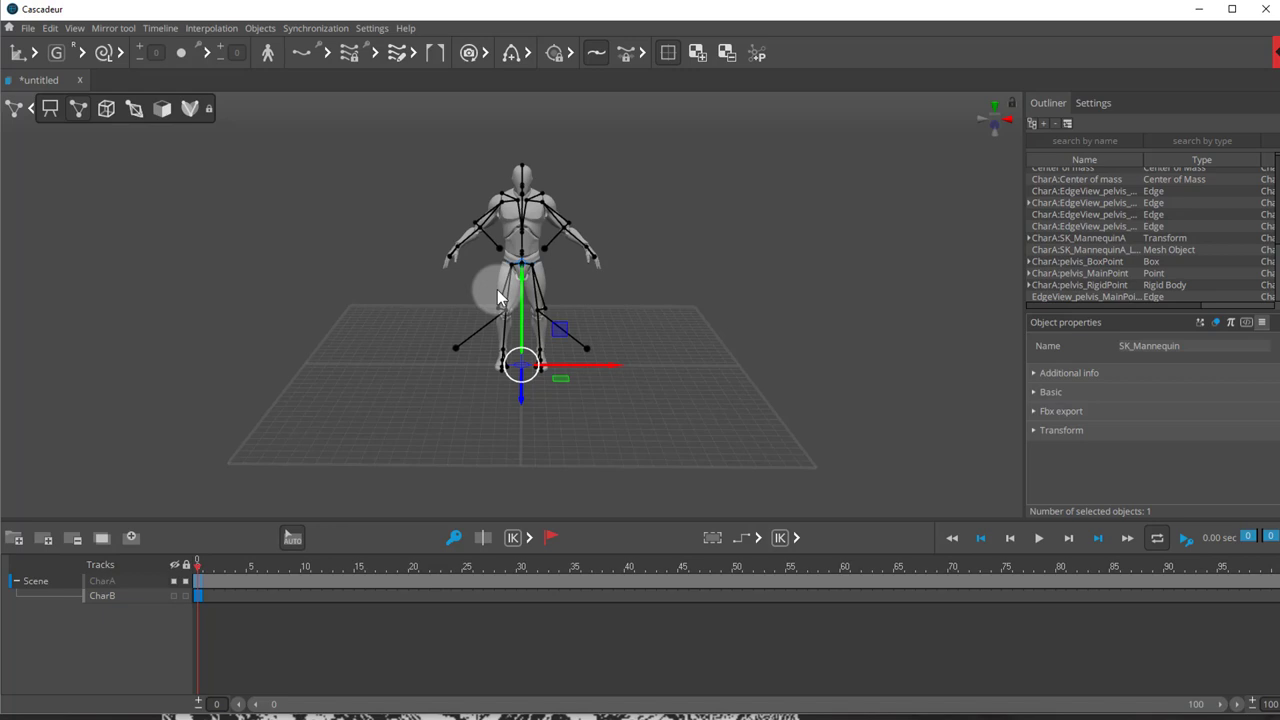
mouse_move(208, 496)
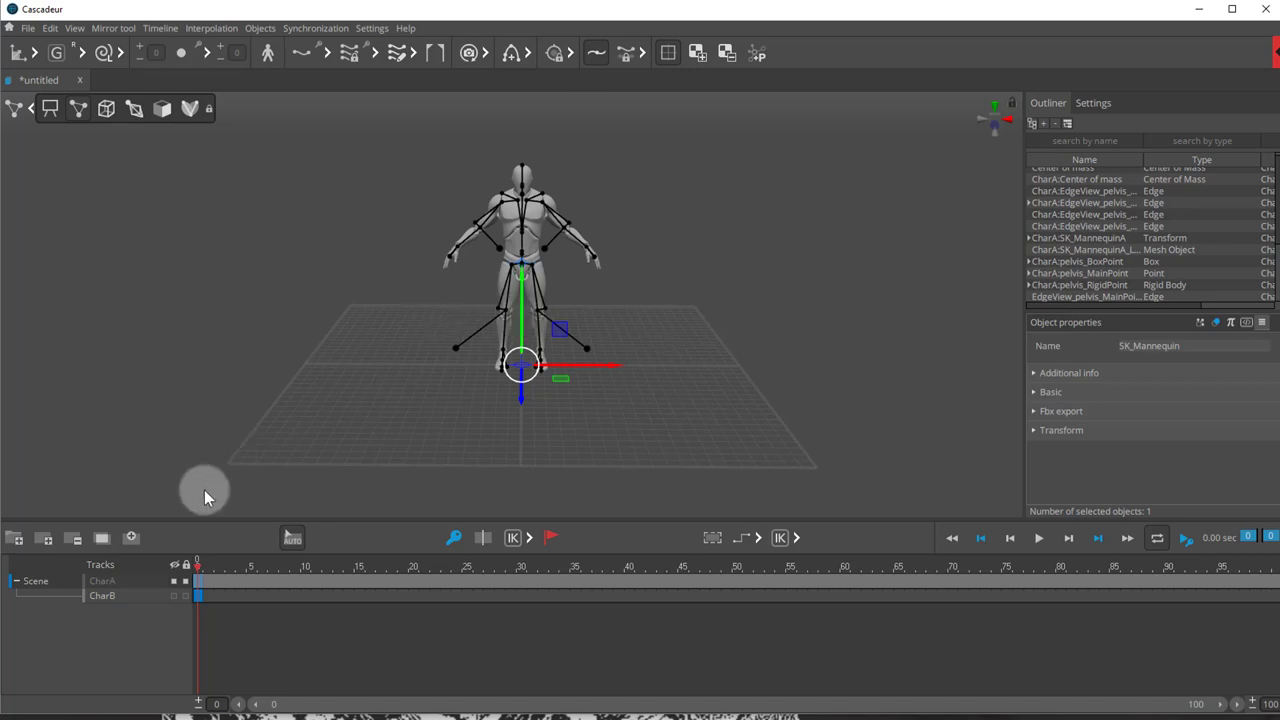
mouse_move(148, 604)
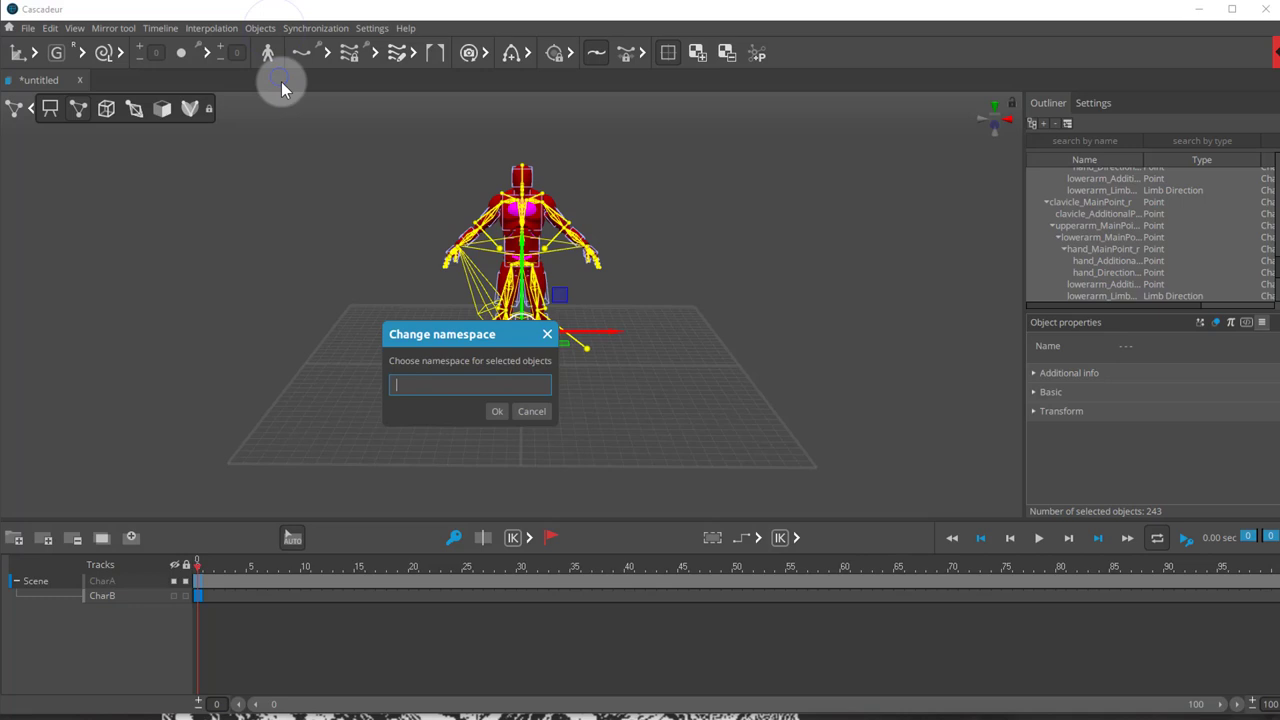
Set the selected mannequin objects' namespace to CharB and clear the selection
text(c)
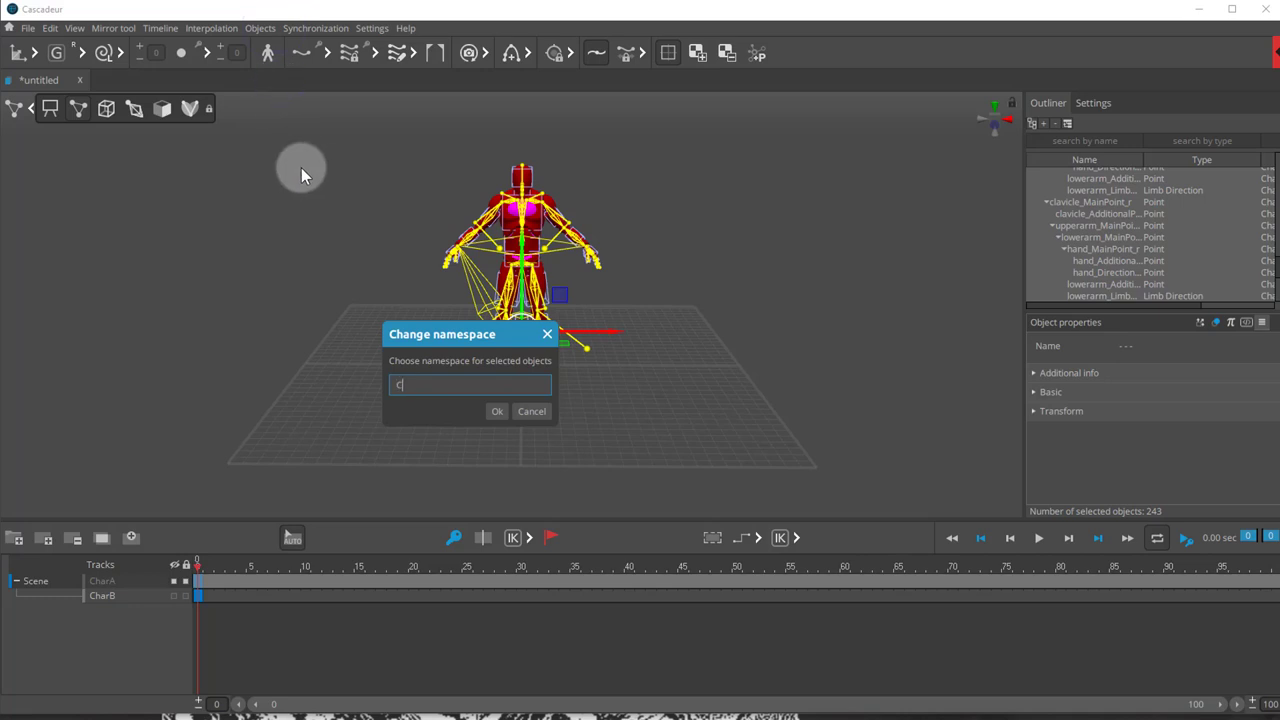
text(harB)
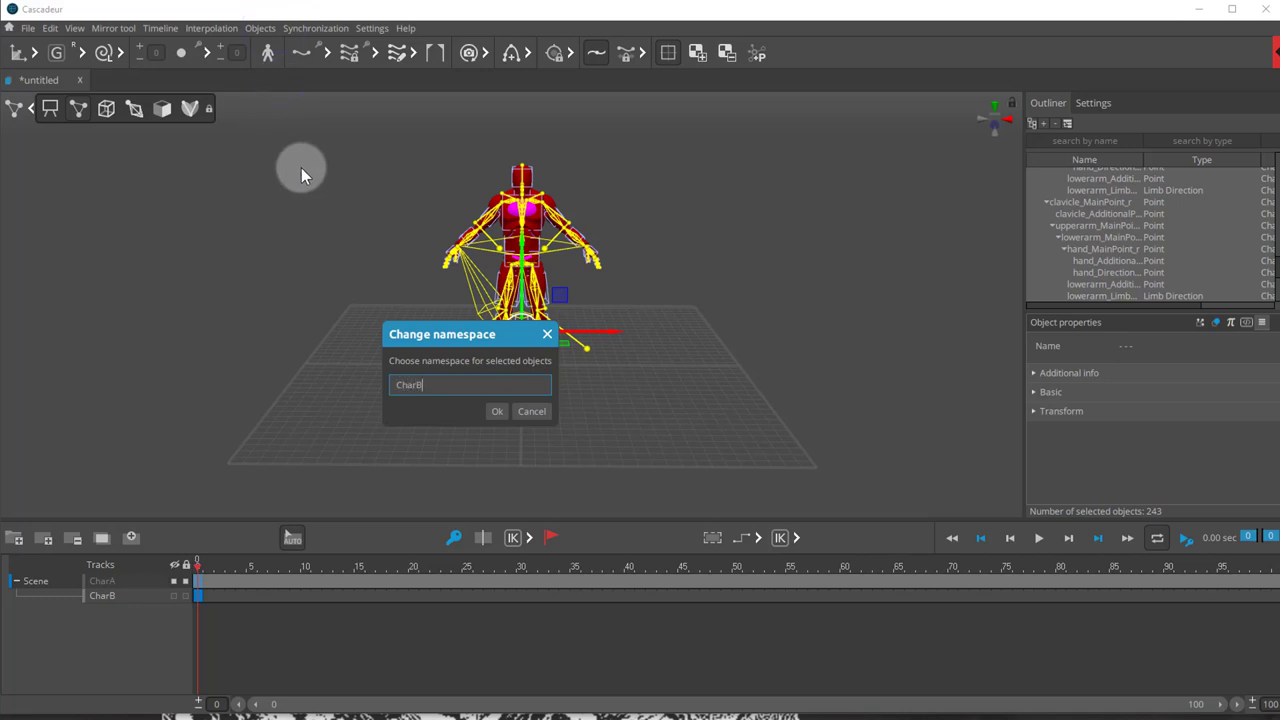
click(496, 412)
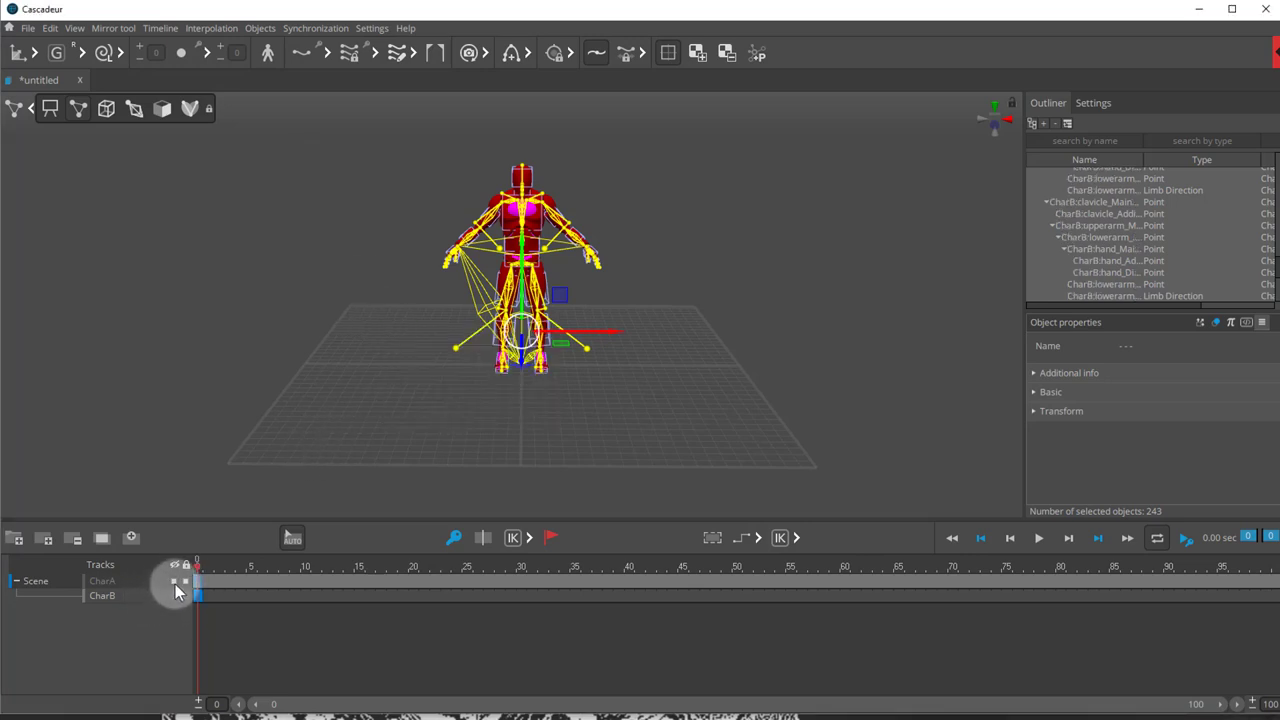
click(436, 270)
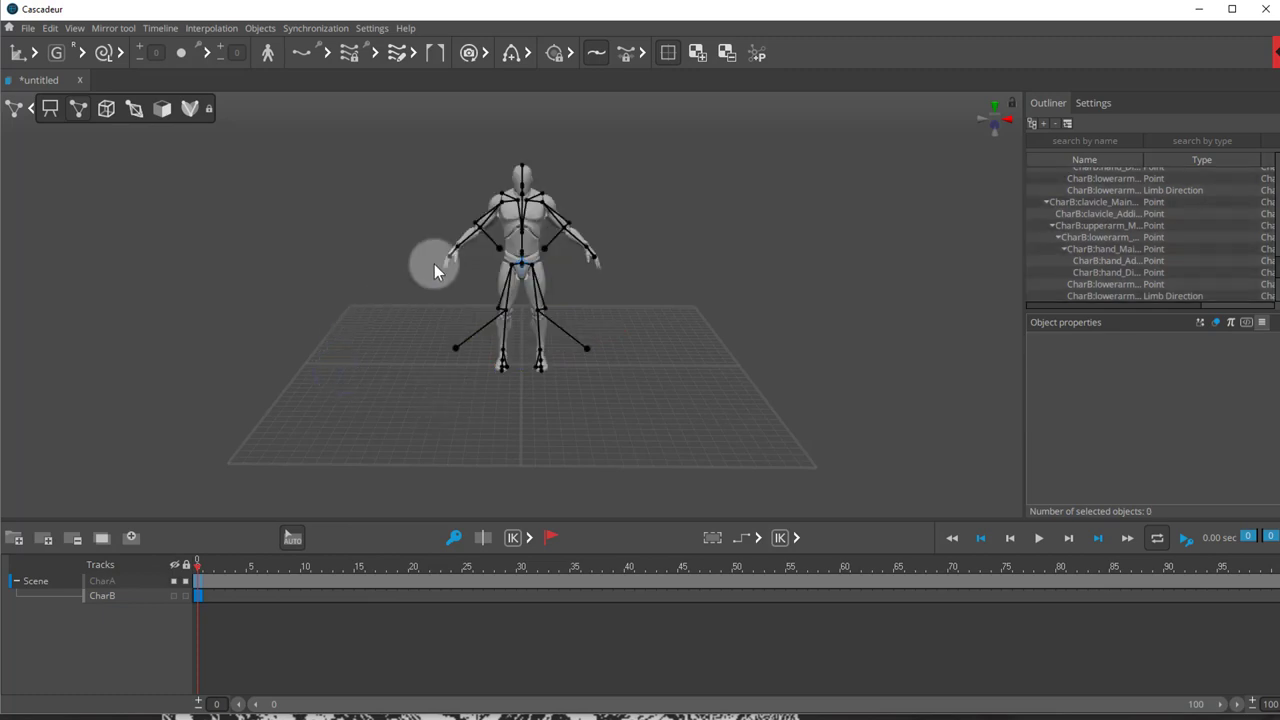
mouse_move(380, 328)
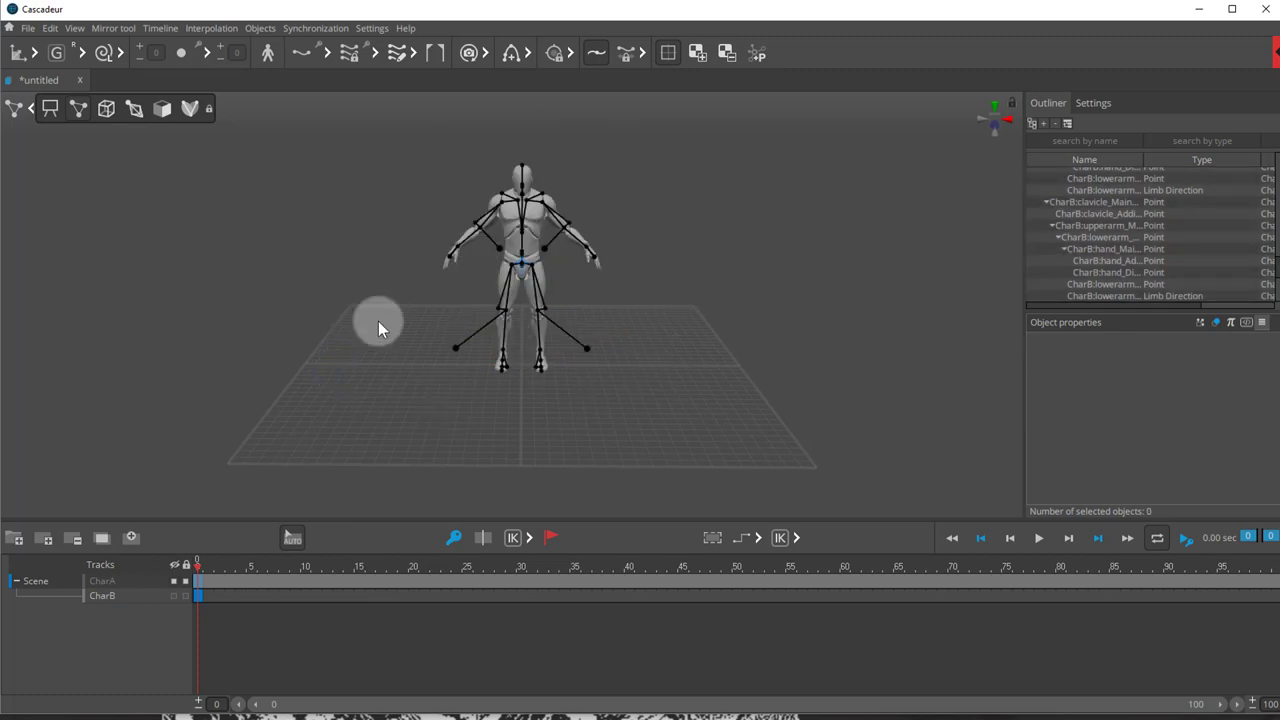
mouse_move(622, 388)
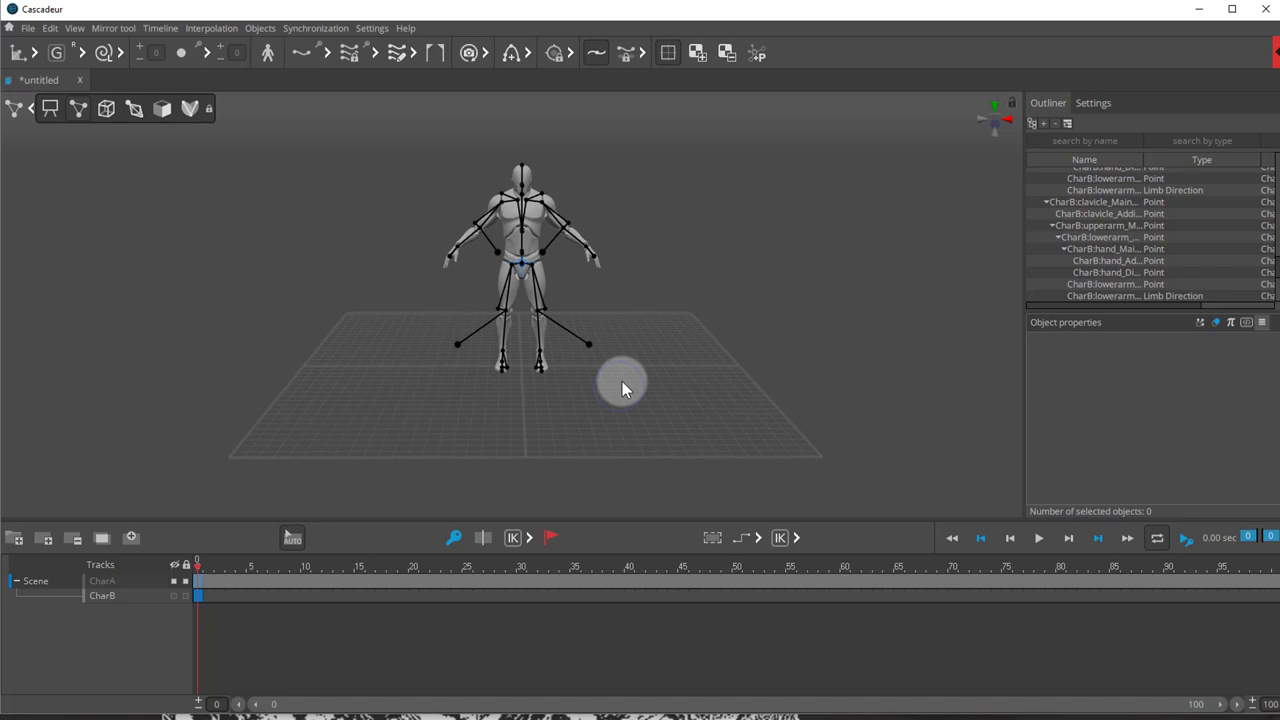
mouse_move(668, 448)
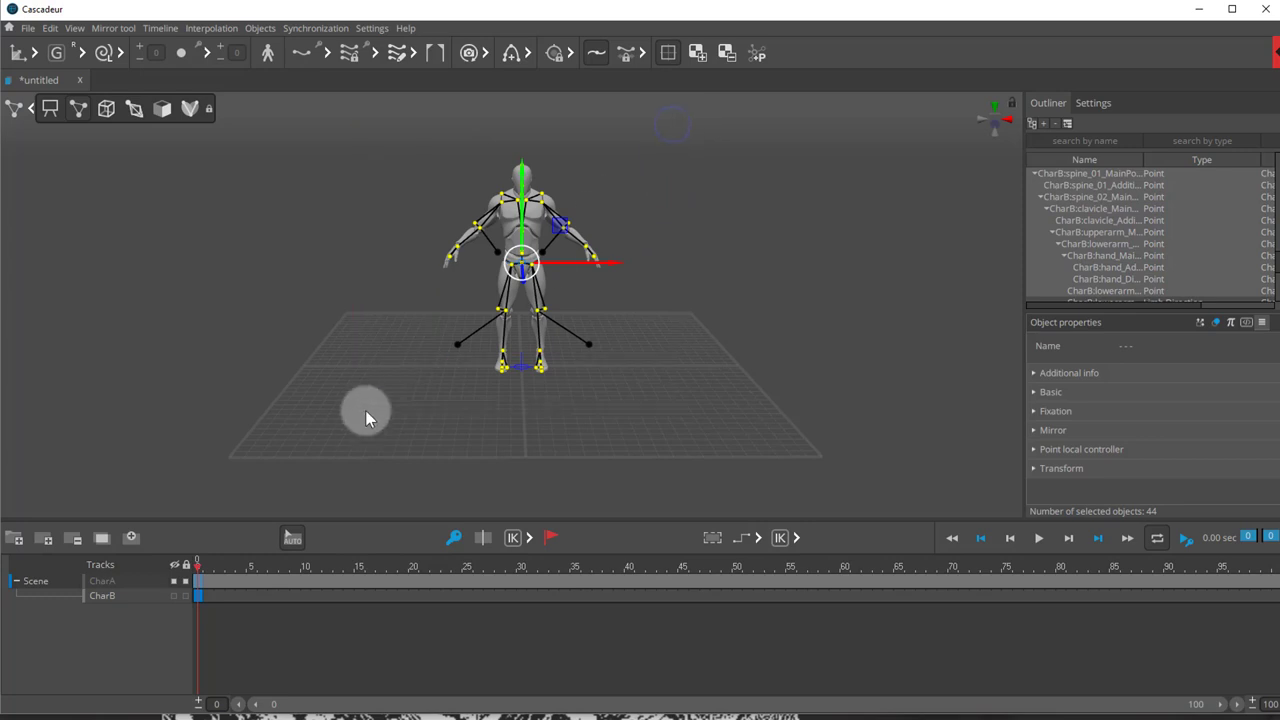
mouse_move(620, 270)
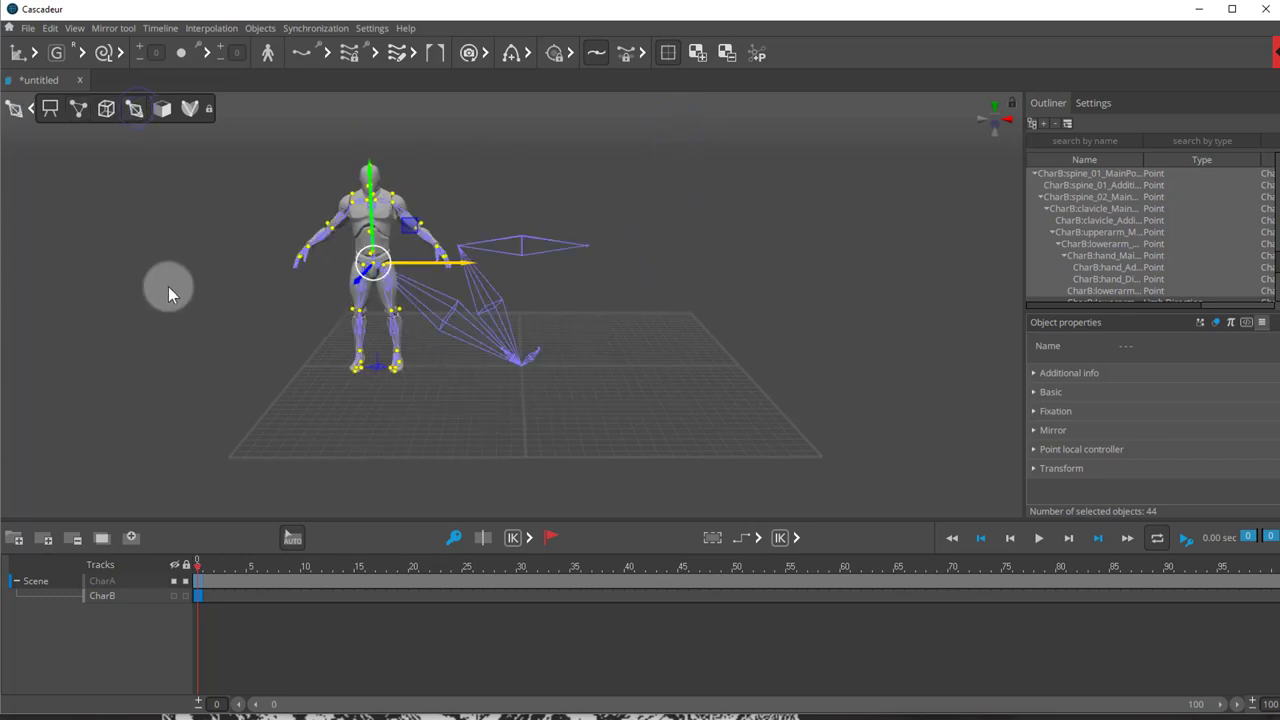
mouse_move(556, 360)
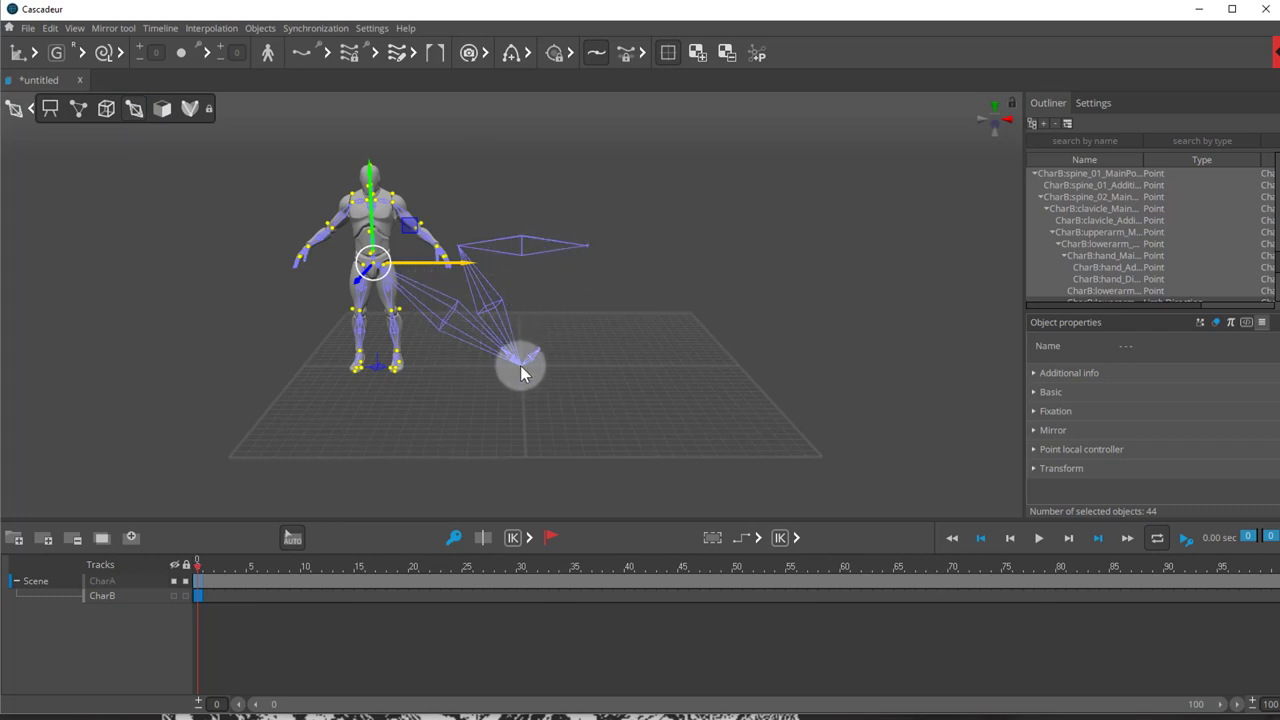
drag(520, 360, 364, 376)
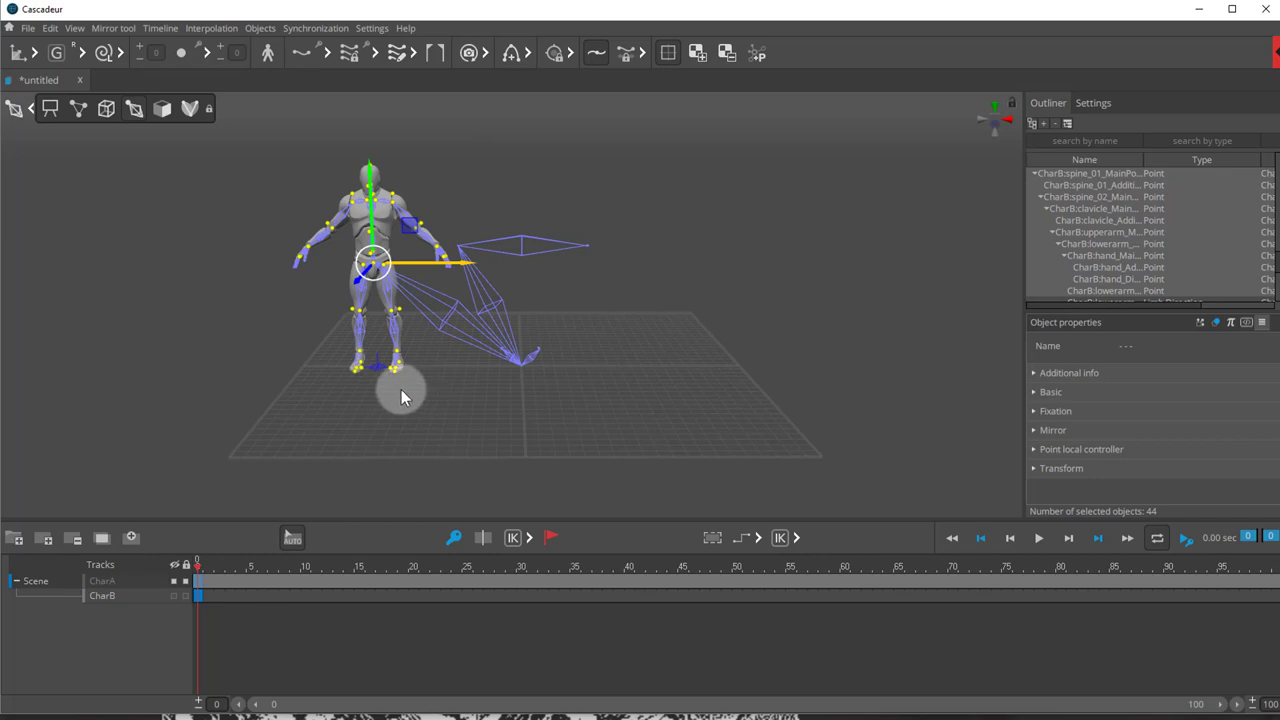
mouse_move(370, 350)
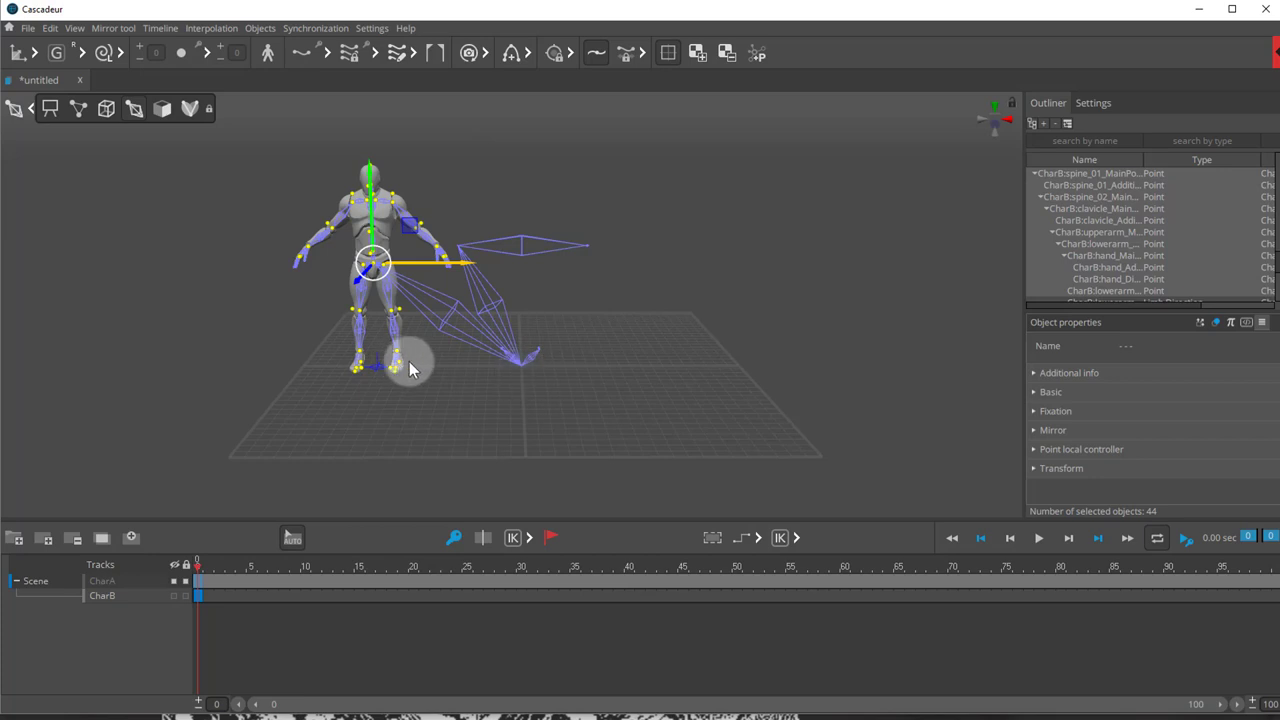
mouse_move(584, 336)
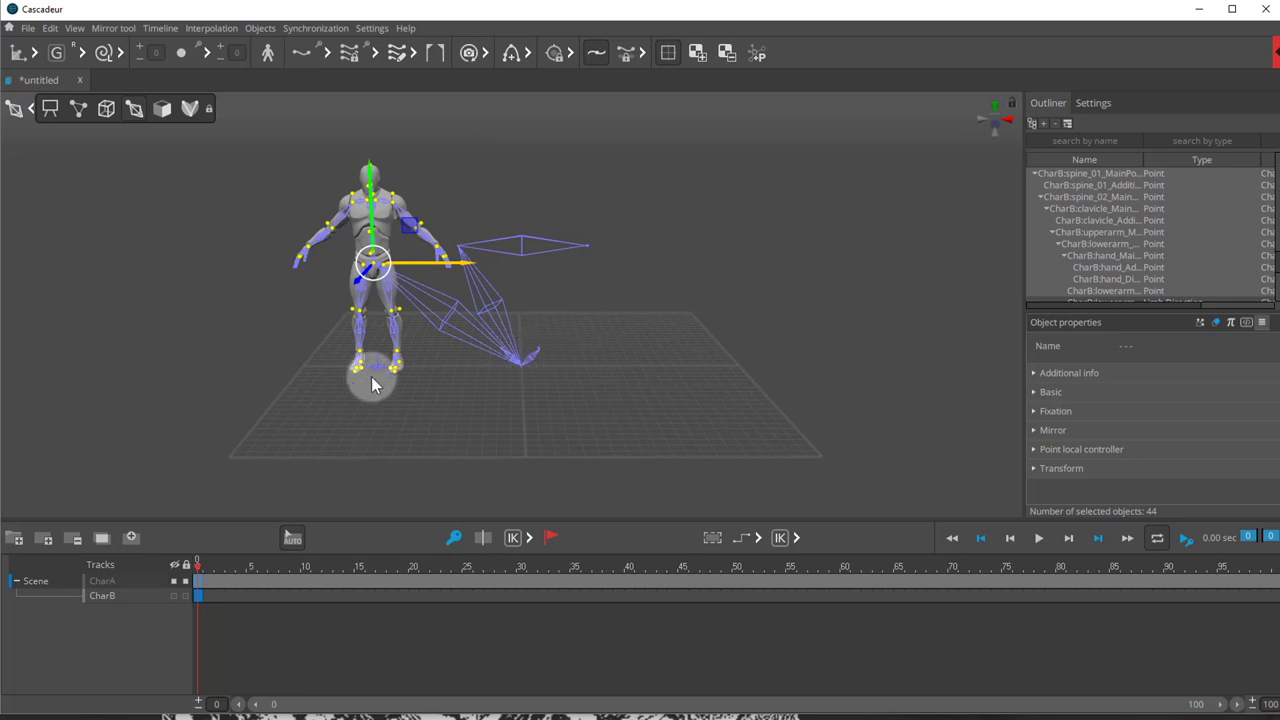
drag(370, 378, 510, 364)
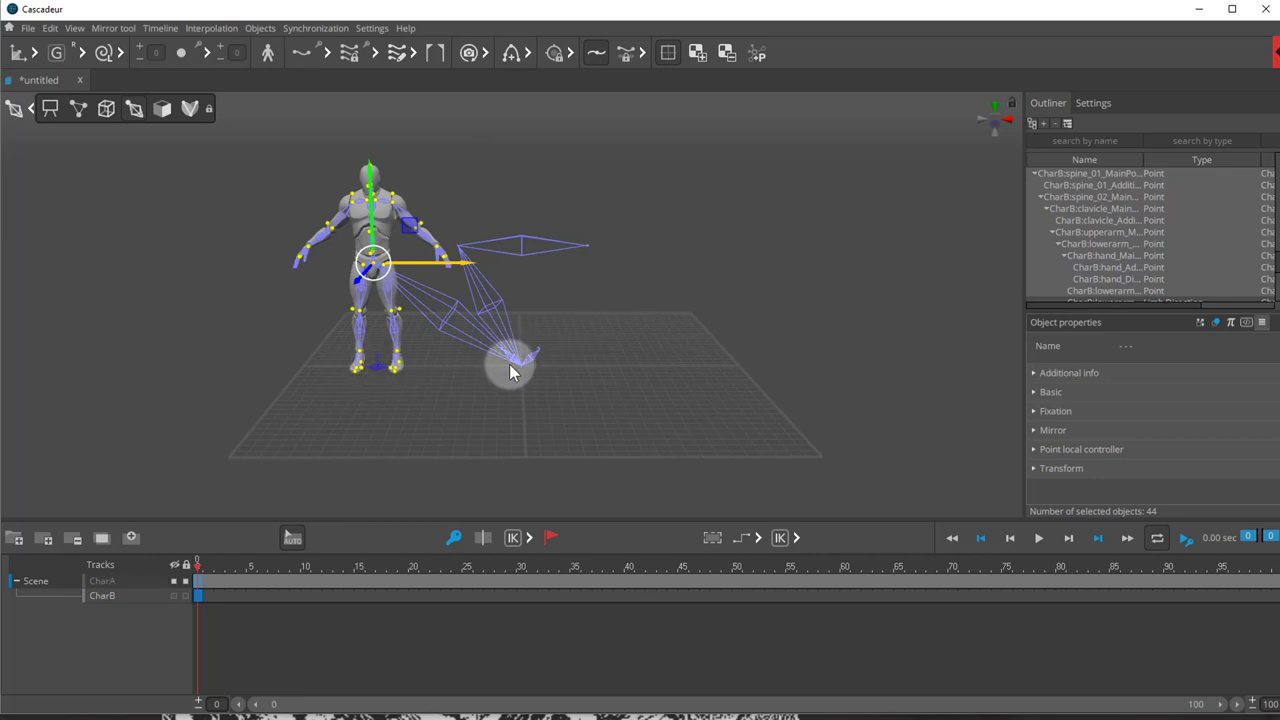
mouse_move(500, 404)
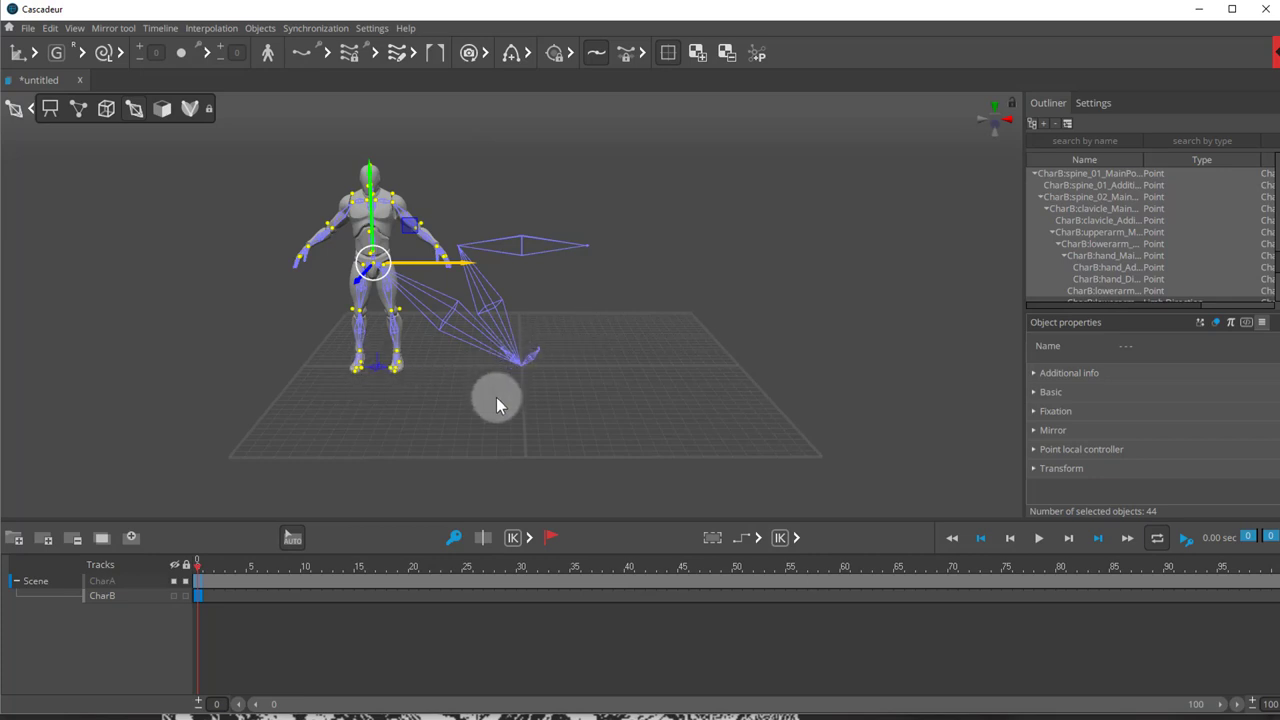
mouse_move(470, 400)
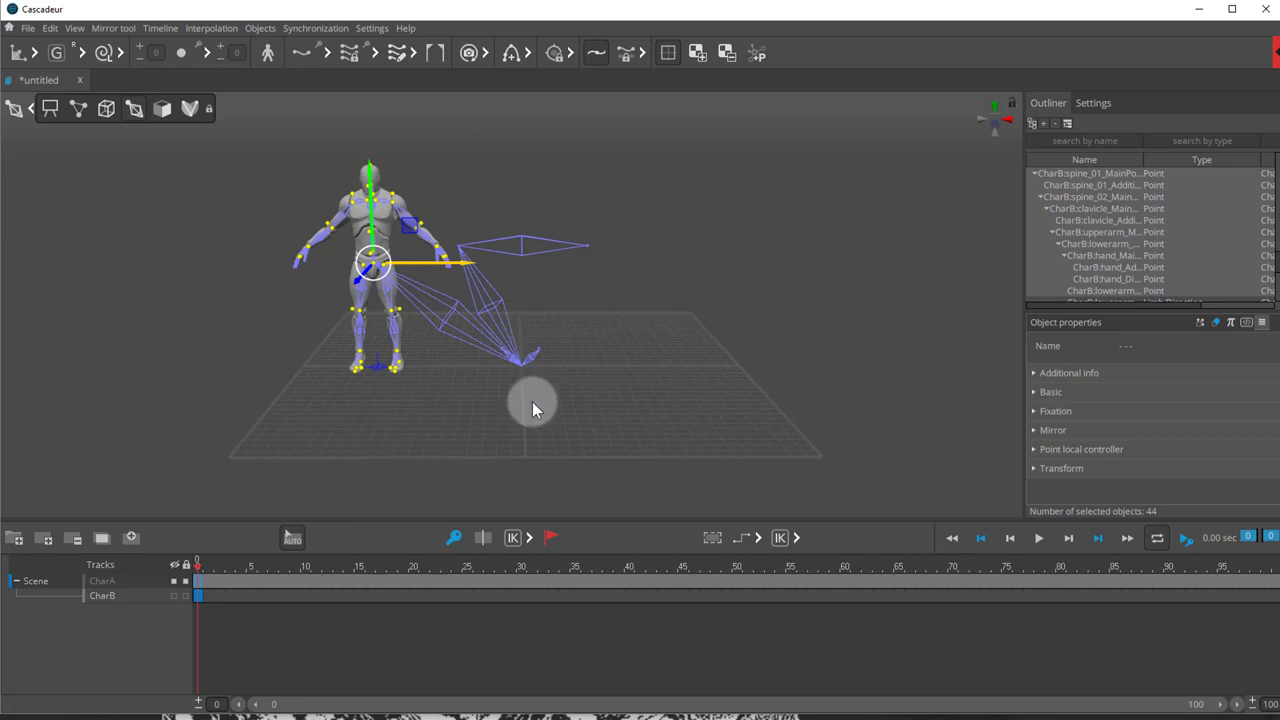
mouse_move(520, 408)
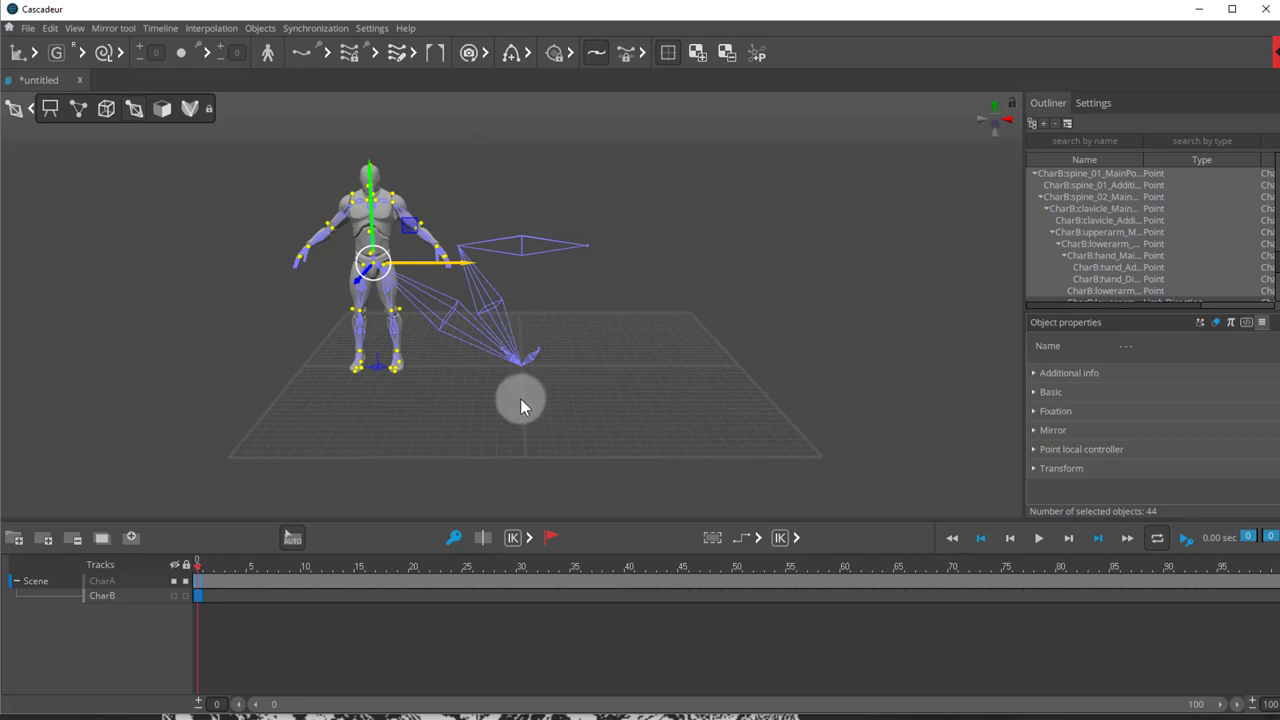
mouse_move(460, 498)
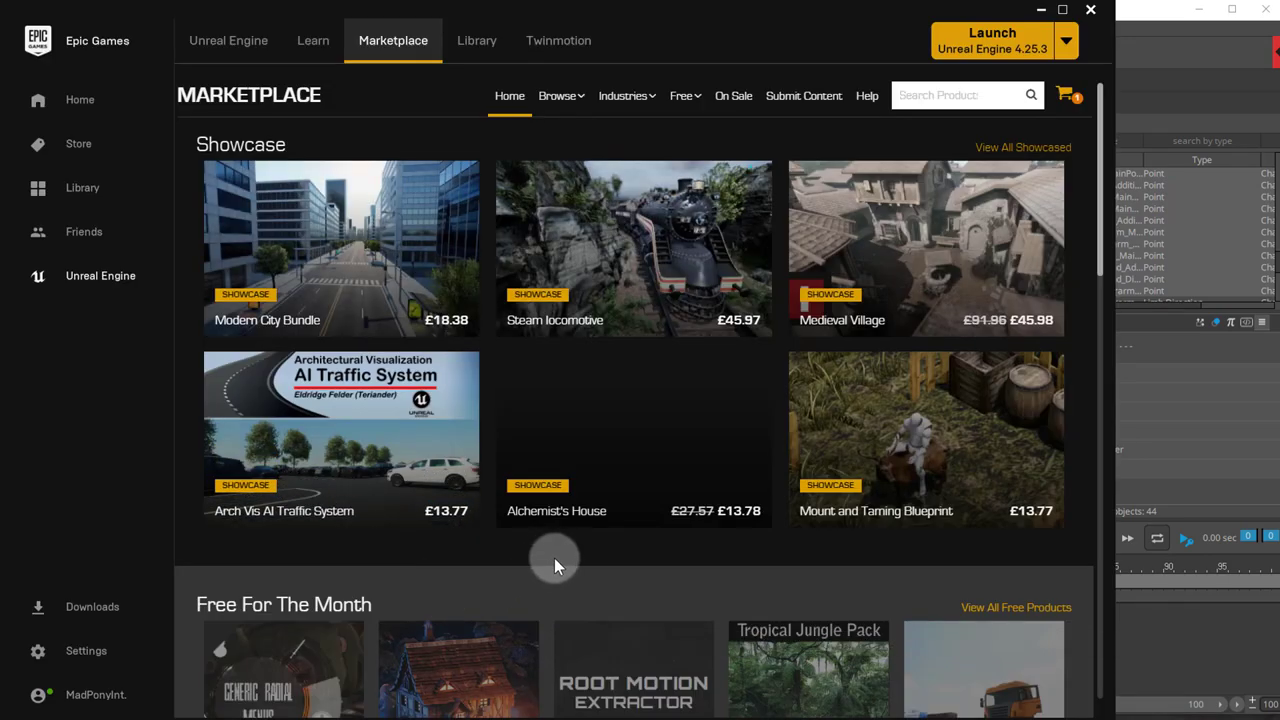
List the Marketplace's Free For The Month products, including the owned Root Motion Extractor
click(684, 96)
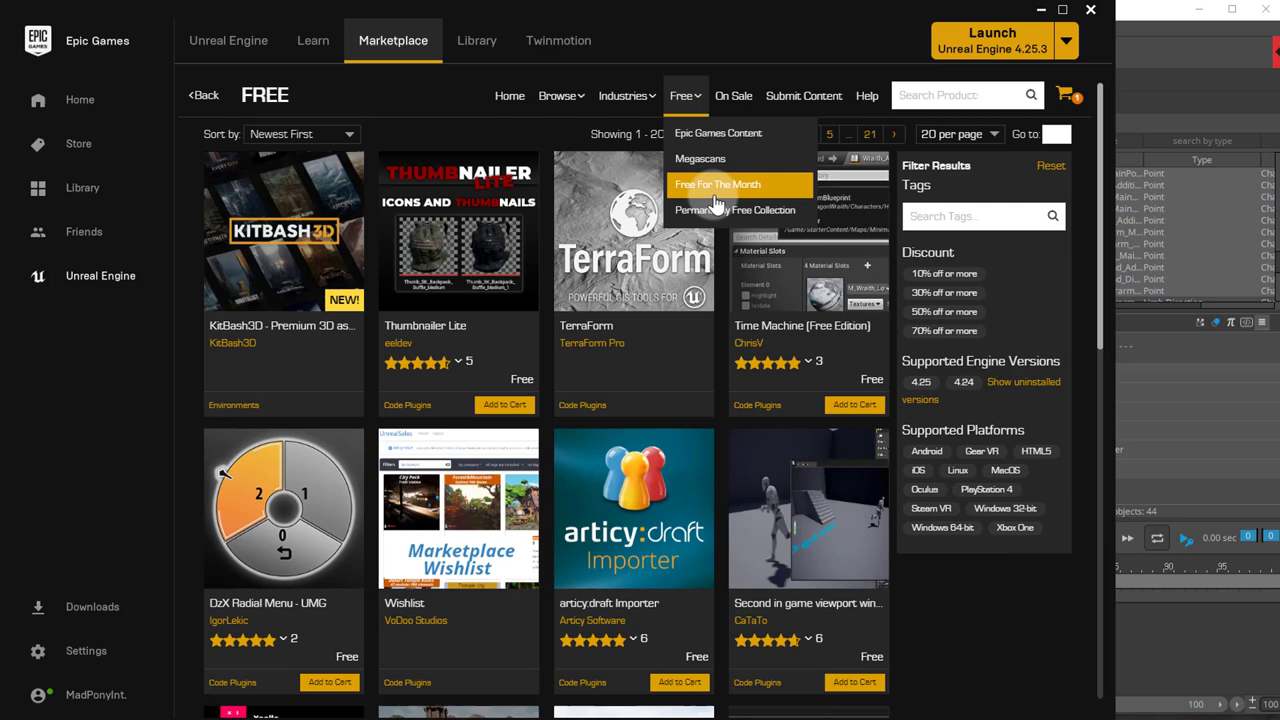
click(716, 184)
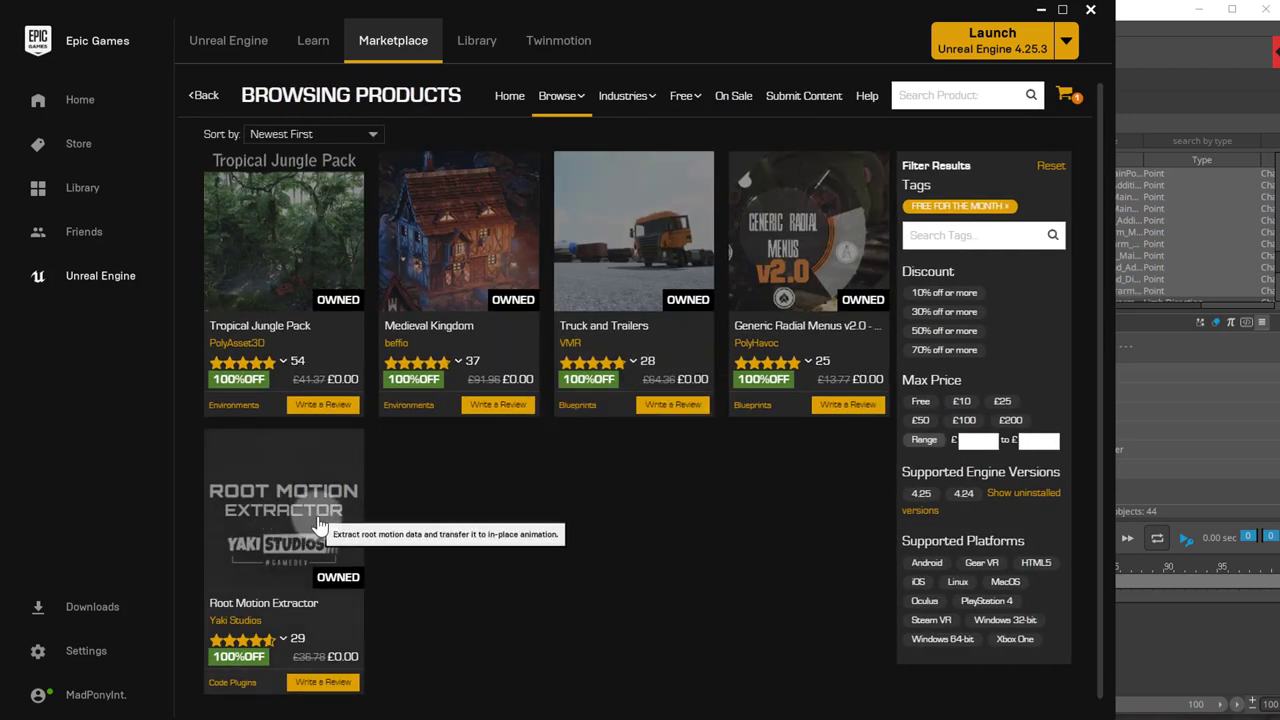
mouse_move(296, 530)
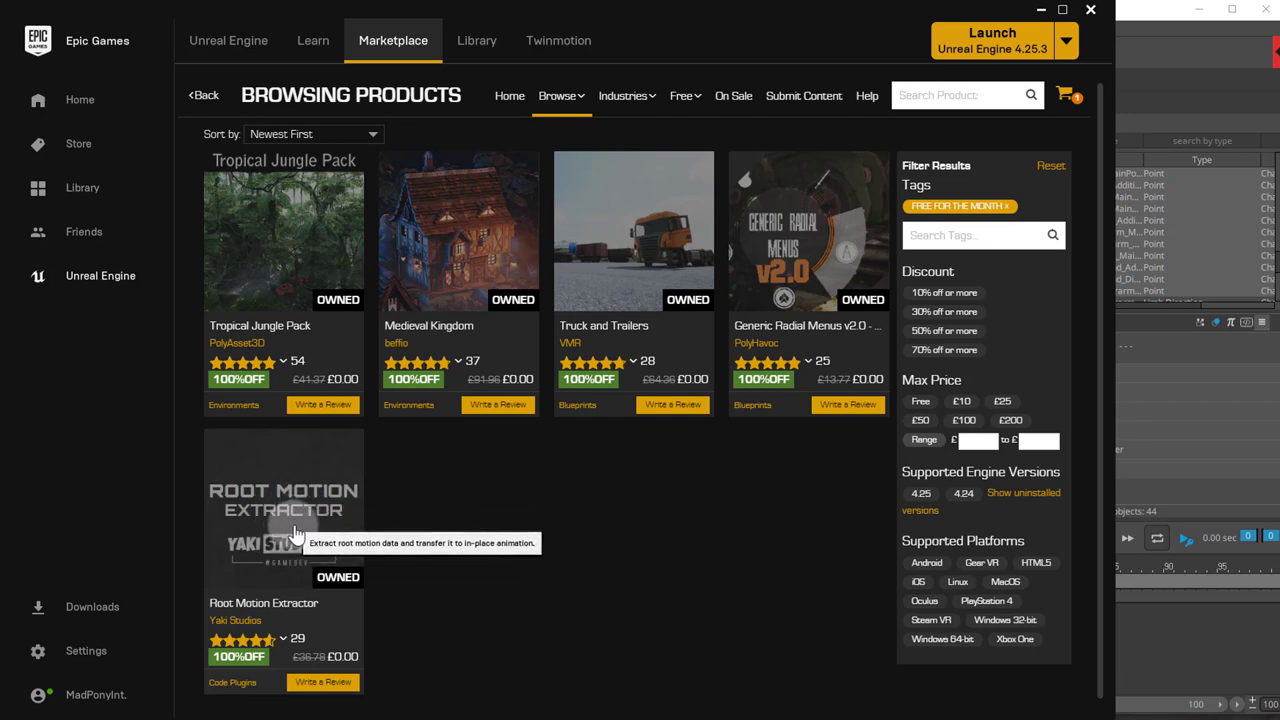
mouse_move(1228, 248)
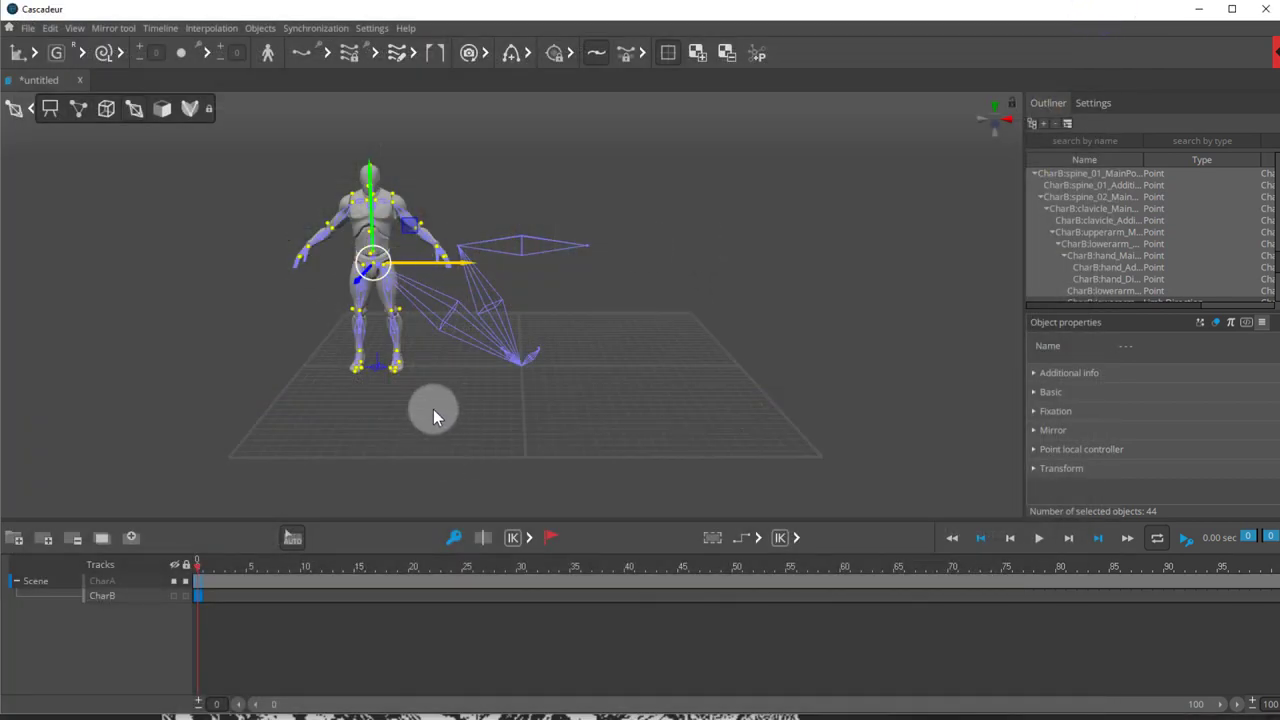
Select all of CharB's joints and rotate the character 90° so it faces sideways
click(380, 398)
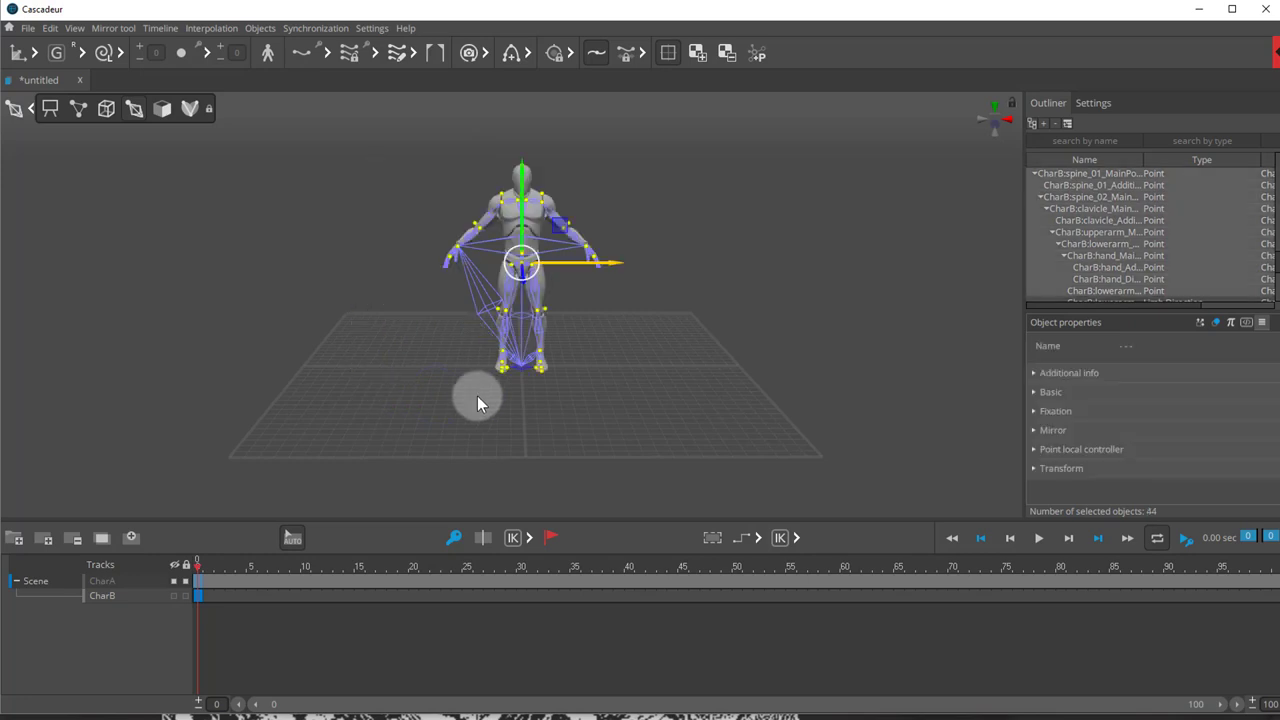
click(248, 148)
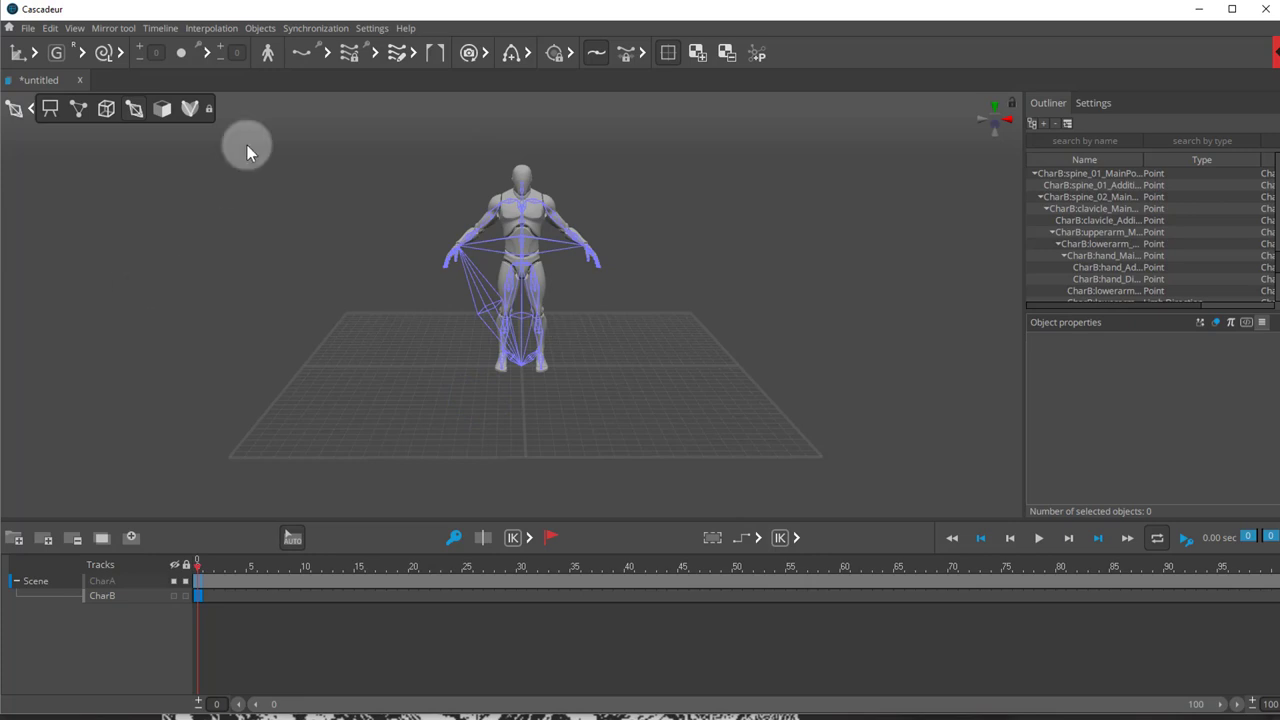
mouse_move(136, 110)
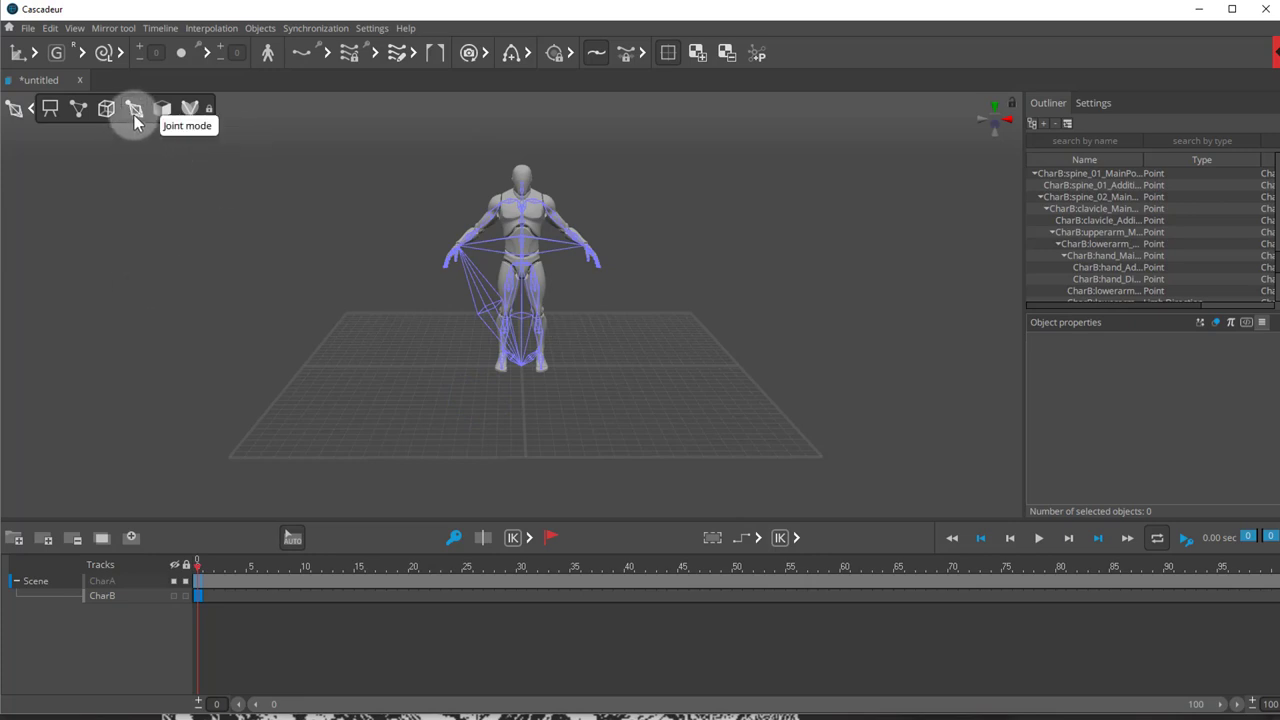
drag(408, 156, 612, 352)
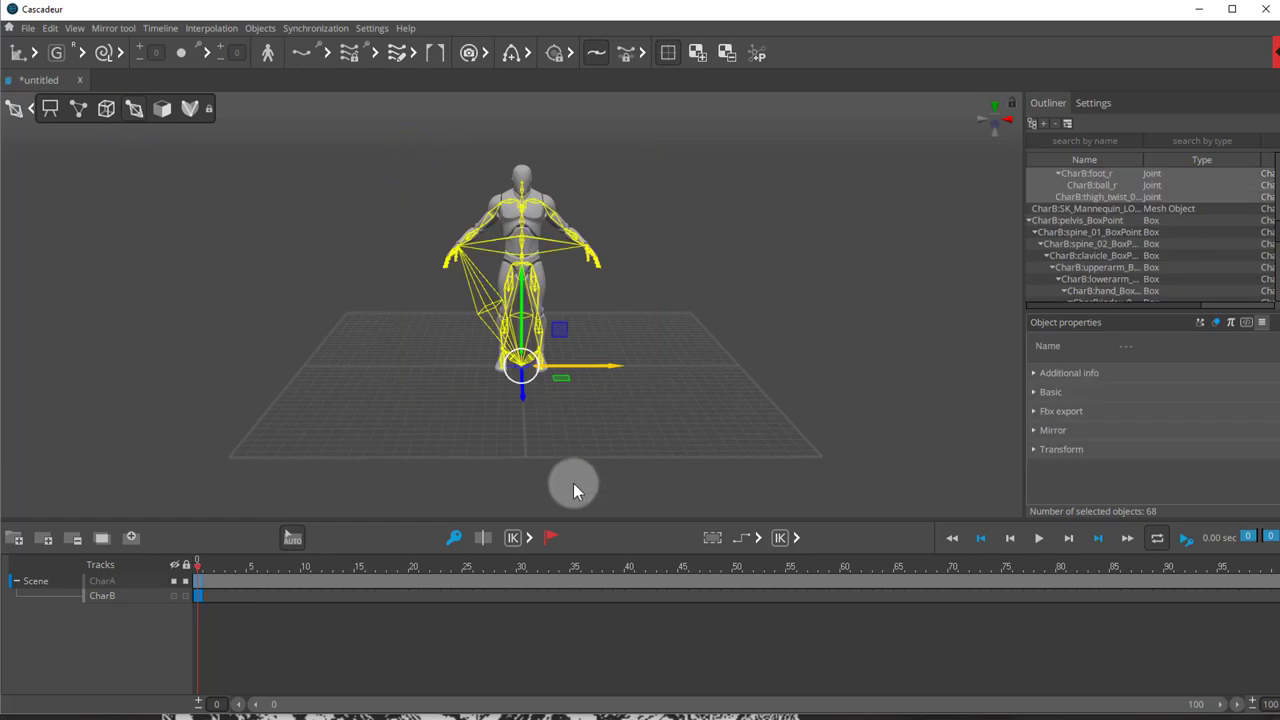
mouse_move(624, 410)
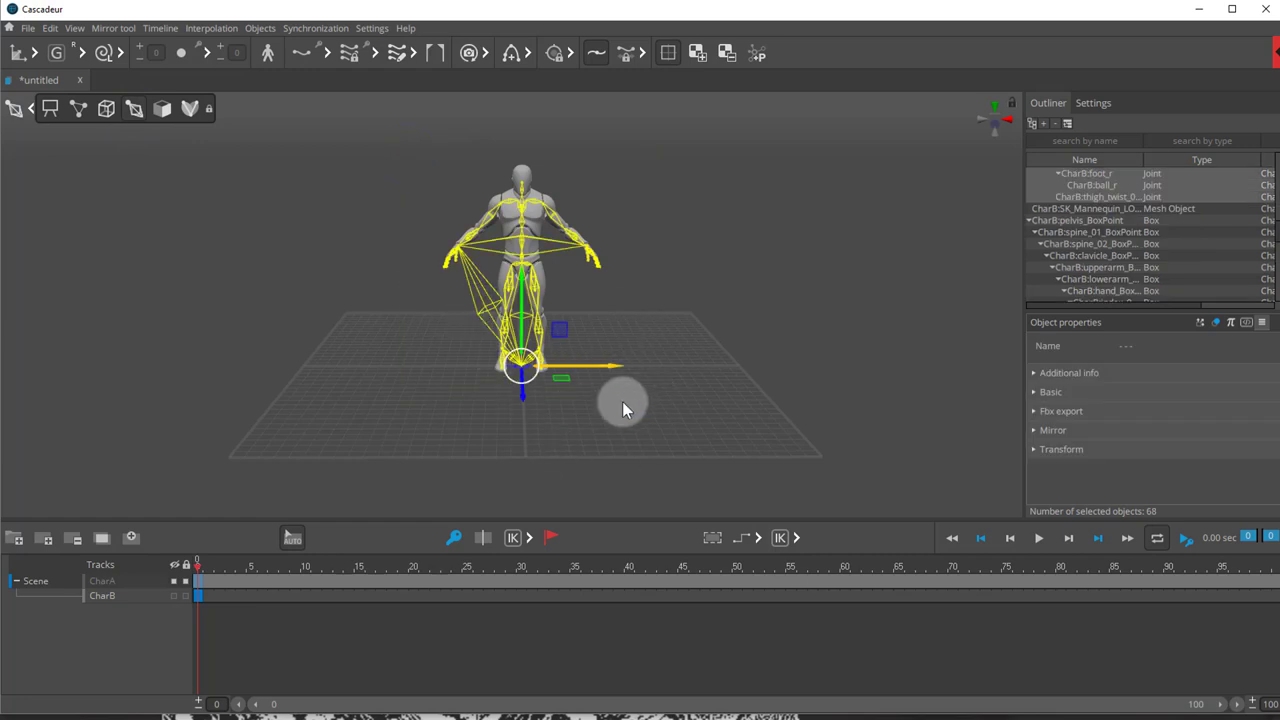
mouse_move(764, 420)
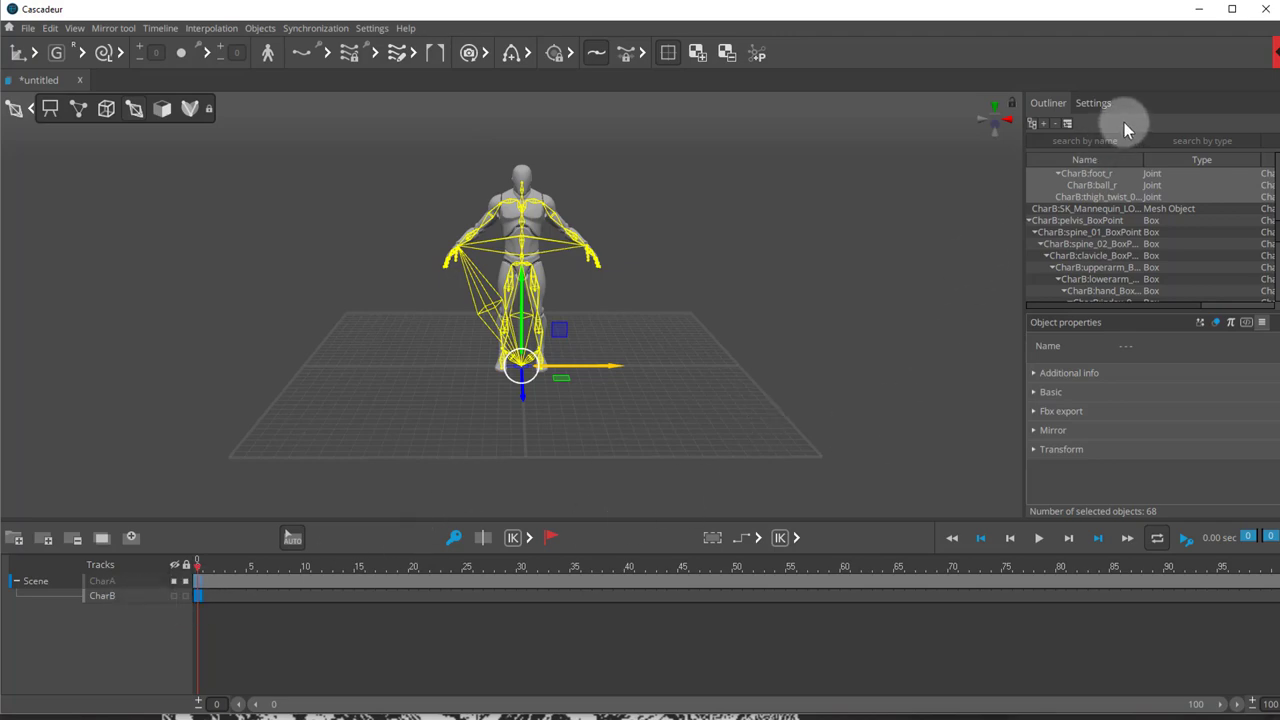
click(1092, 102)
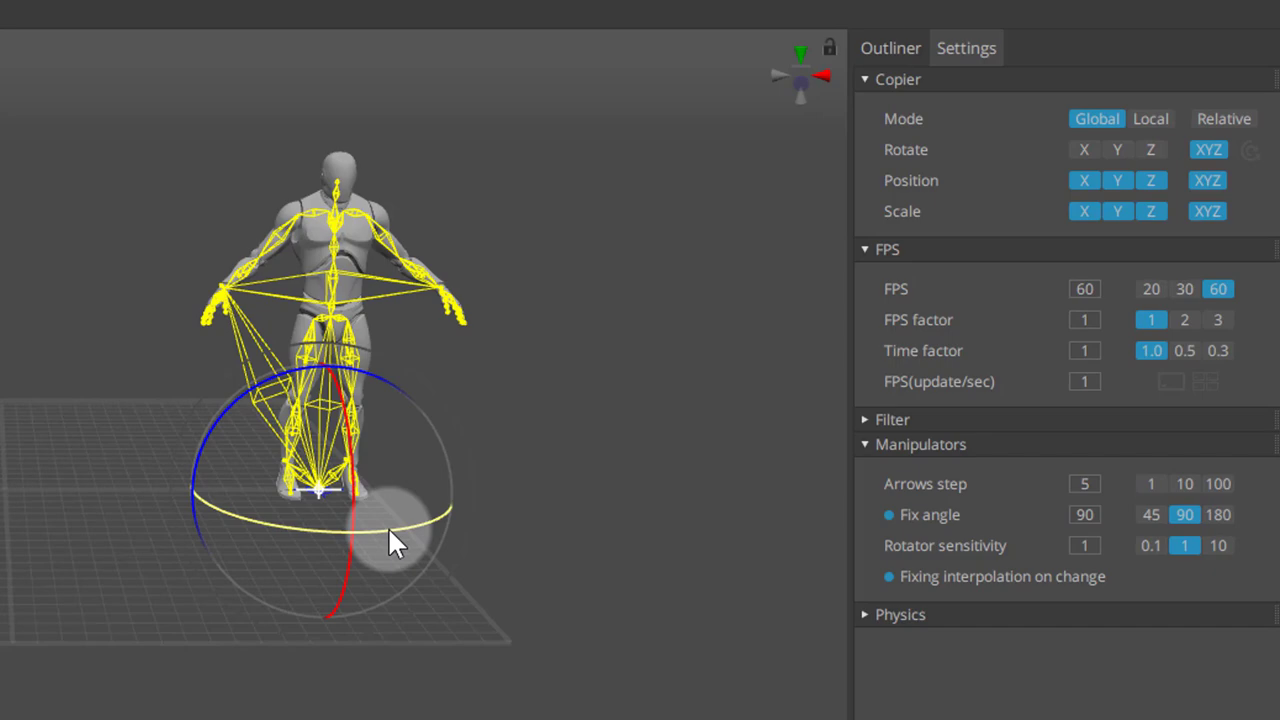
drag(390, 540, 304, 280)
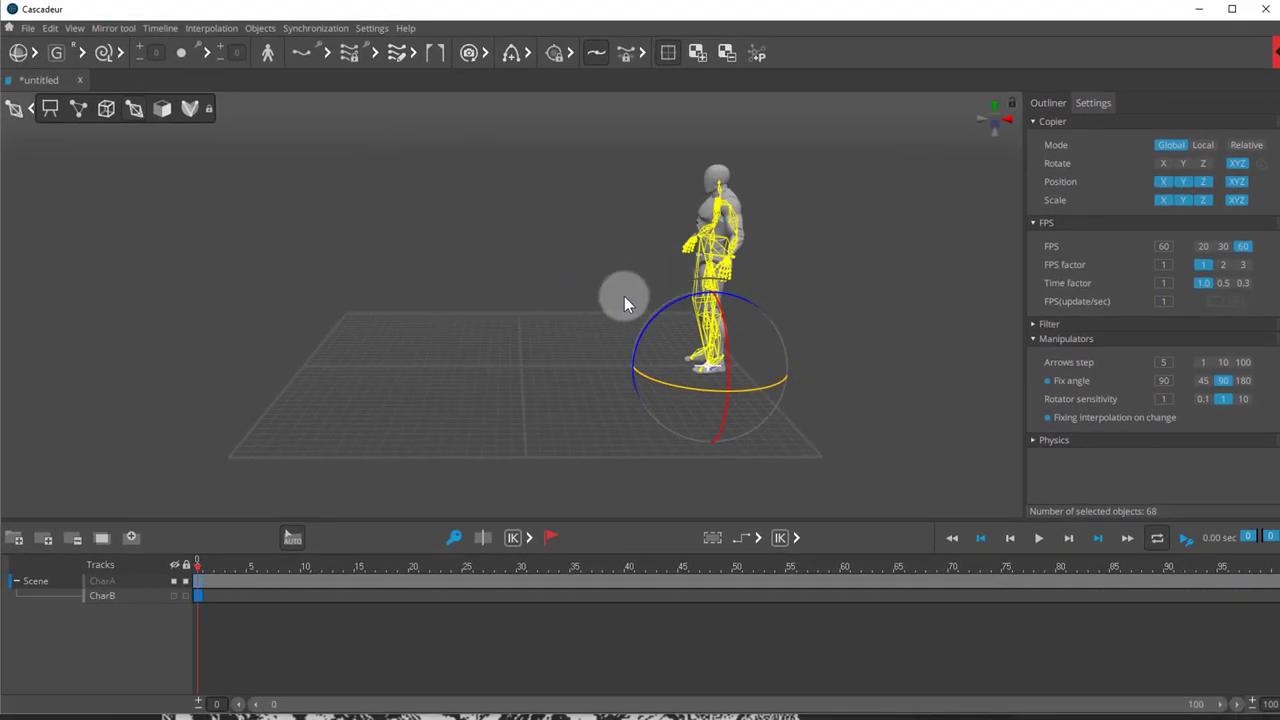
mouse_move(544, 310)
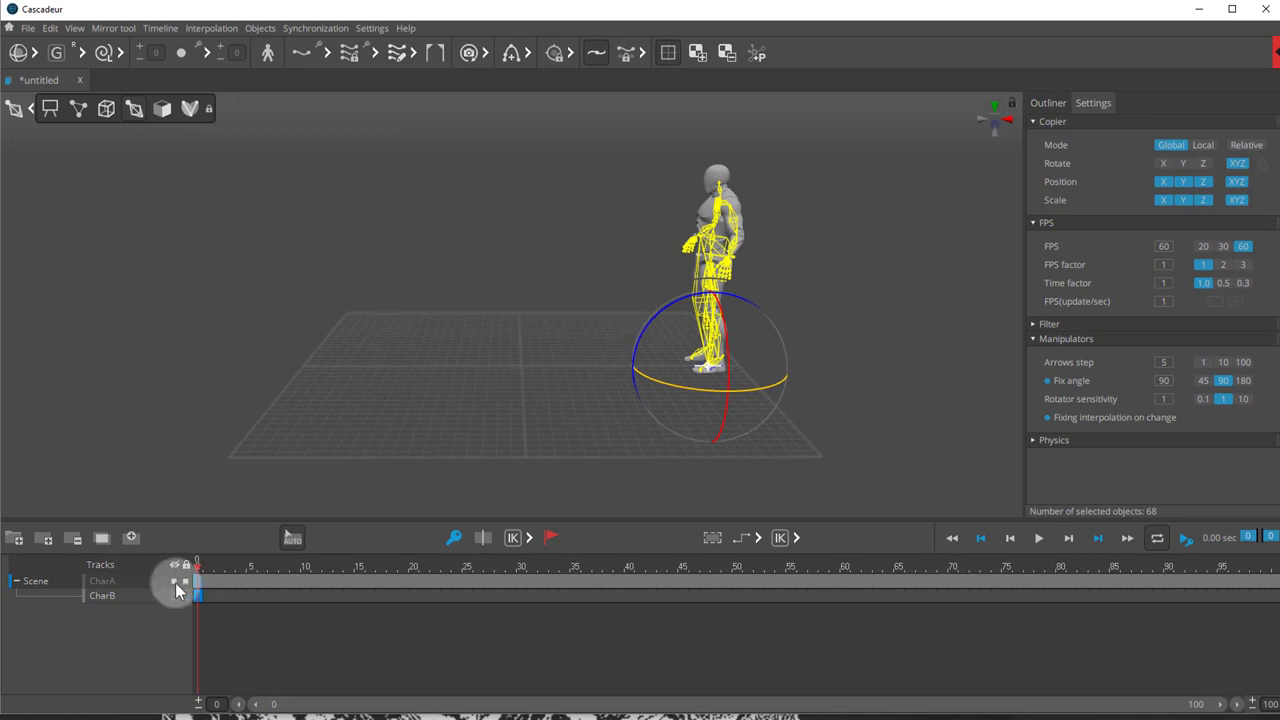
Toggle the CharA track visible so both mannequins stand facing each other
click(184, 584)
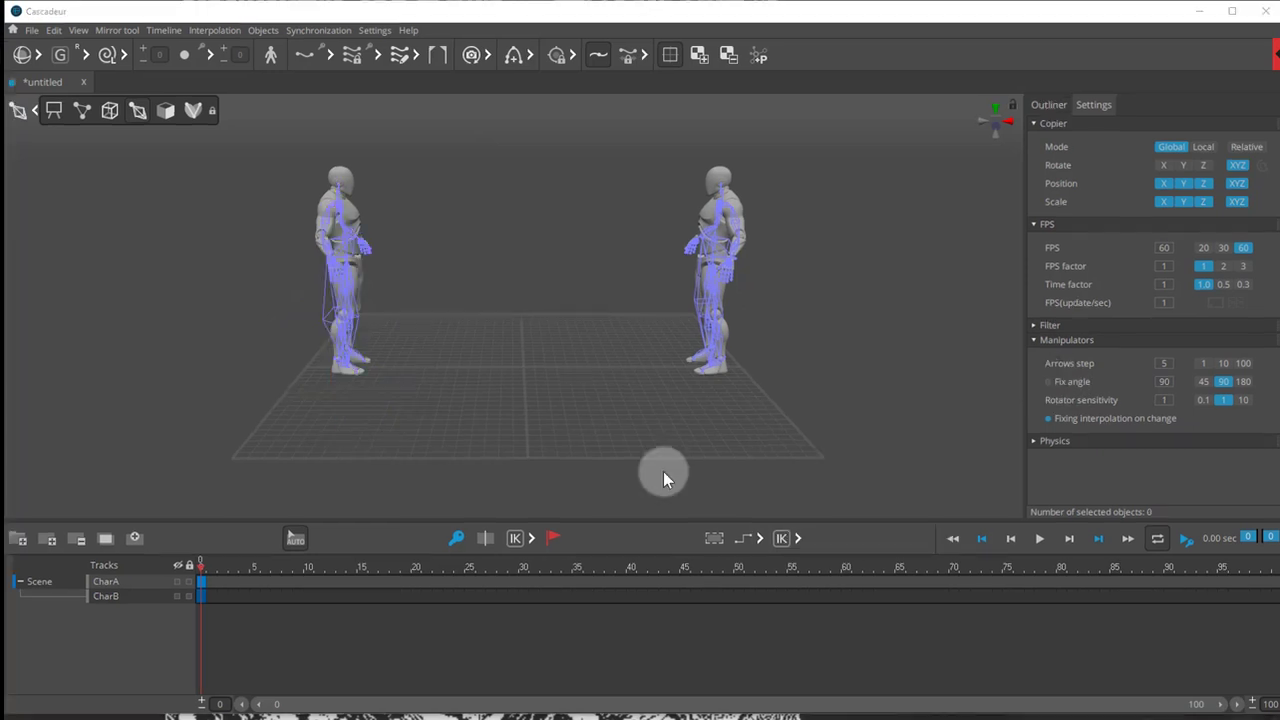
mouse_move(460, 400)
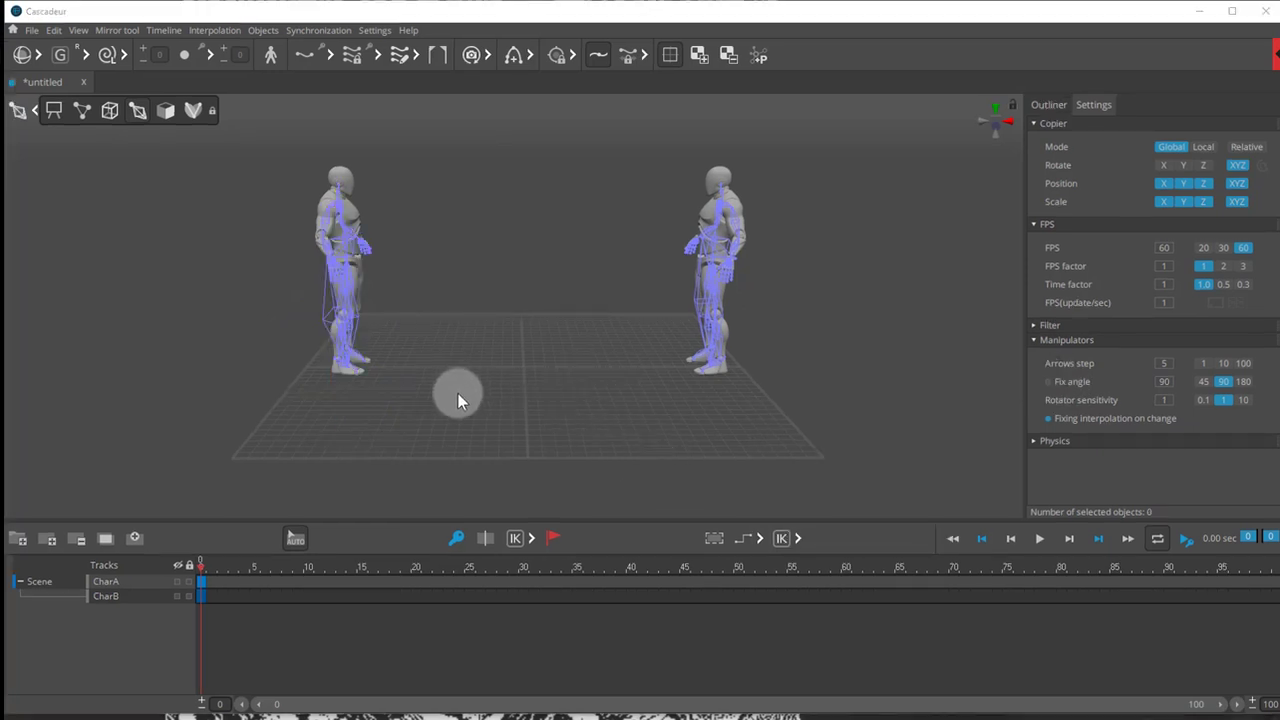
mouse_move(510, 400)
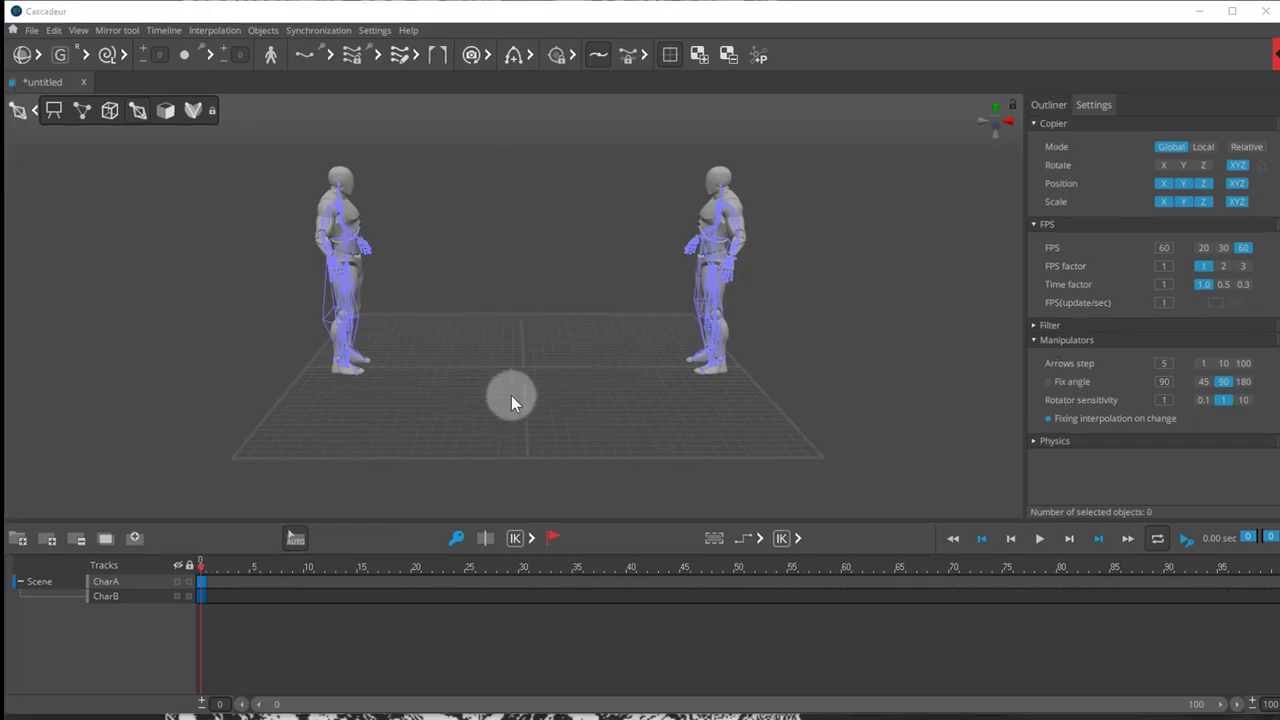
Key both characters' poses over about 30 frames, scrub to check them, and return to frame 0
click(82, 110)
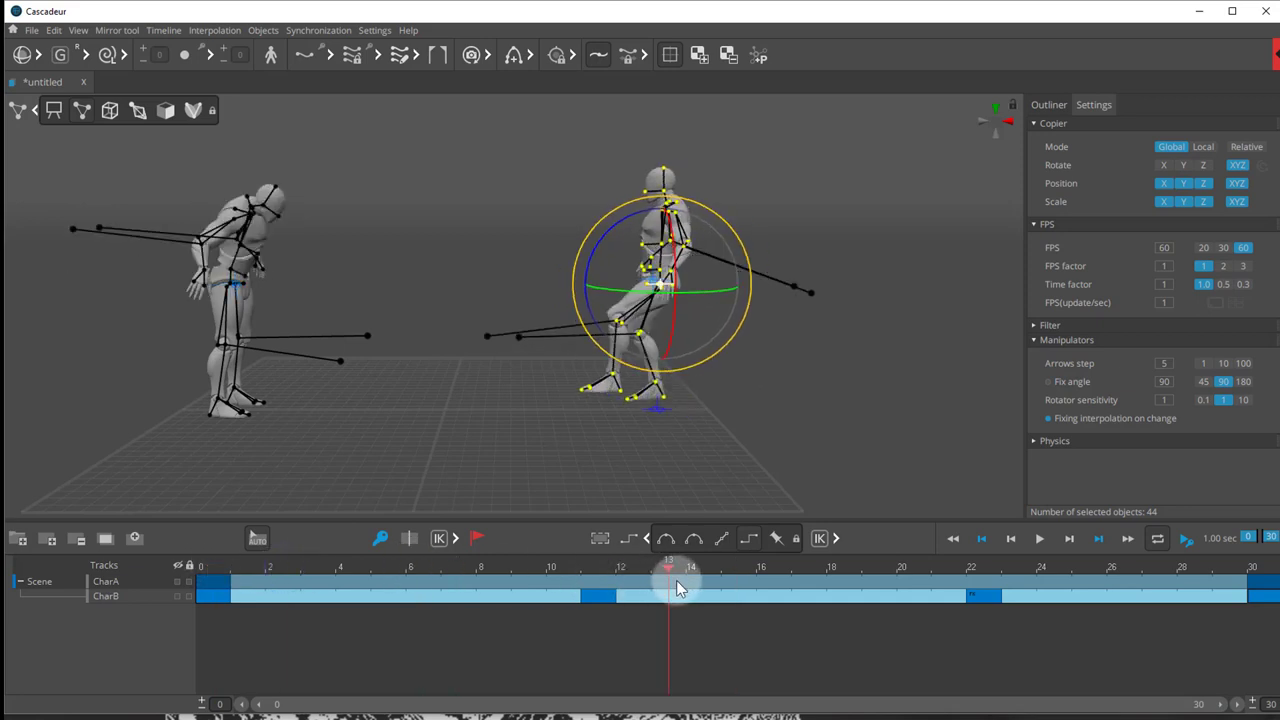
drag(670, 570, 844, 570)
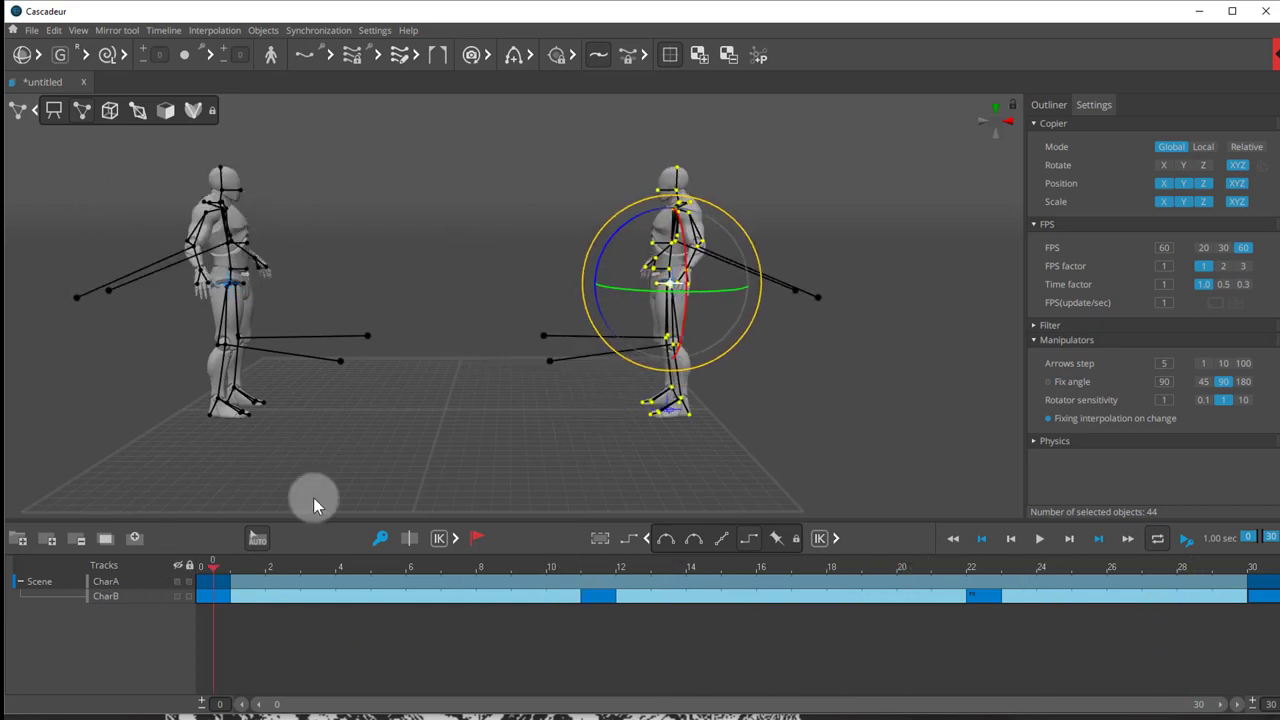
click(432, 448)
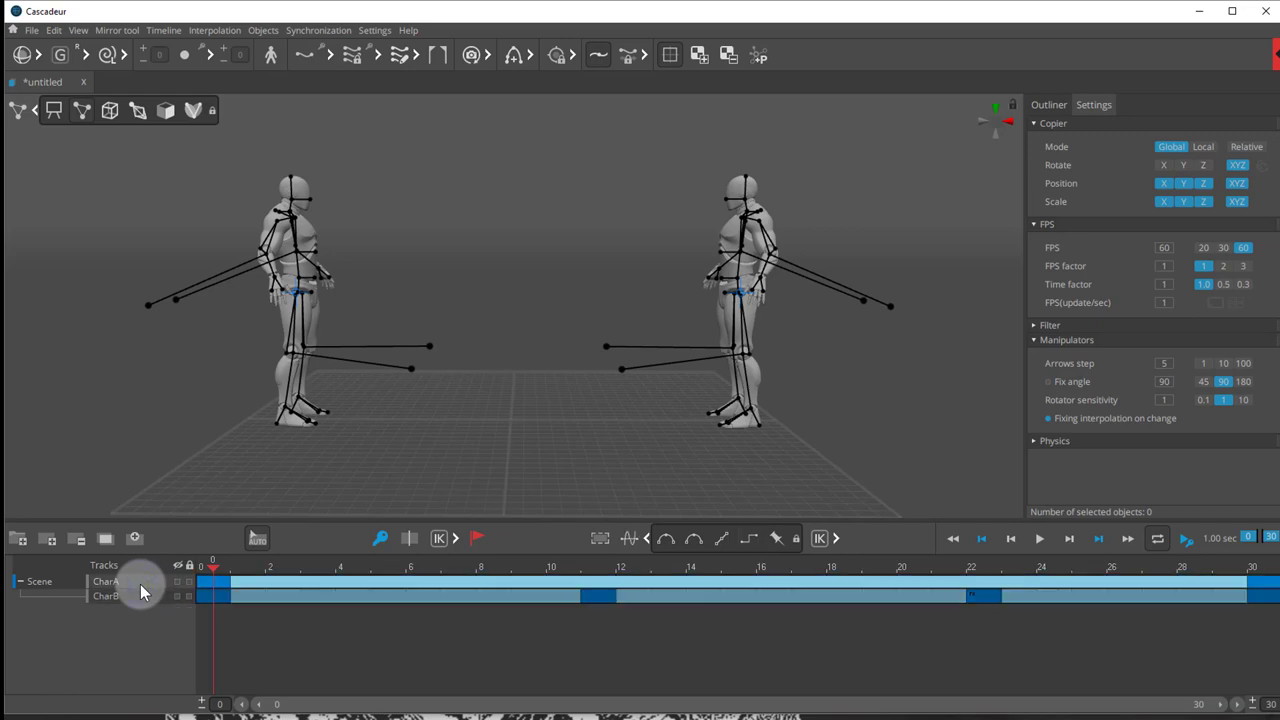
Export the selected CharA track as FBX named CharA into Animations > Cascadeur
click(106, 580)
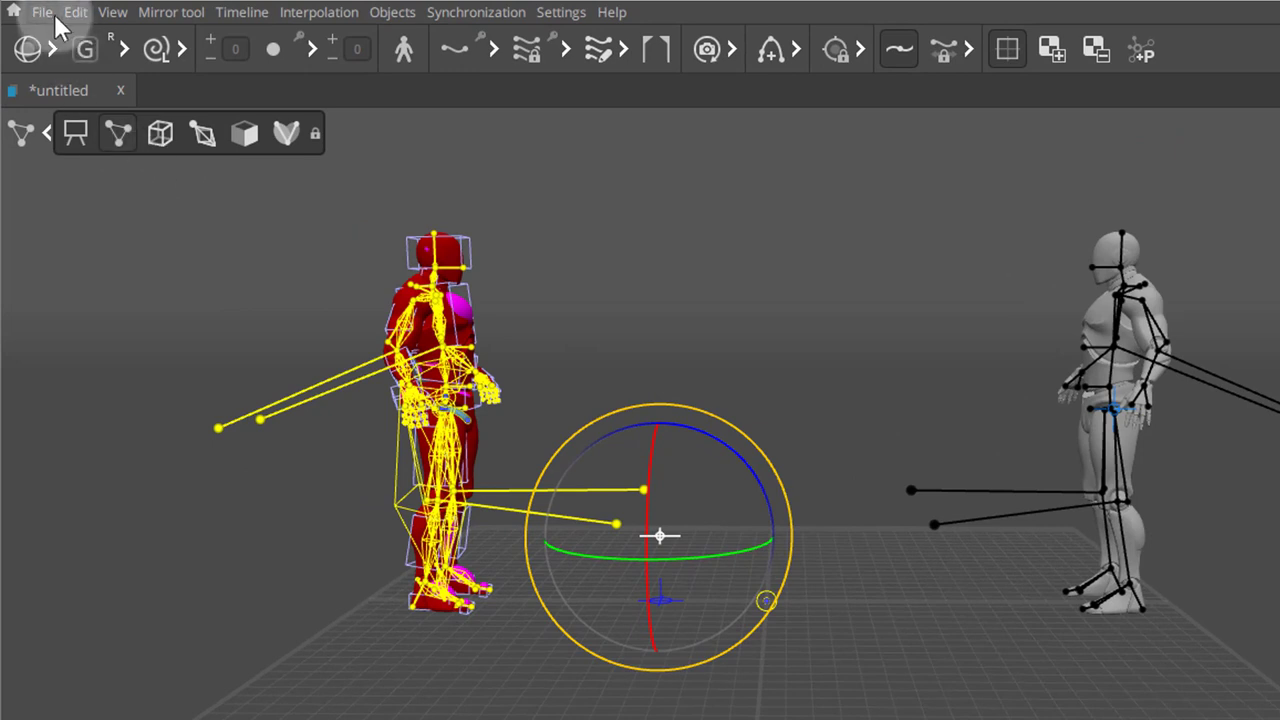
click(42, 12)
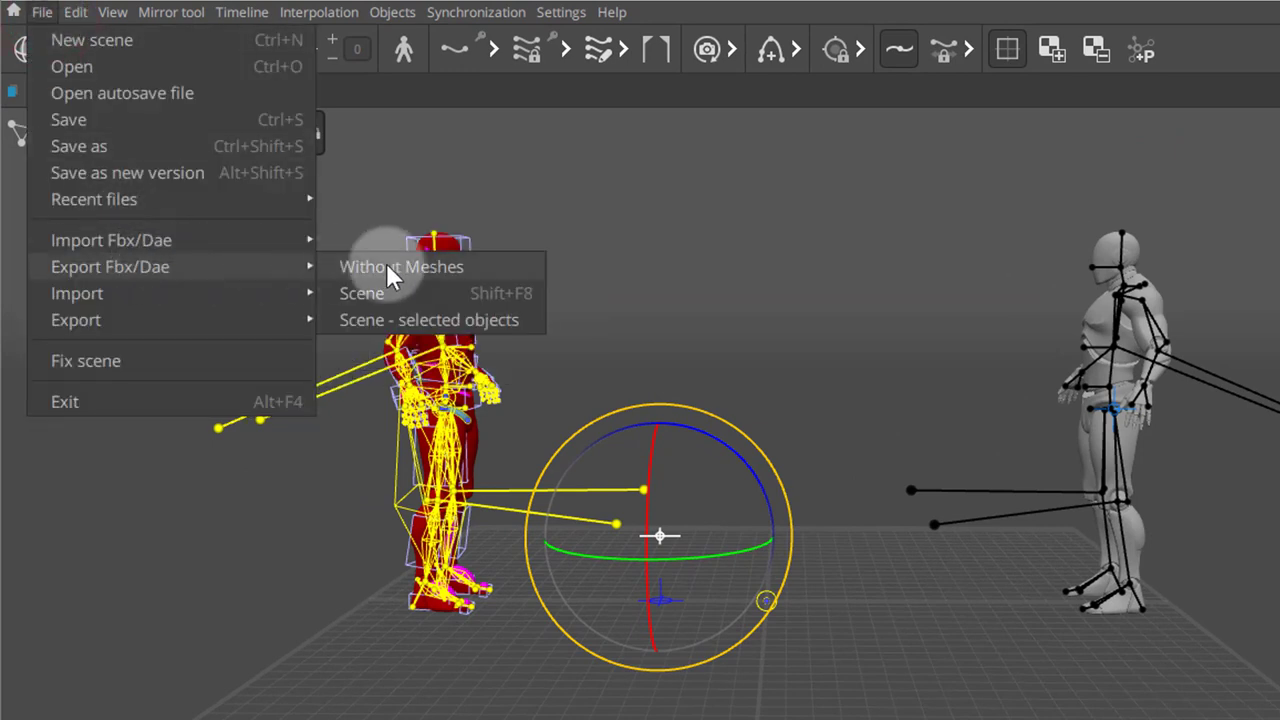
mouse_move(478, 336)
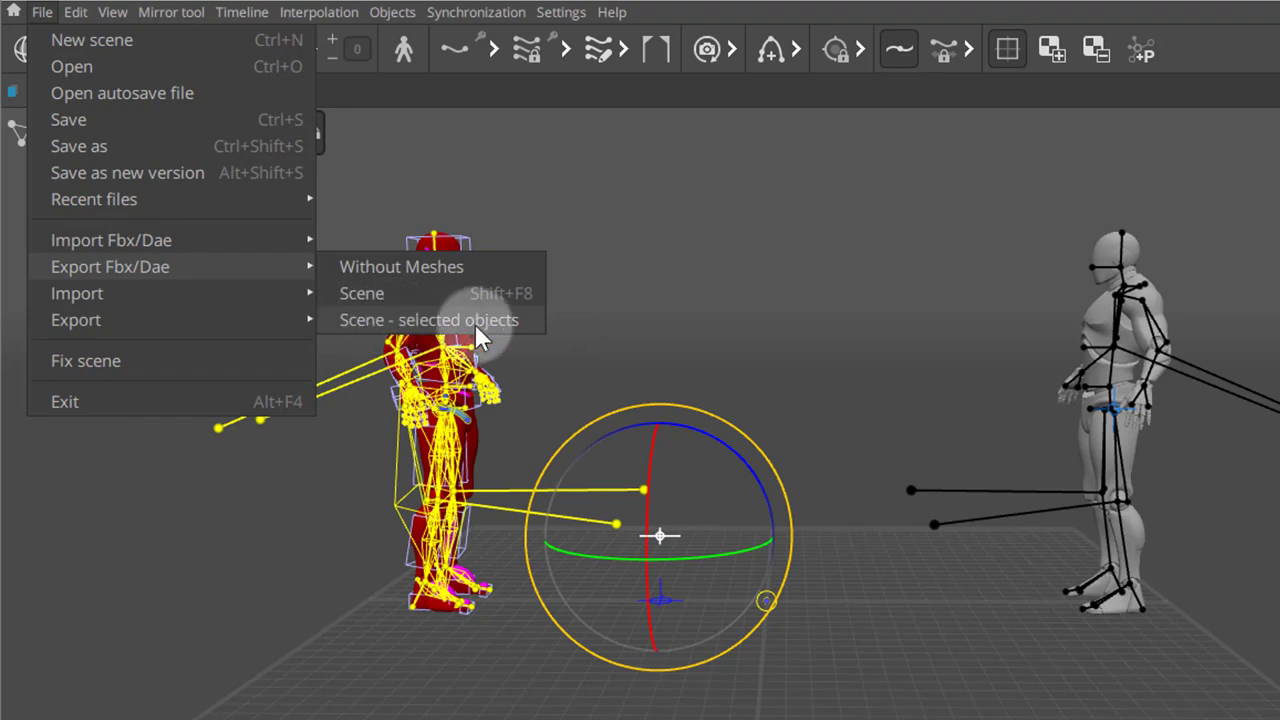
click(430, 320)
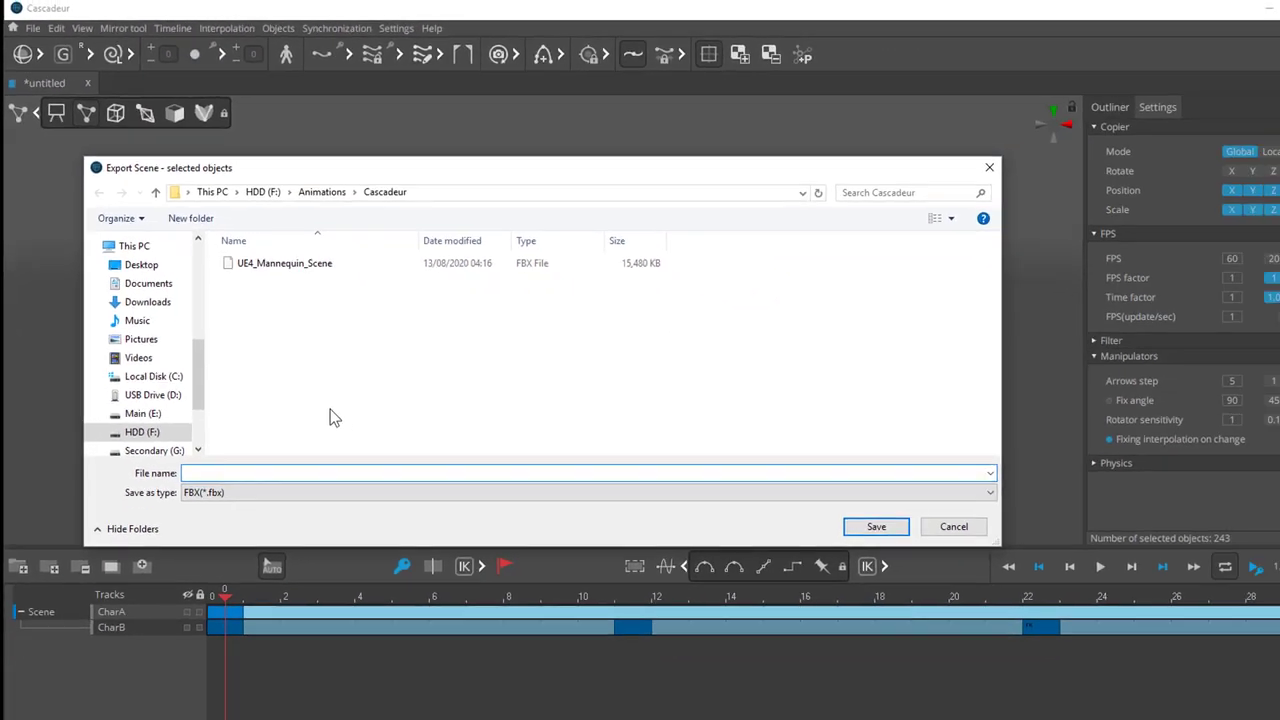
text(CharA)
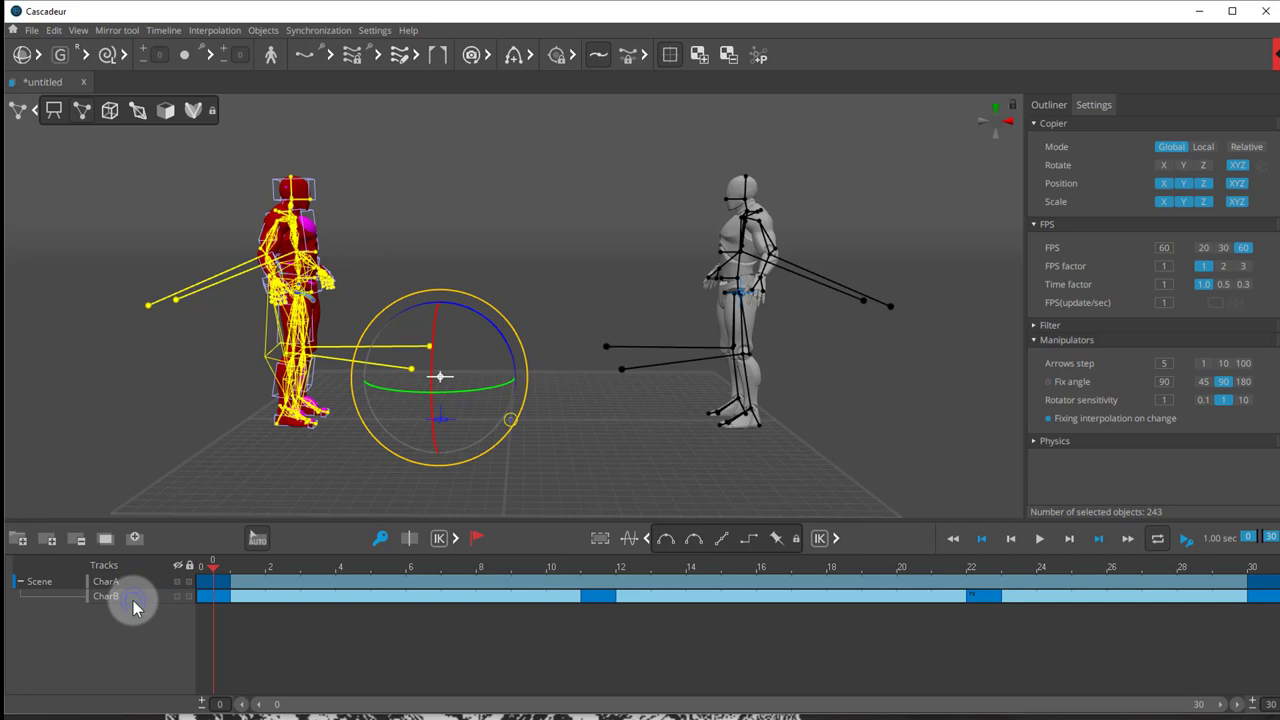
Export the selected CharB track as FBX named CharB next to CharA in the Cascadeur folder
click(106, 596)
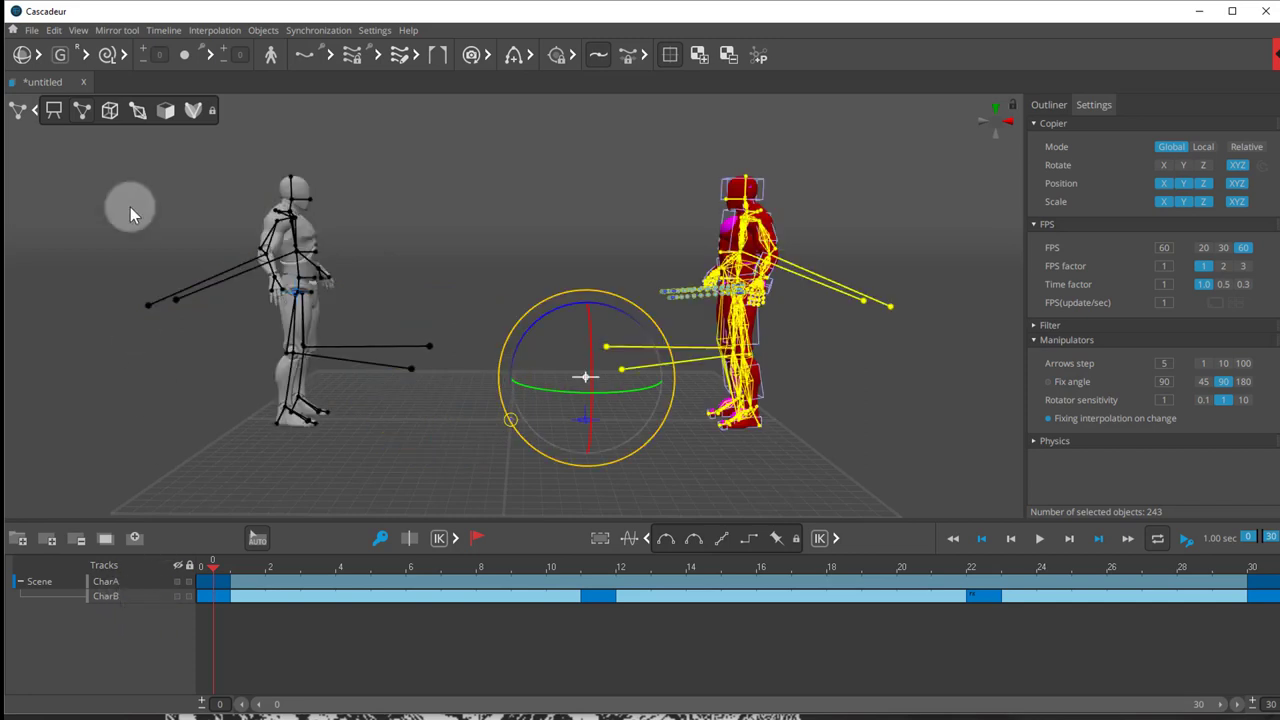
click(32, 30)
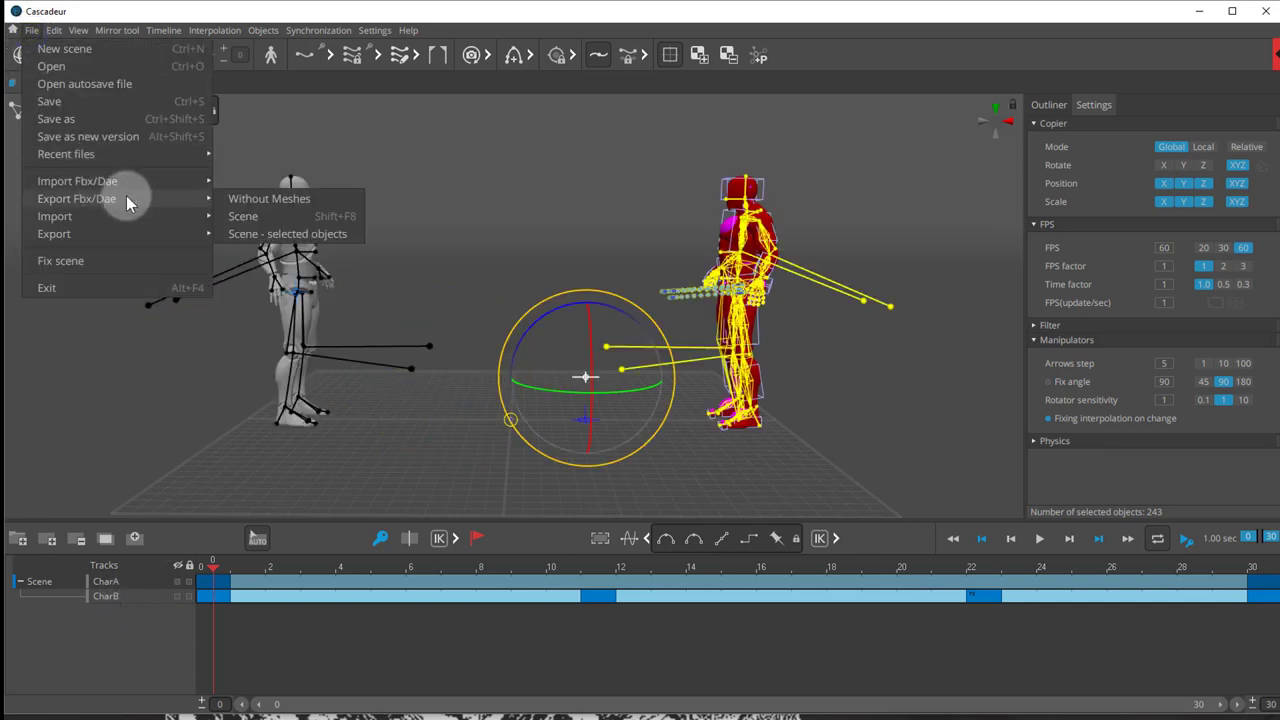
click(288, 232)
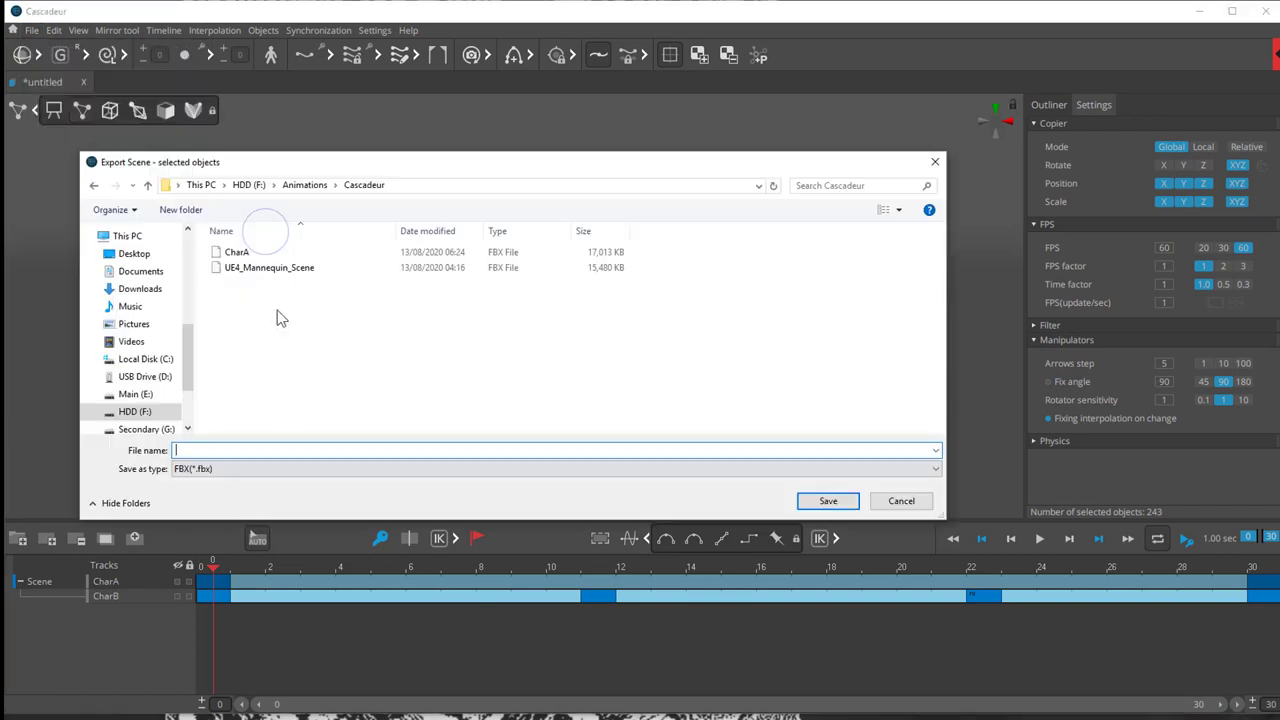
click(236, 252)
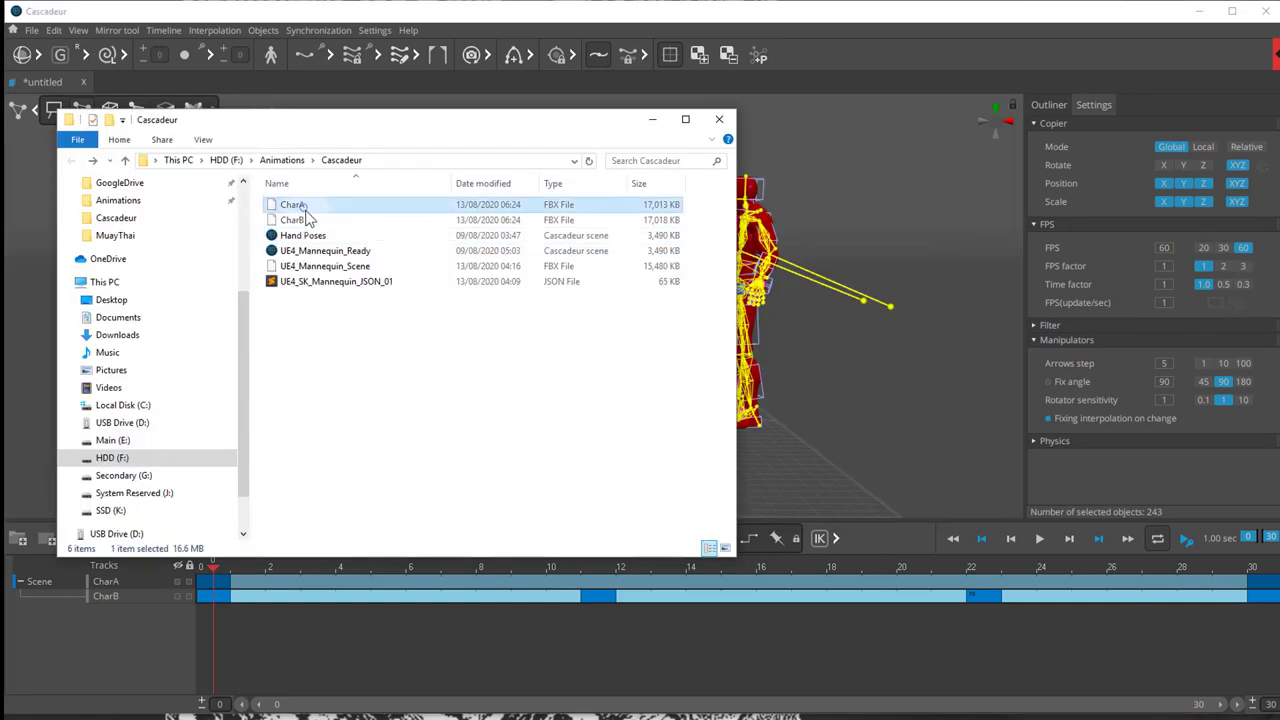
Import both FBX files onto UE4_Mannequin_Skeleton with Use Default Sample Rate via Import All
click(292, 218)
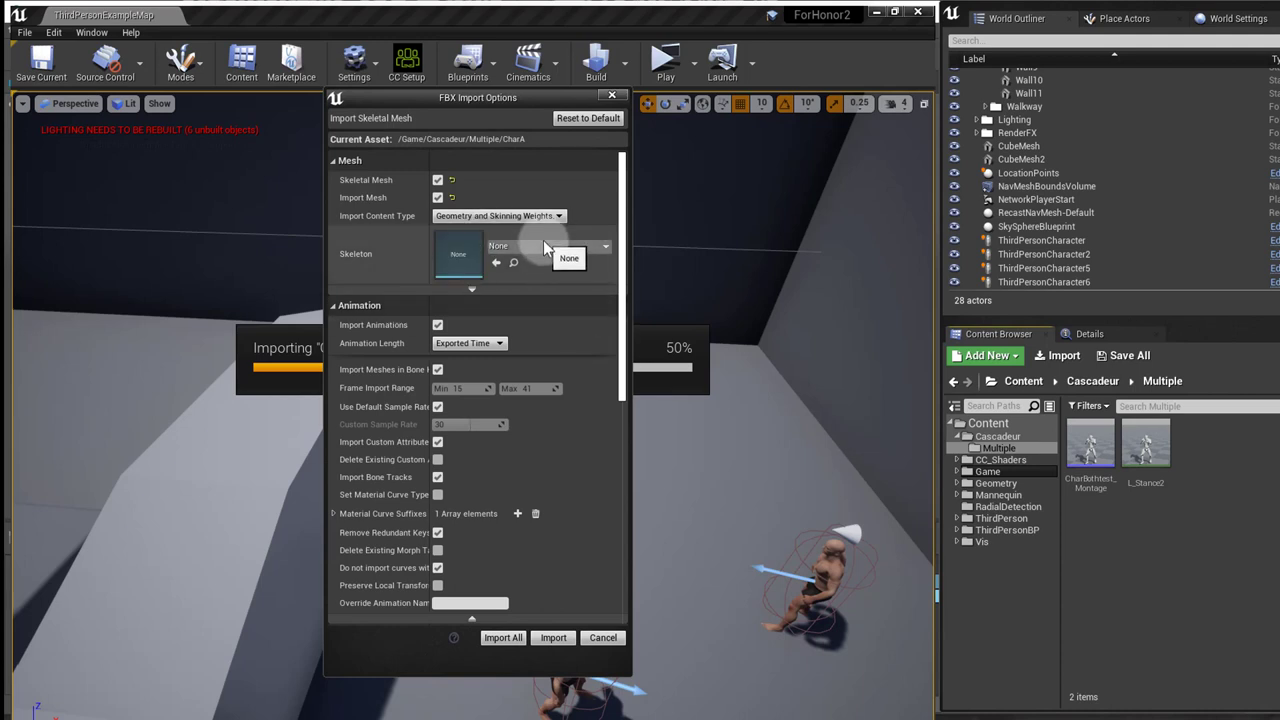
click(604, 246)
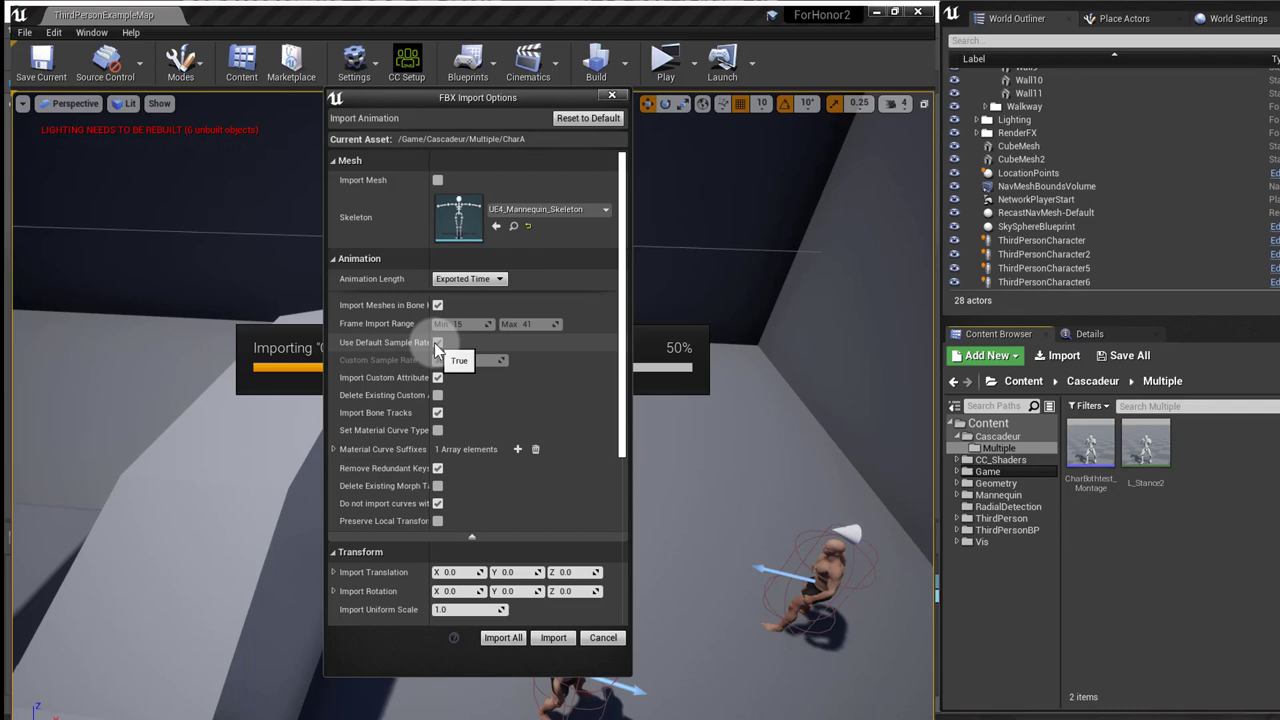
click(436, 342)
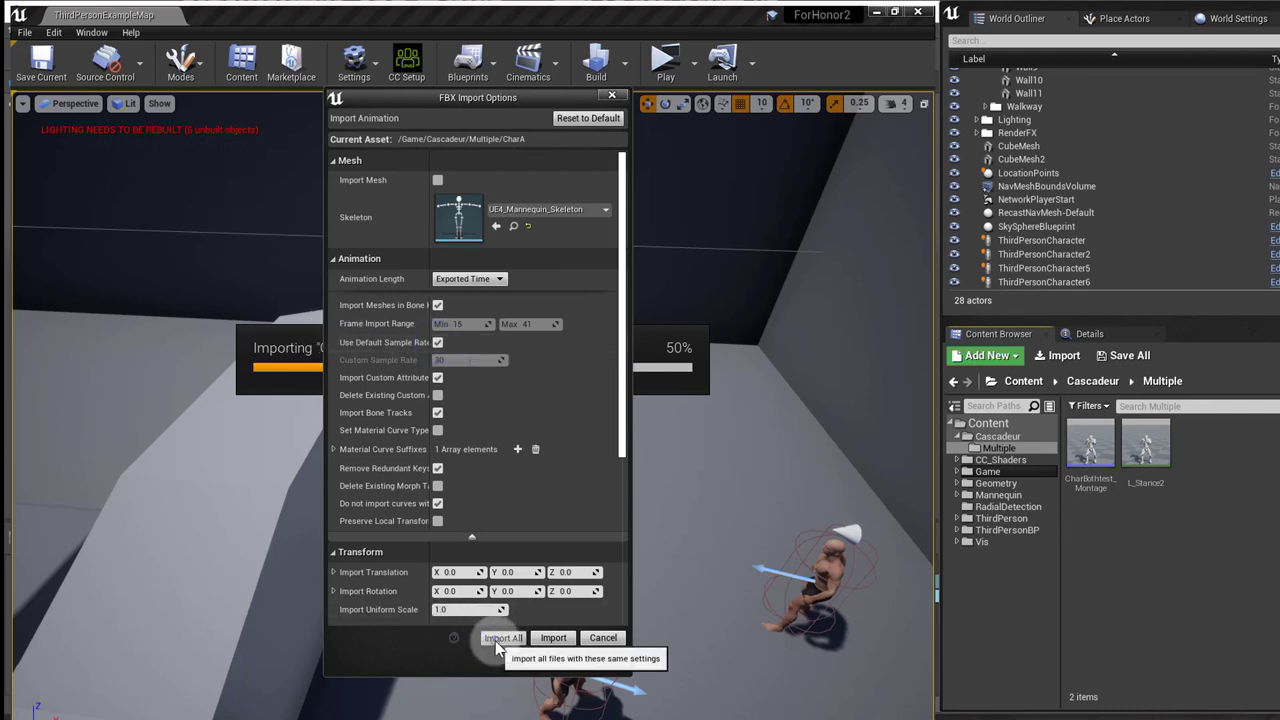
click(504, 638)
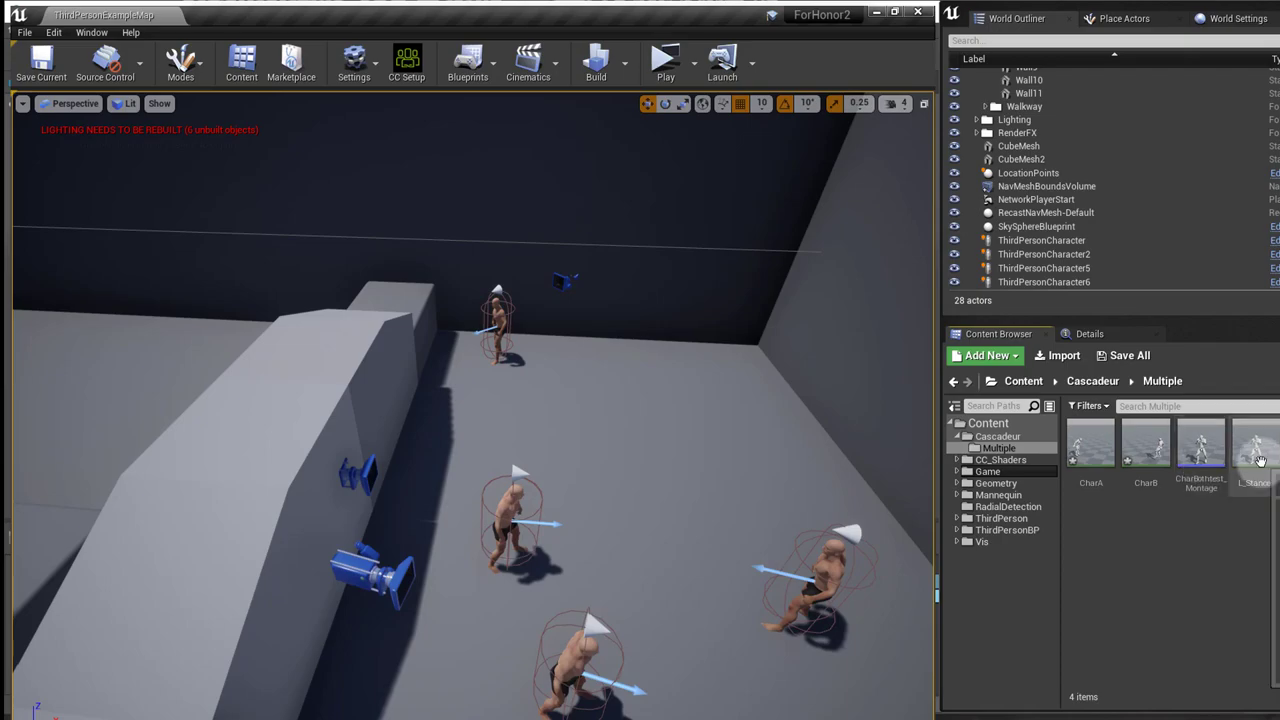
Open CharBothtest_Montage and preview the new CharA and CharB animations in the Asset Browser
double_click(1252, 456)
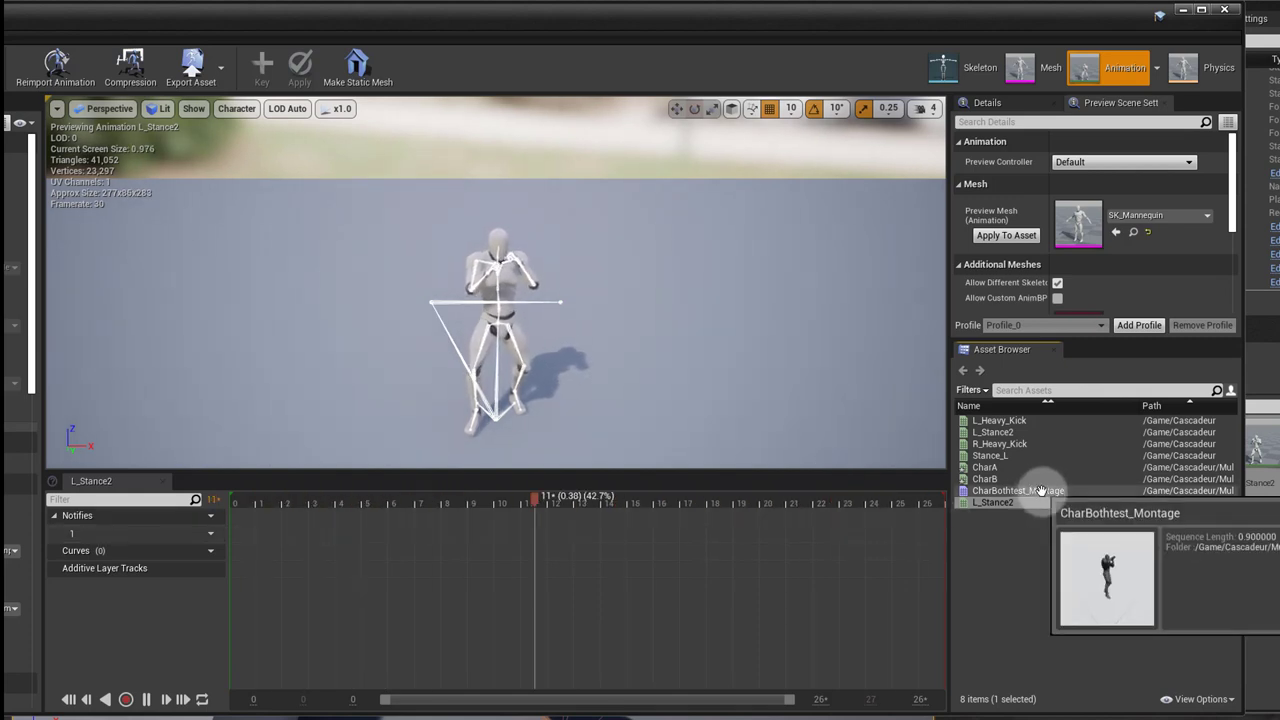
double_click(1018, 490)
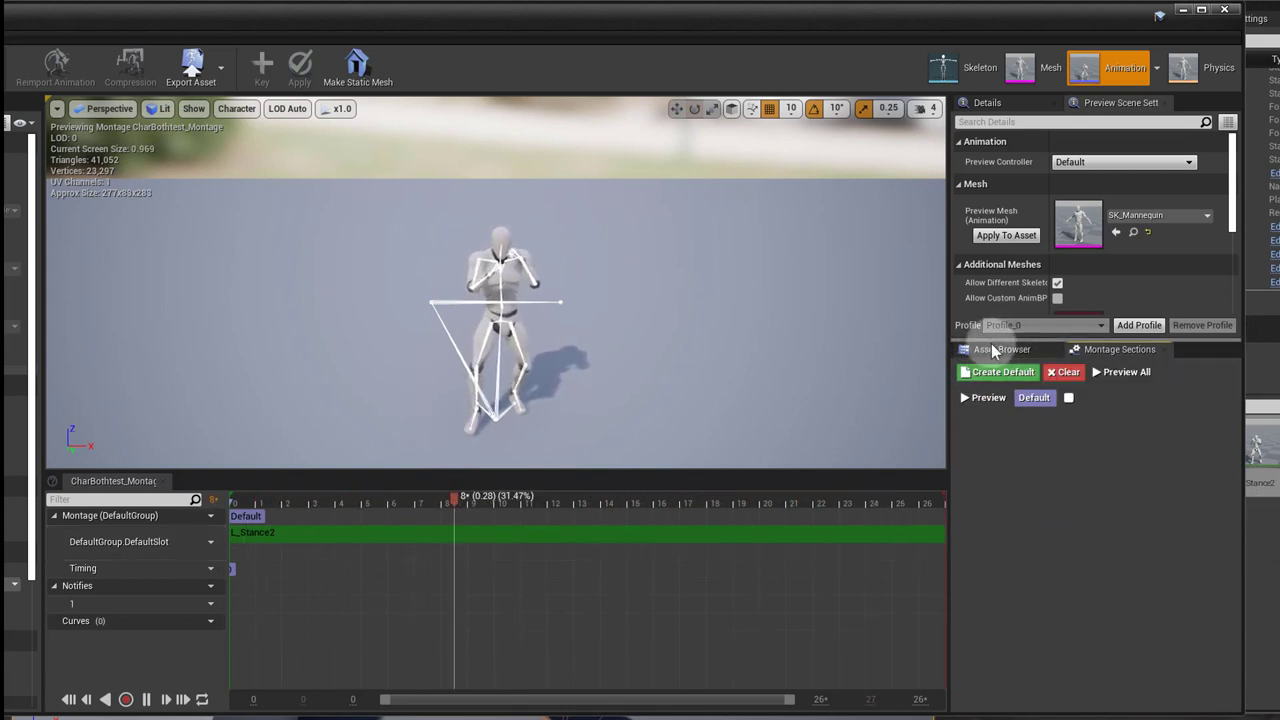
click(1000, 348)
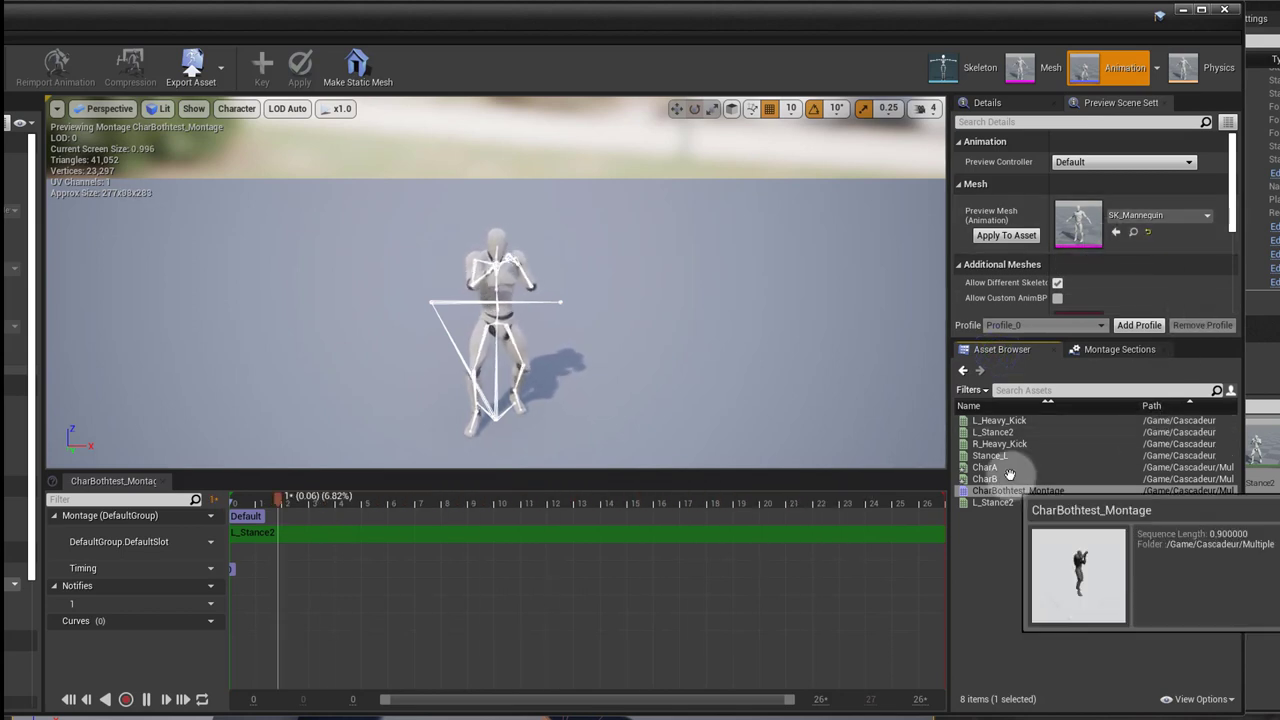
double_click(984, 468)
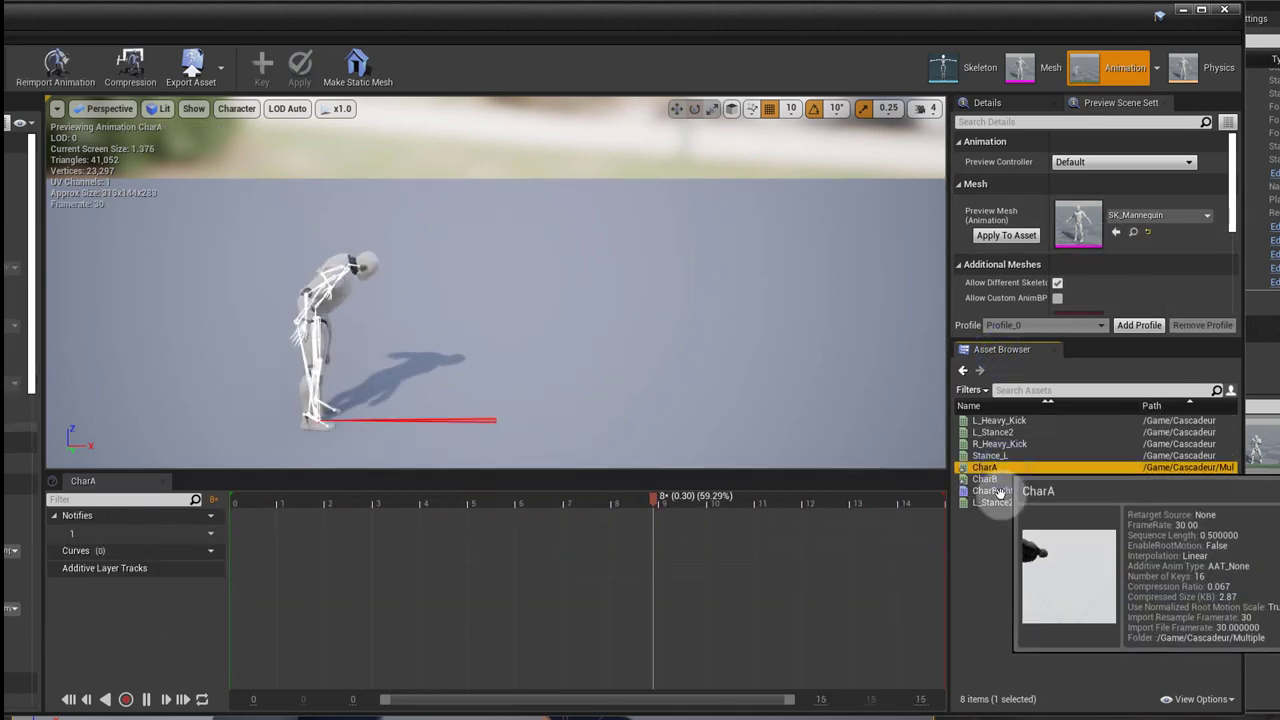
click(984, 480)
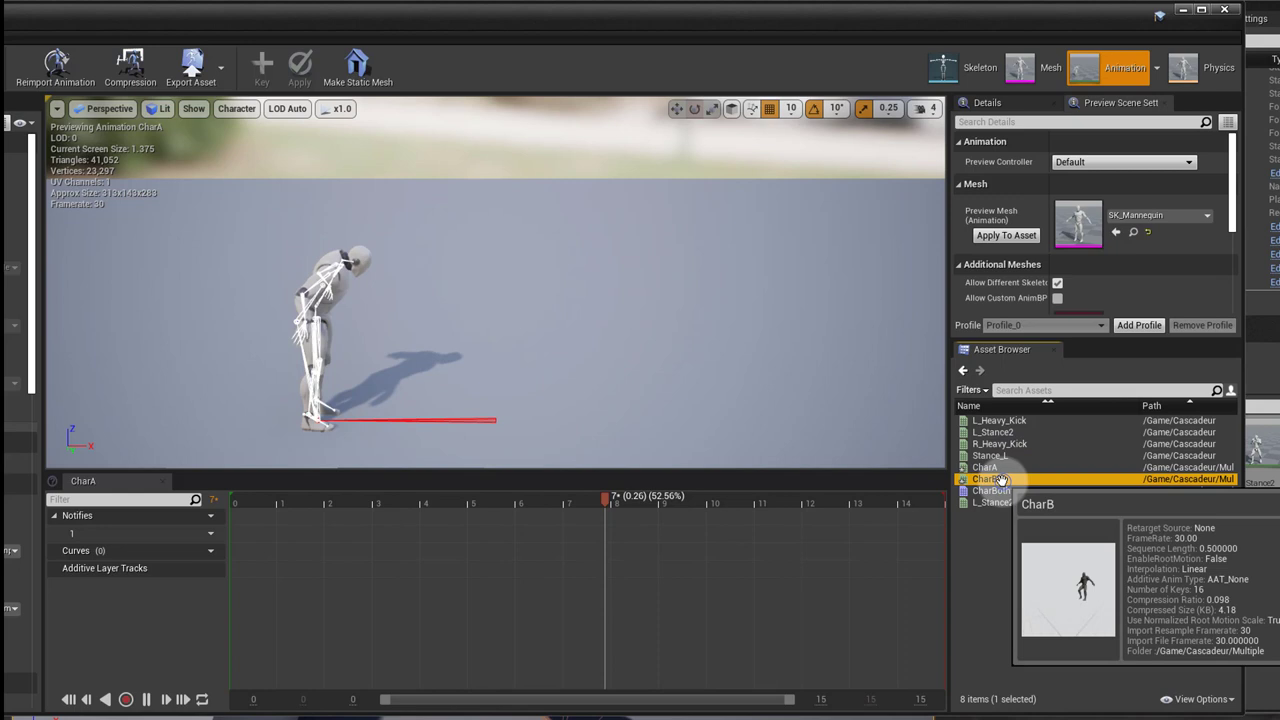
double_click(984, 478)
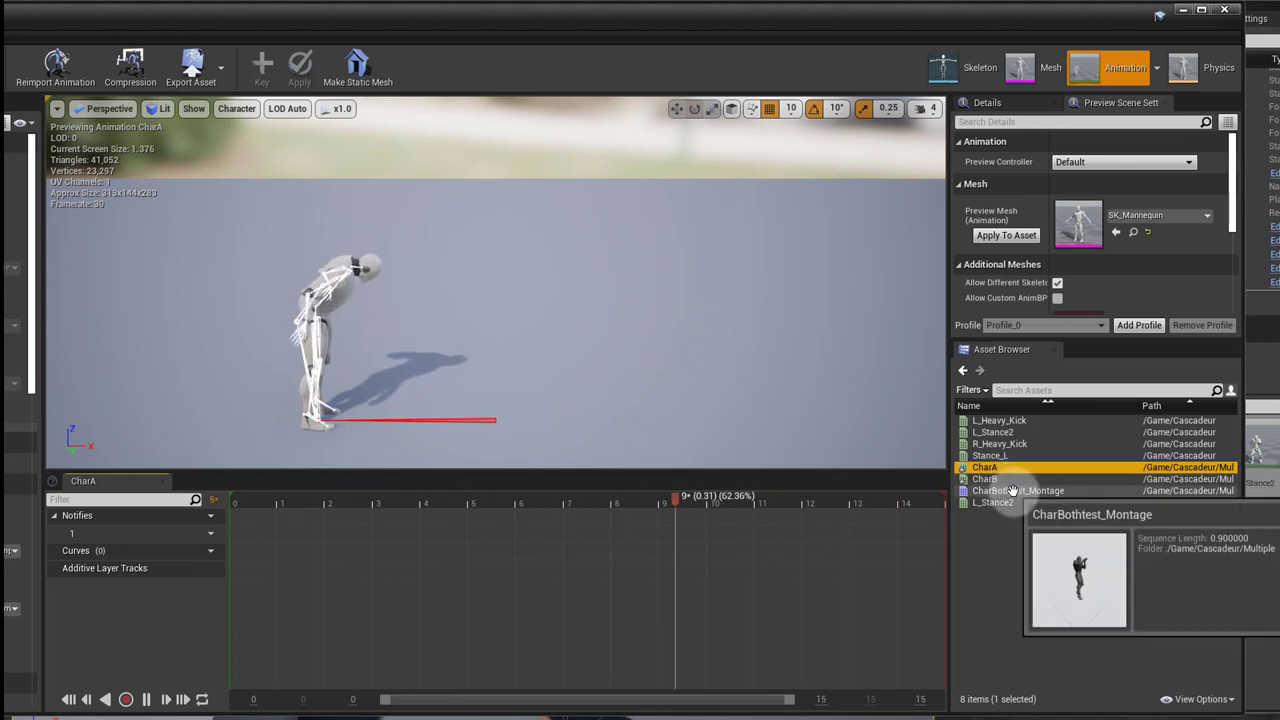
Place CharA then CharB after L_Stance2 on the DefaultGroup slot and scrub through the montage
double_click(1018, 490)
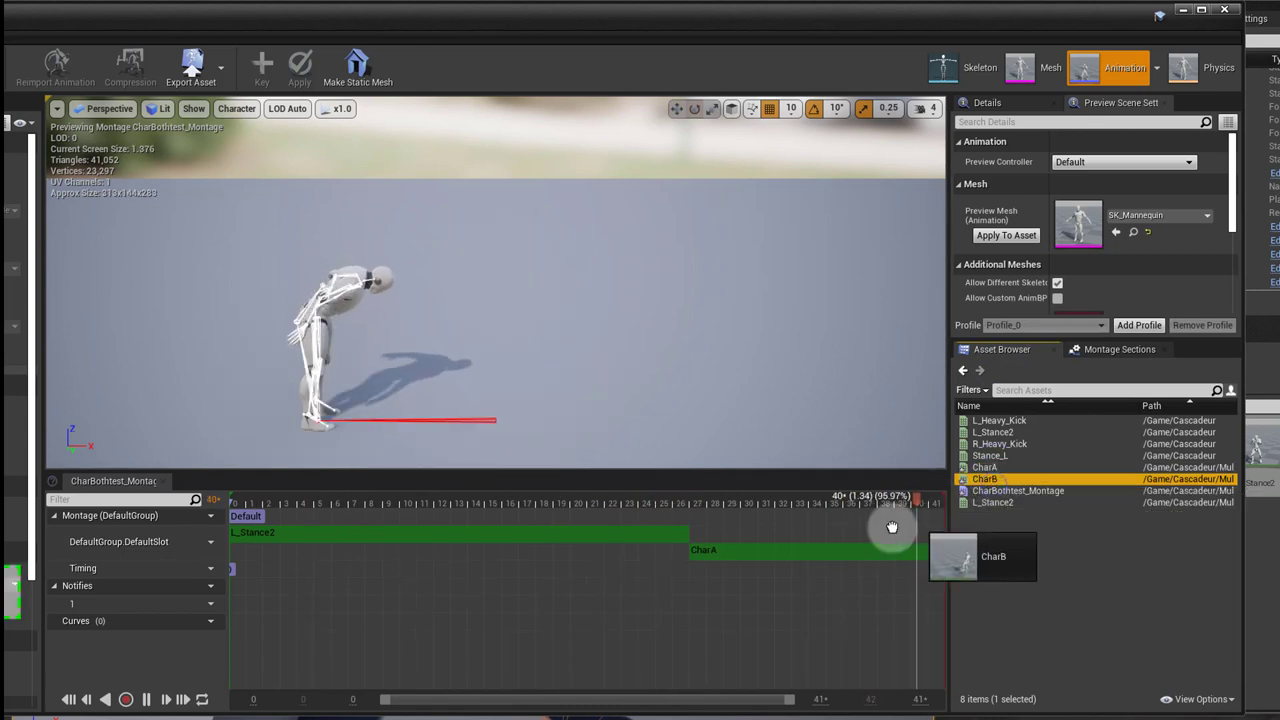
drag(890, 528, 548, 528)
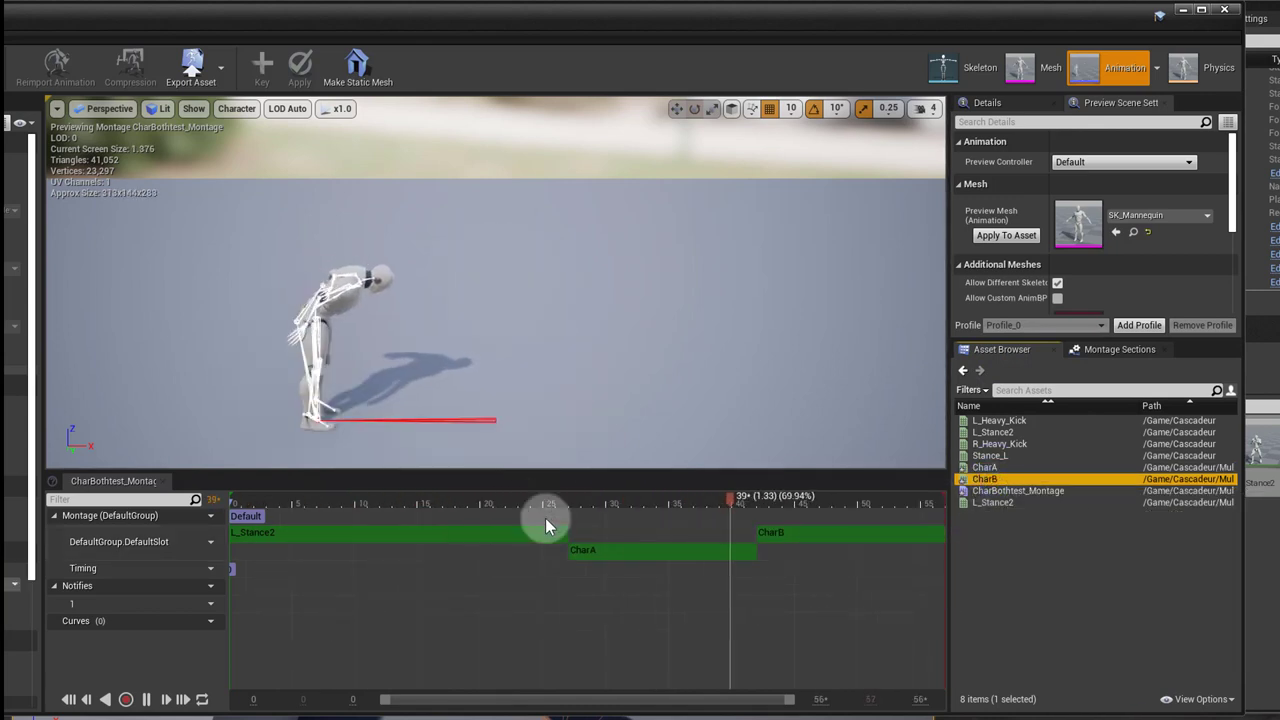
drag(548, 504, 784, 504)
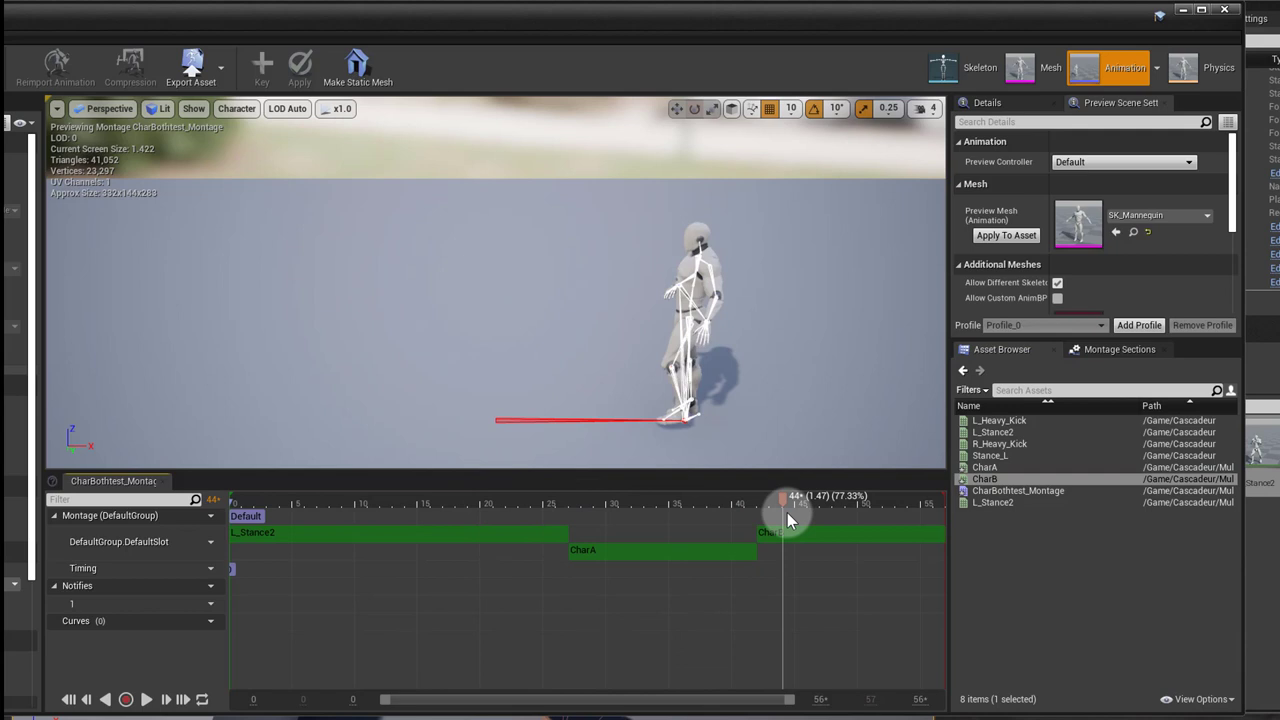
drag(780, 516, 496, 516)
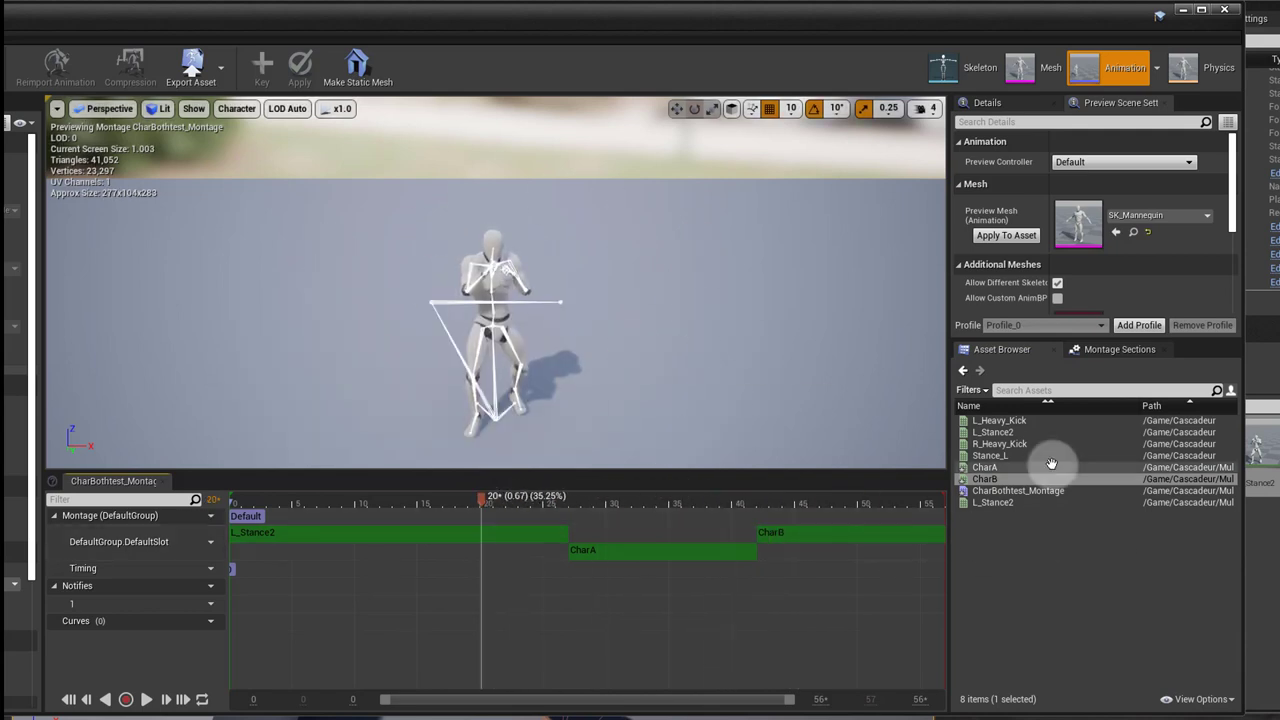
mouse_move(984, 468)
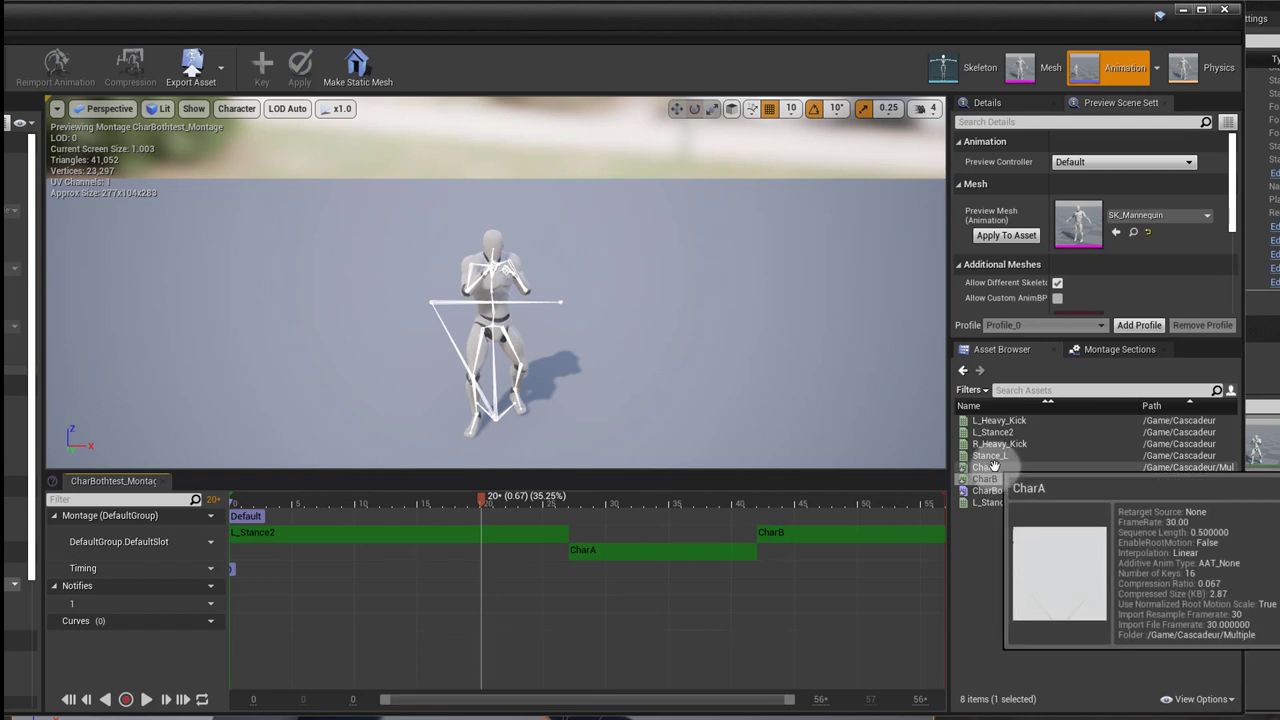
Tick EnableRootMotion under Root Motion in CharA's Asset Details
double_click(984, 468)
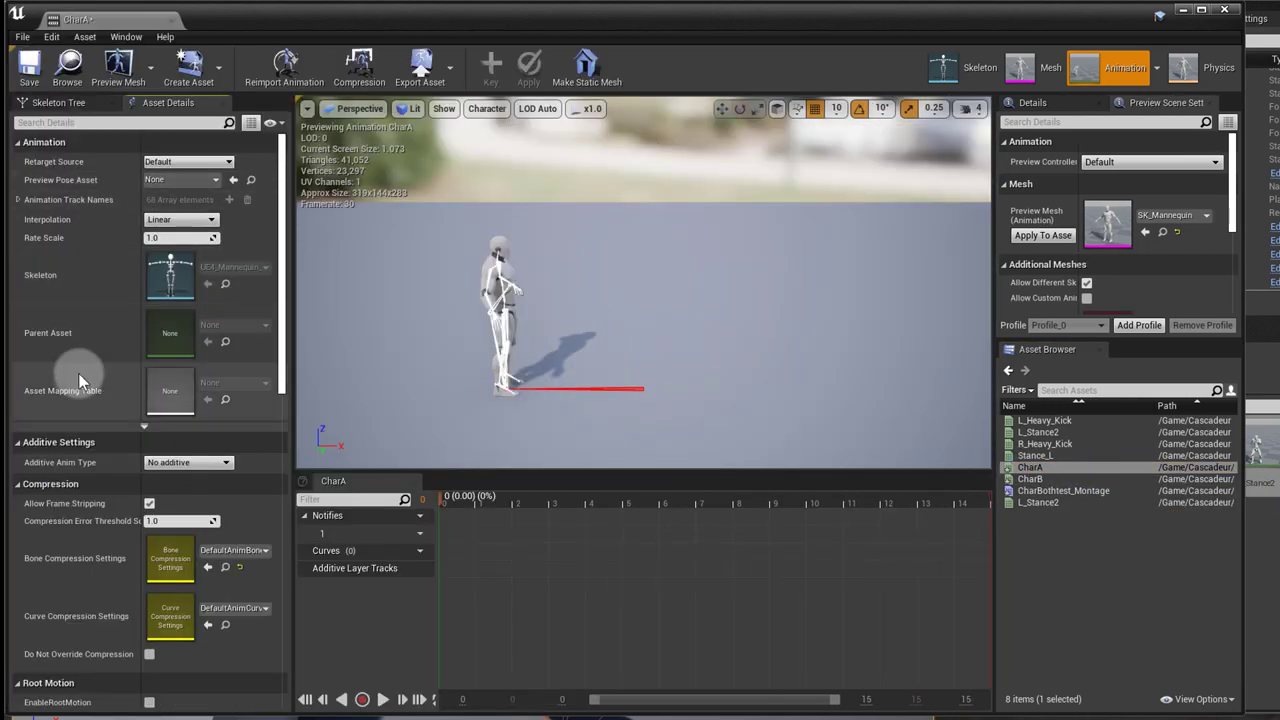
click(148, 560)
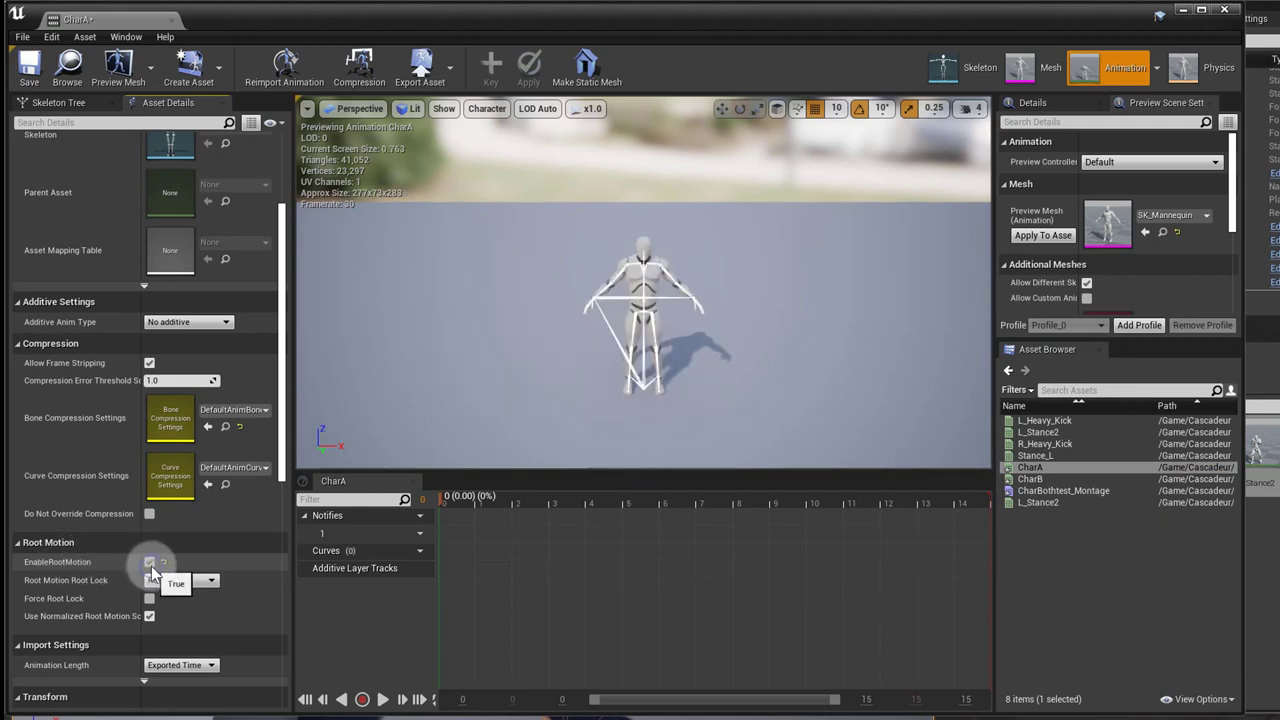
click(148, 560)
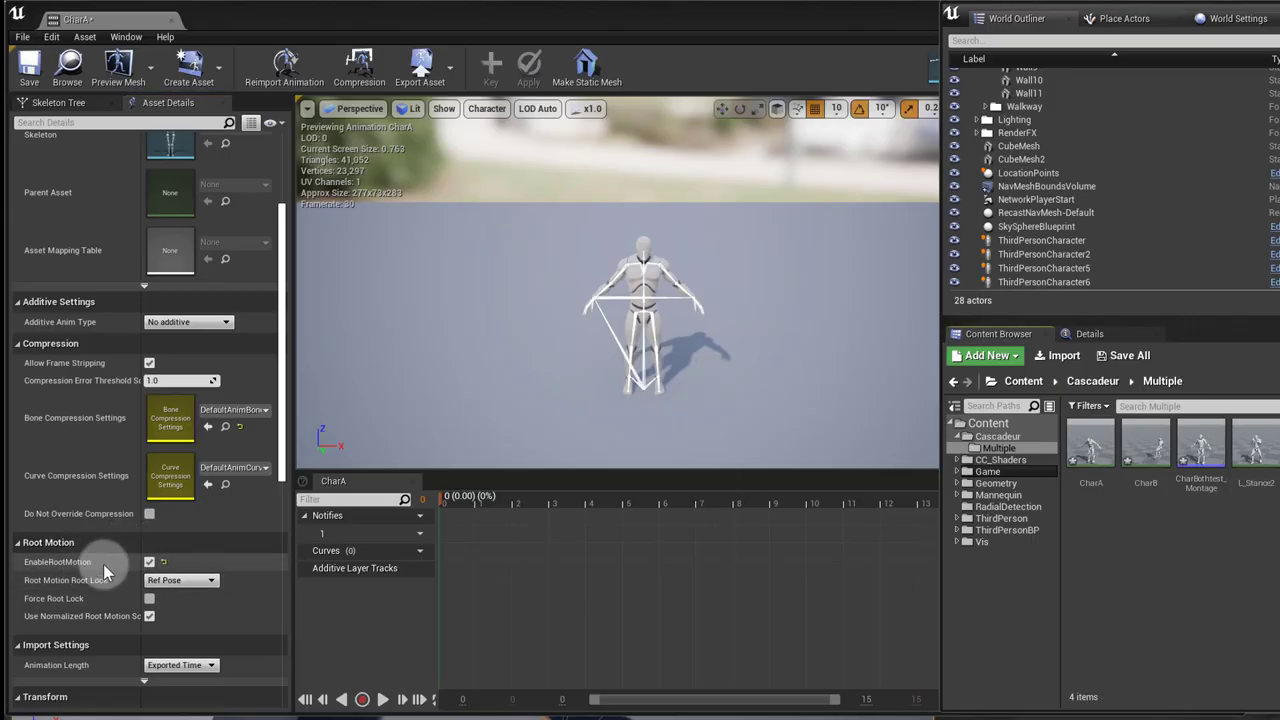
click(1124, 68)
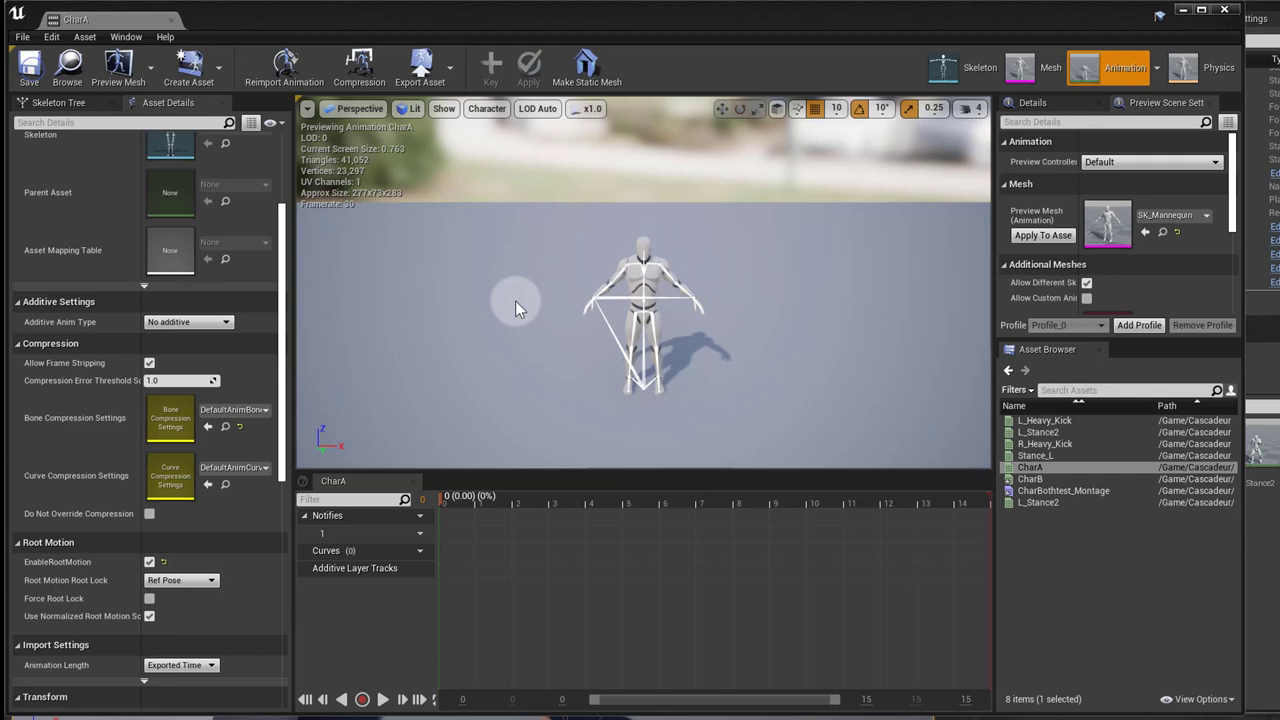
Tick EnableRootMotion for CharB as well, then reopen CharBothtest_Montage
click(1030, 478)
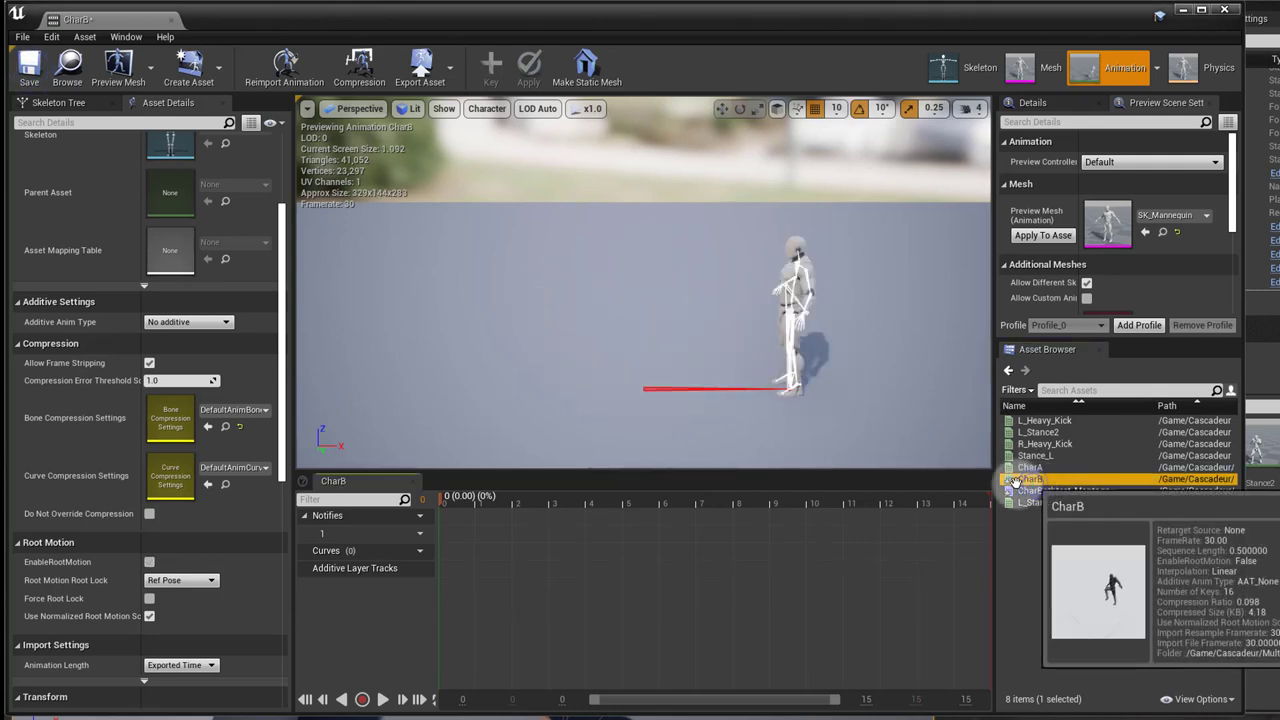
click(152, 560)
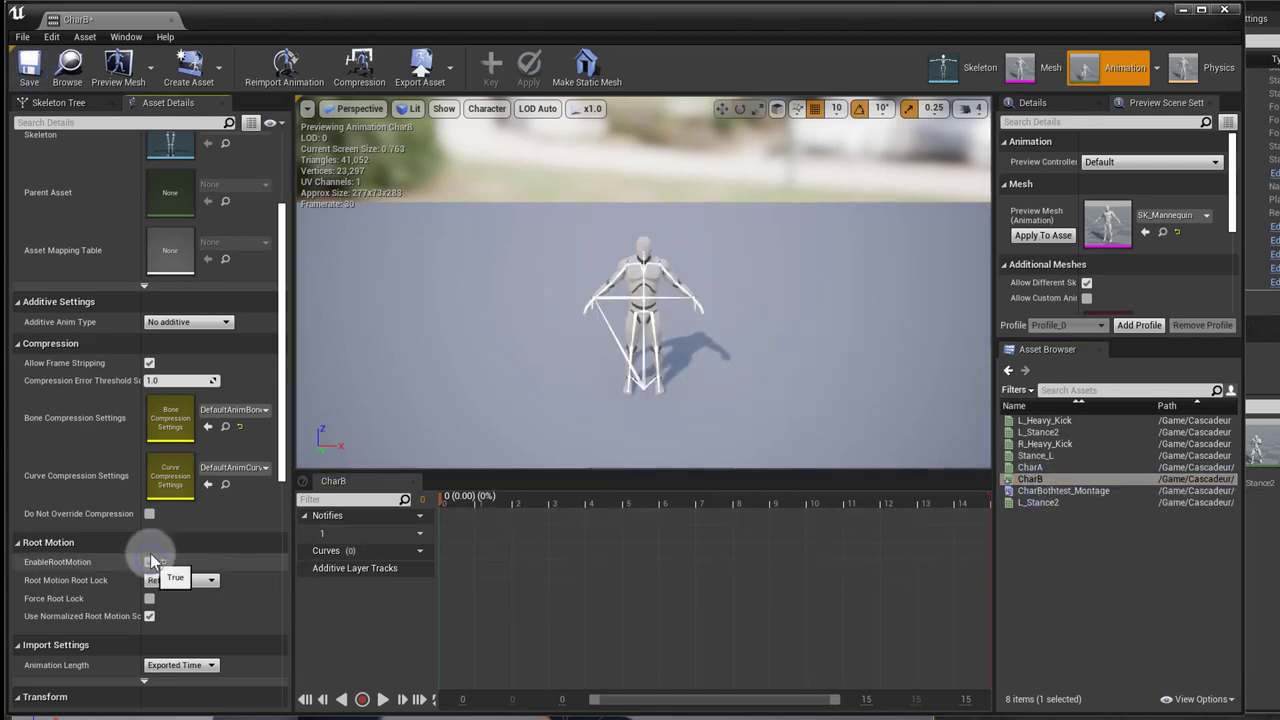
click(148, 560)
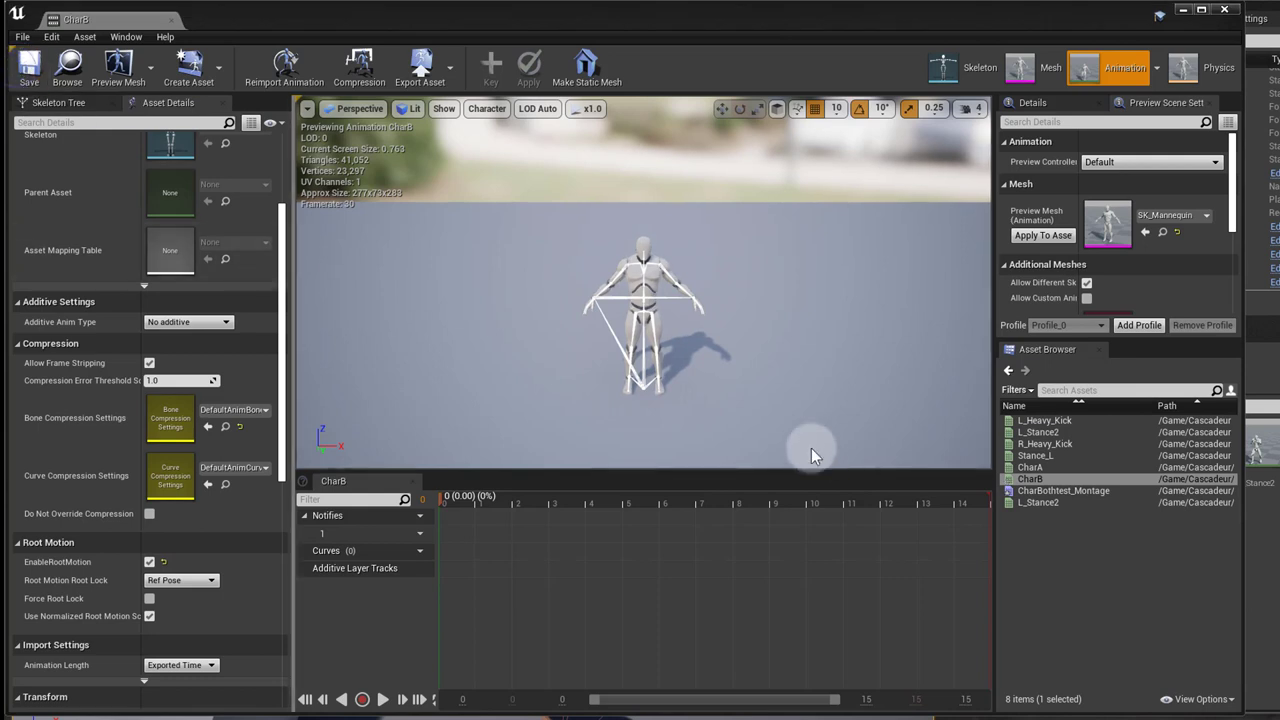
double_click(1064, 490)
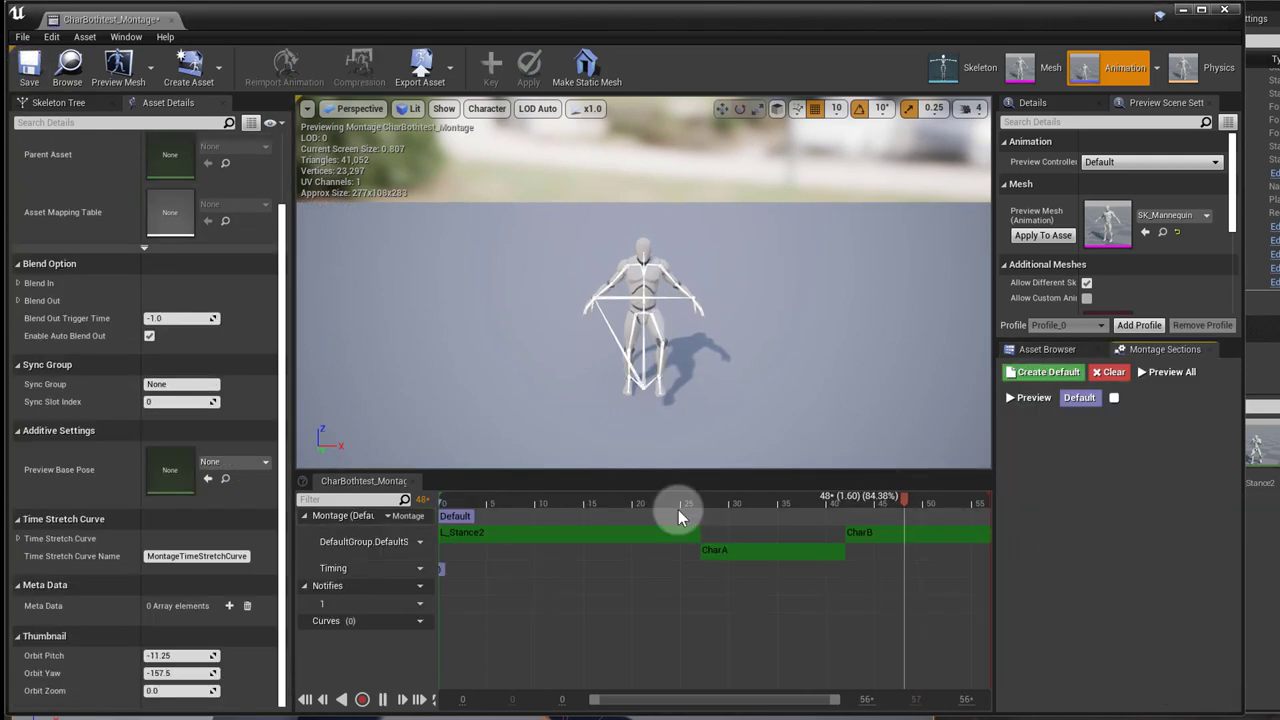